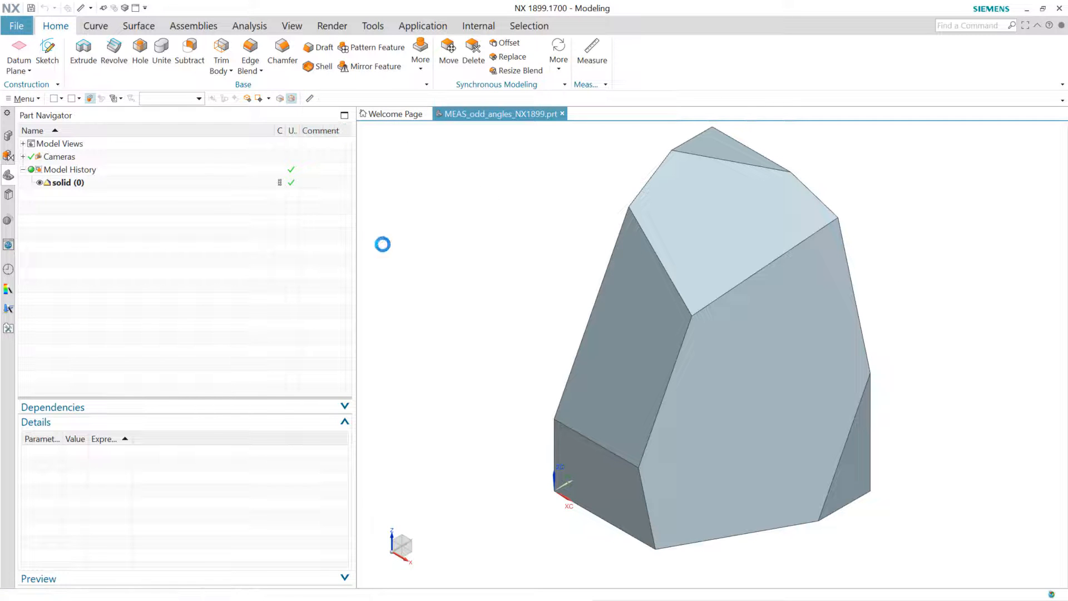
Start Measure in Vector mode and pick the edge below the top face, reading (0.33, 0.84, 0.43).
{"action": "left_click", "coordinate": [591, 51]}
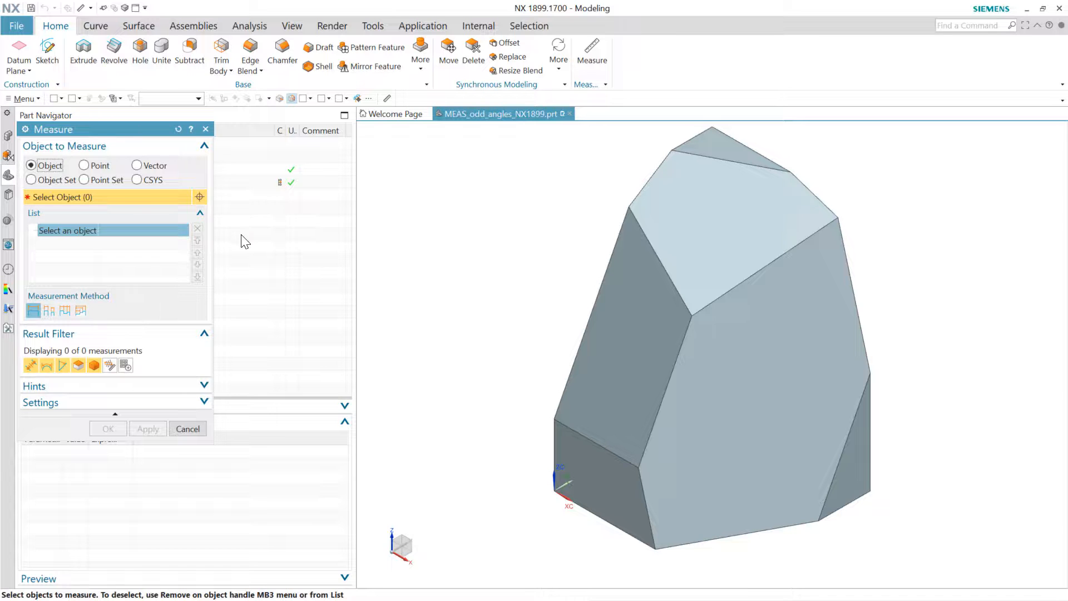
{"action": "left_click", "coordinate": [137, 166]}
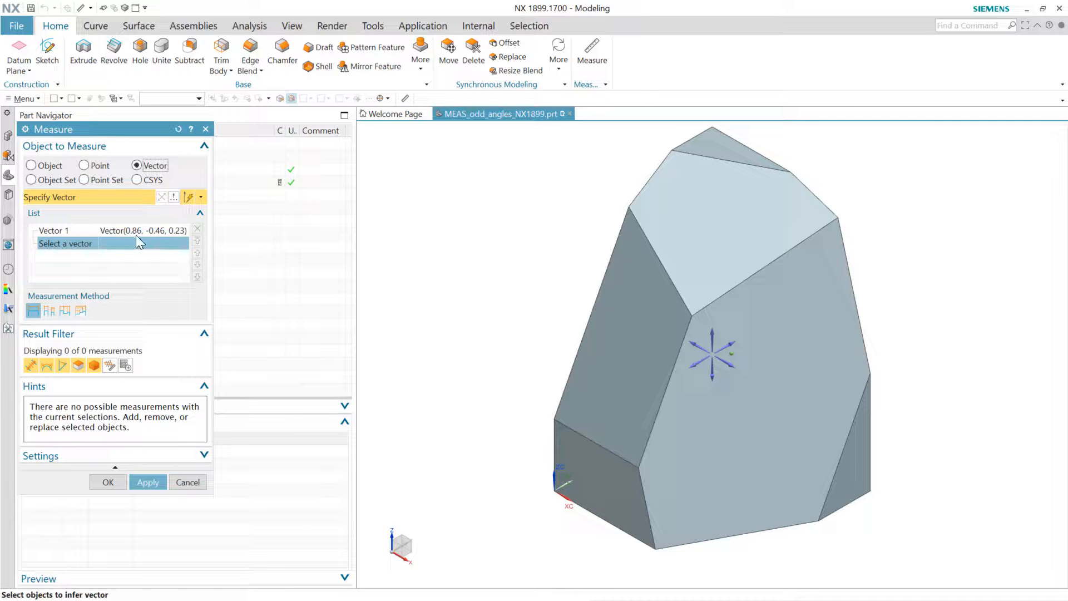
{"action": "left_click", "coordinate": [55, 230]}
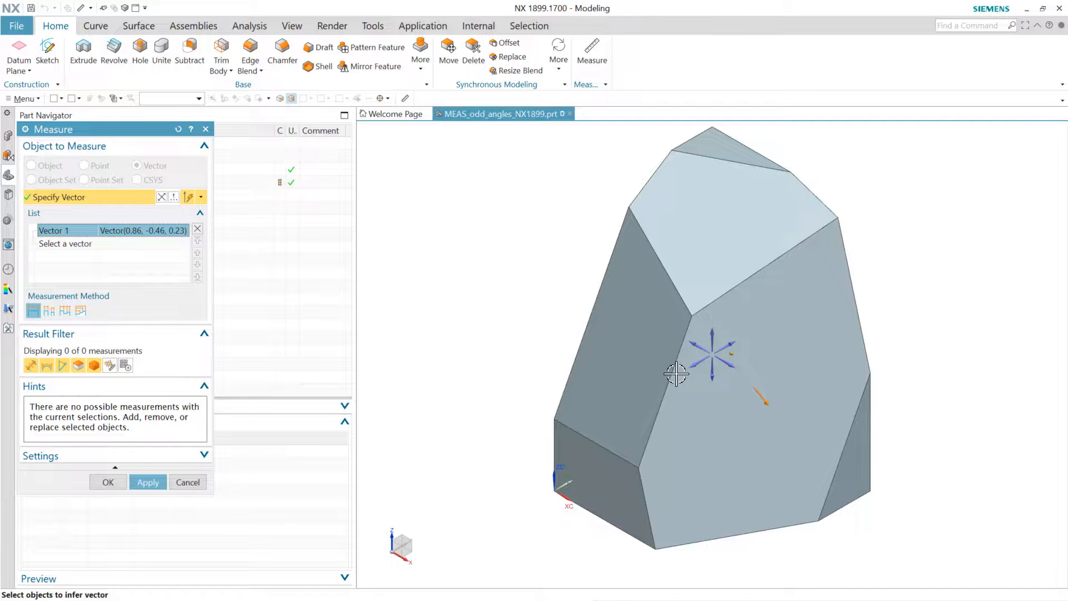
{"action": "mouse_move", "coordinate": [796, 264]}
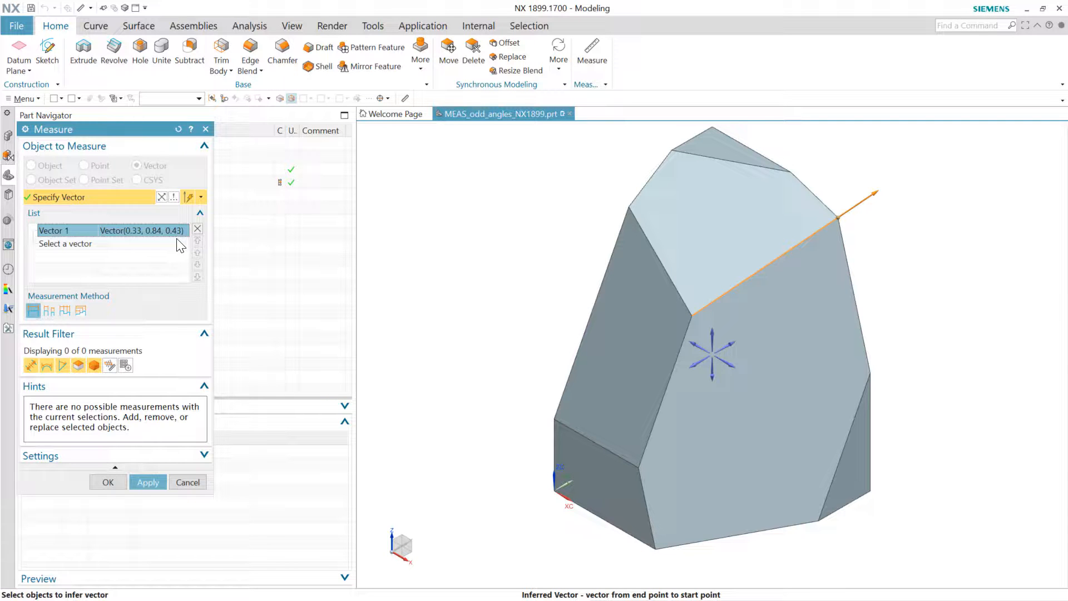
{"action": "mouse_move", "coordinate": [142, 247]}
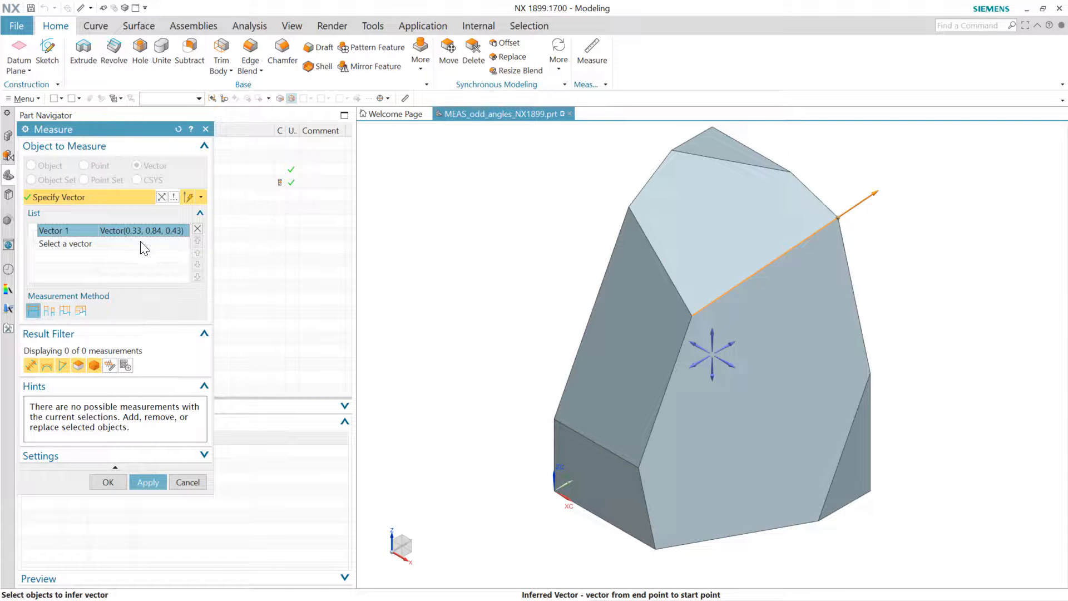
{"action": "mouse_move", "coordinate": [177, 249]}
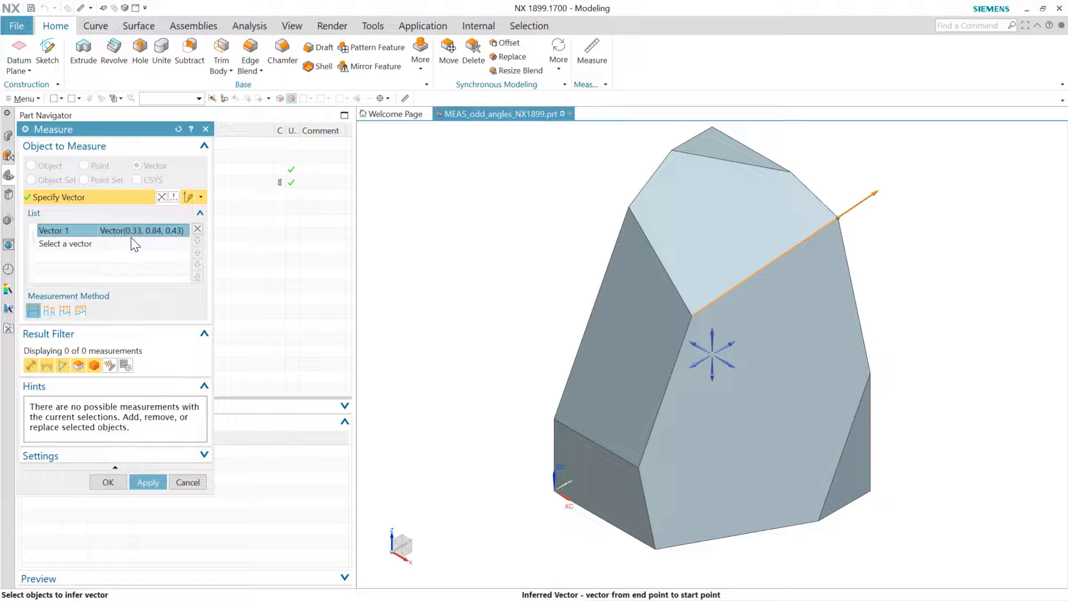
{"action": "mouse_move", "coordinate": [151, 239]}
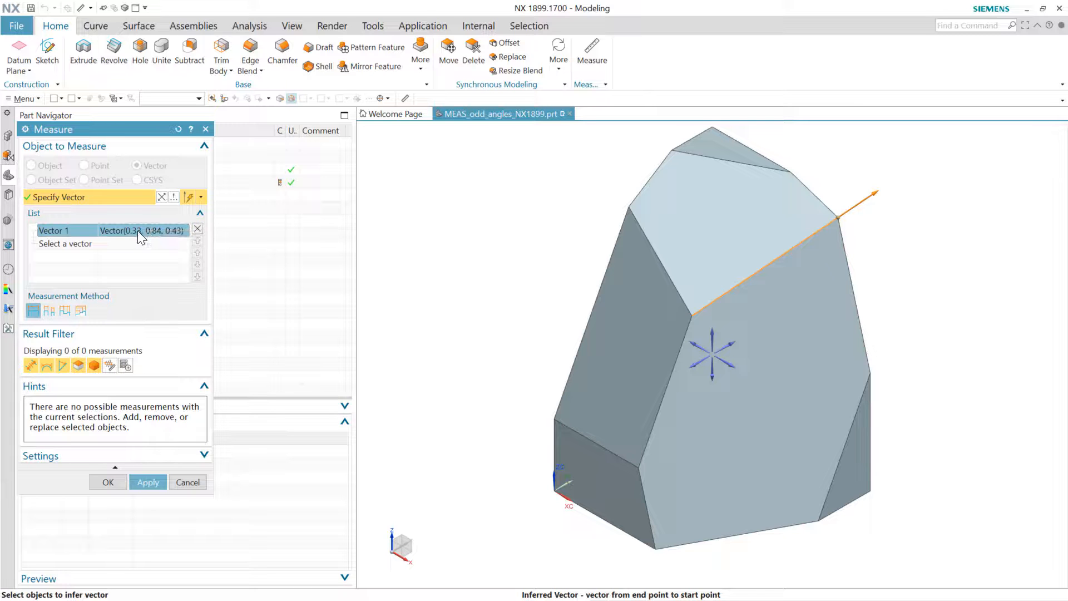
{"action": "mouse_move", "coordinate": [159, 275]}
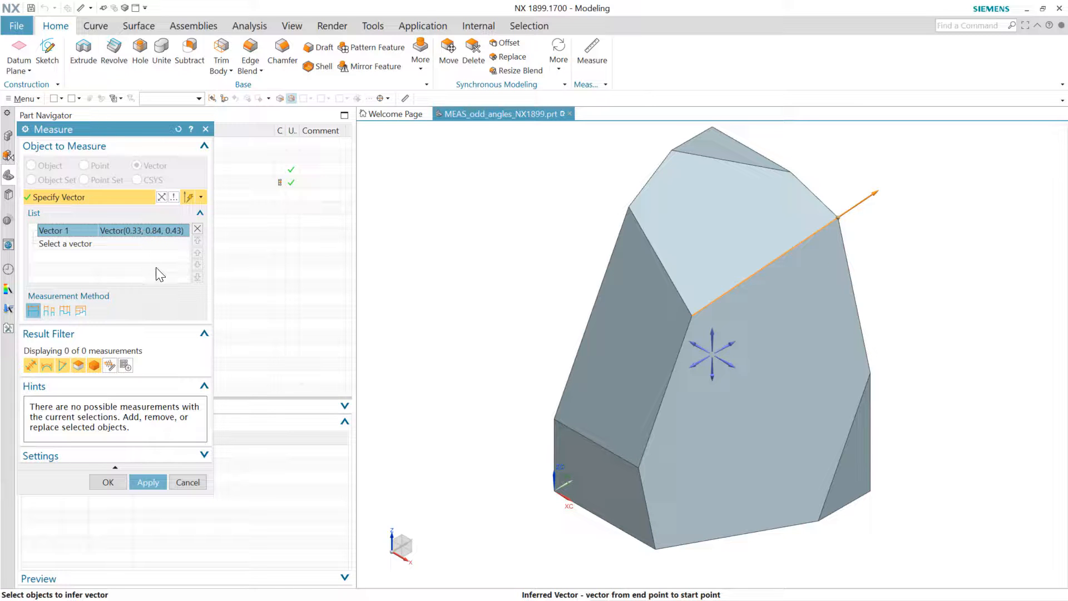
{"action": "mouse_move", "coordinate": [152, 245]}
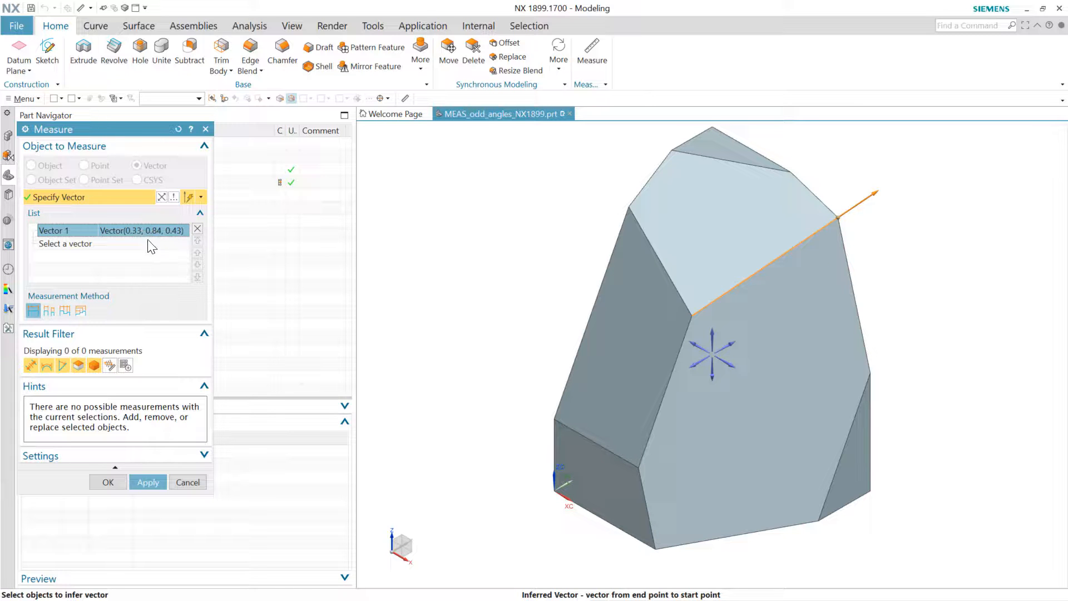
{"action": "mouse_move", "coordinate": [160, 254]}
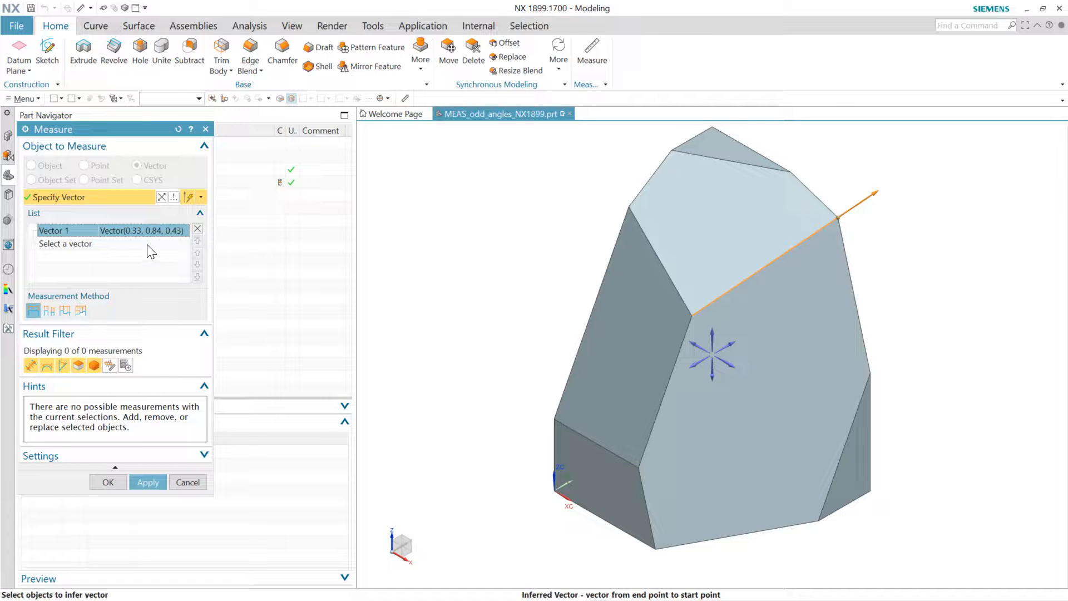
{"action": "mouse_move", "coordinate": [144, 241]}
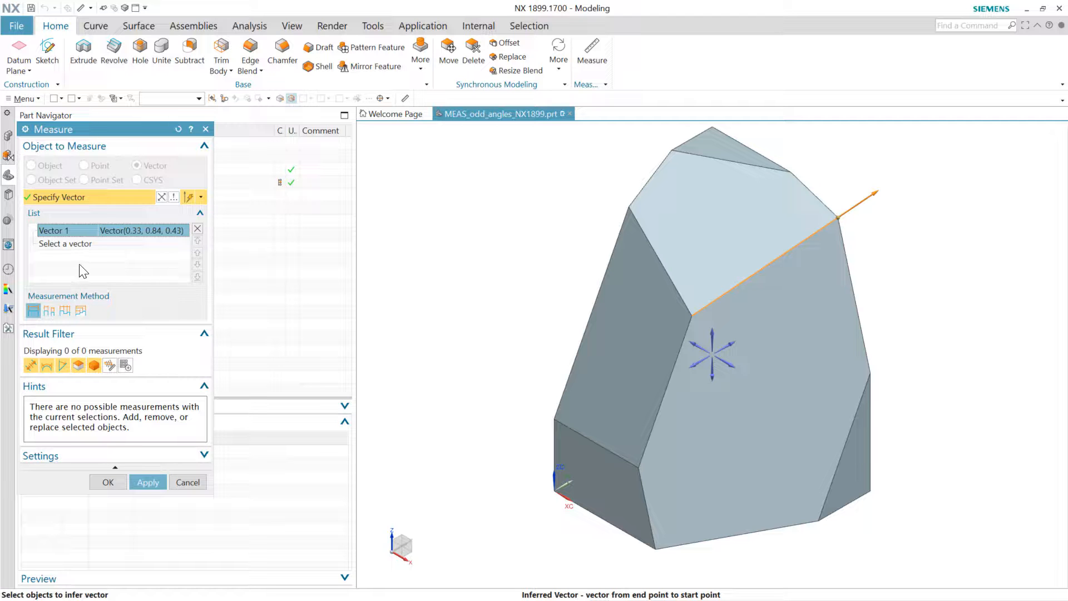
{"action": "mouse_move", "coordinate": [119, 253]}
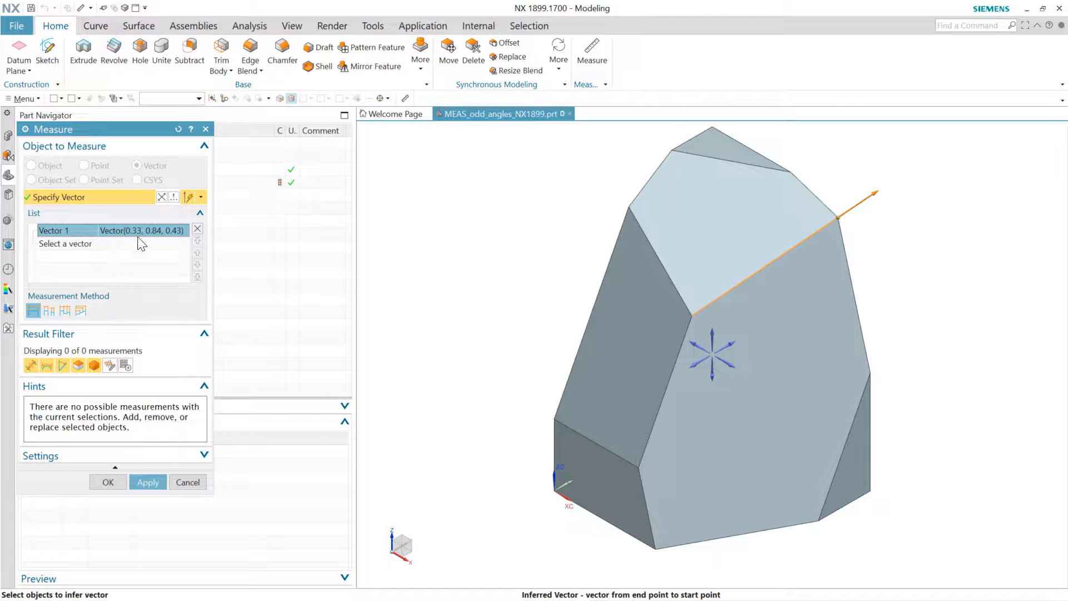
{"action": "mouse_move", "coordinate": [153, 252]}
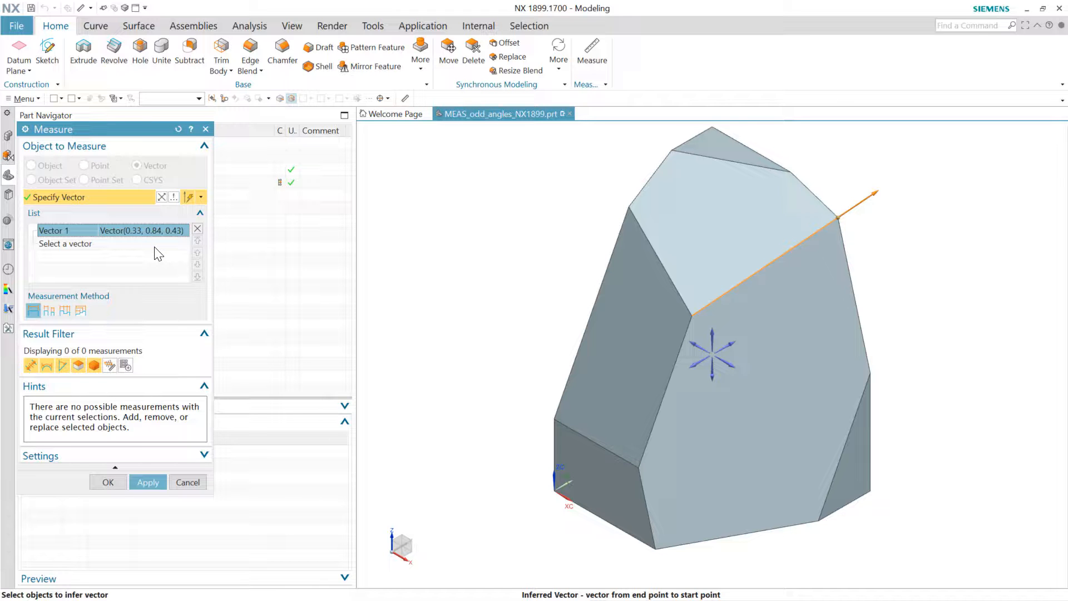
{"action": "mouse_move", "coordinate": [150, 262]}
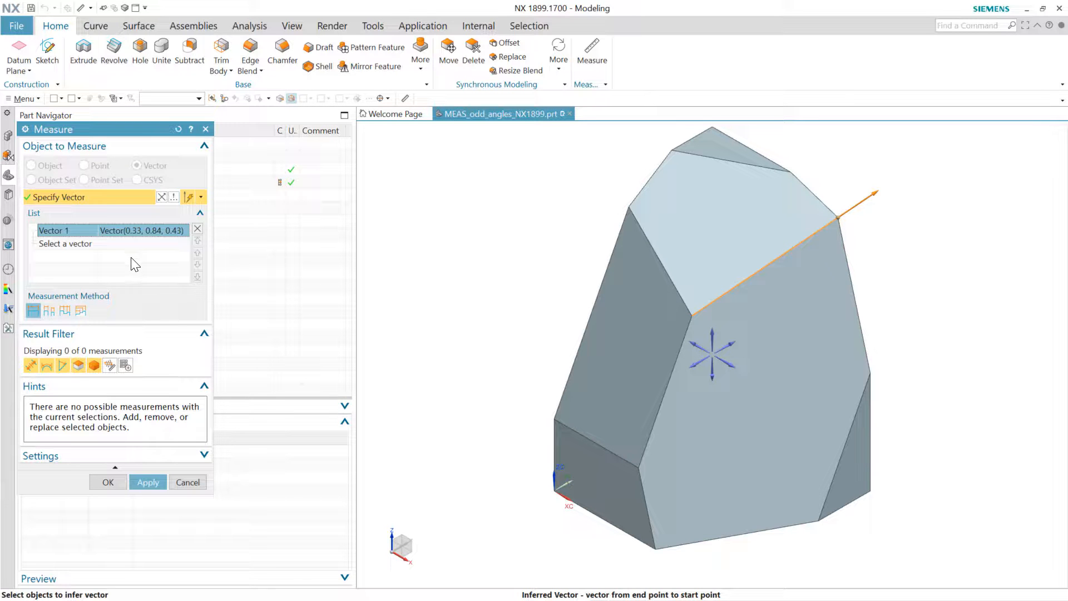
Measure the whole solid body via QuickPick and copy its Xp principal axis (0.6904, -0.6665, 0.2813).
{"action": "left_click", "coordinate": [31, 165]}
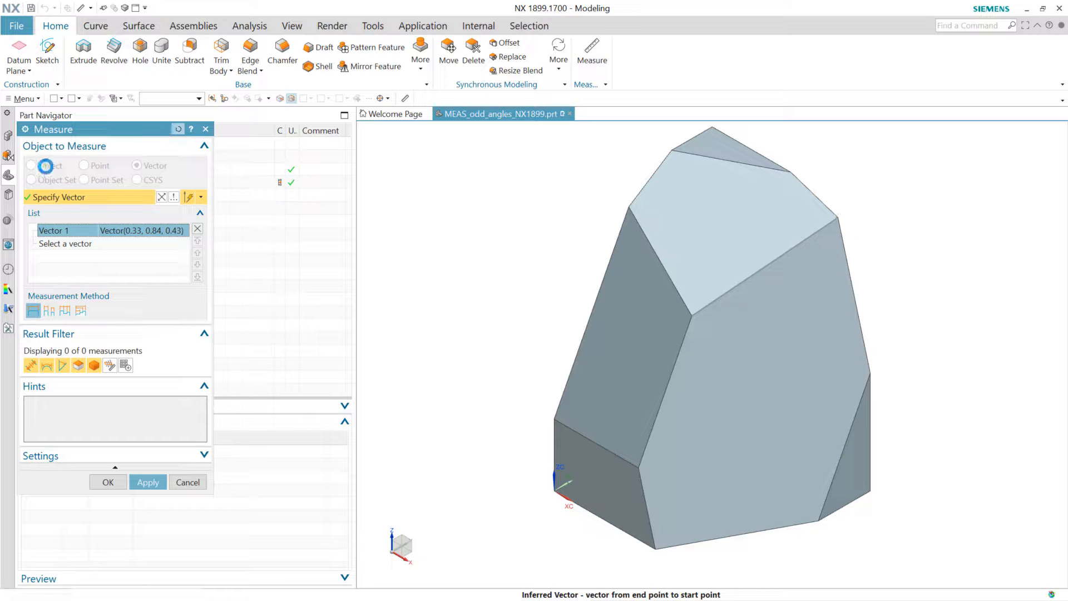
{"action": "left_click", "coordinate": [31, 165]}
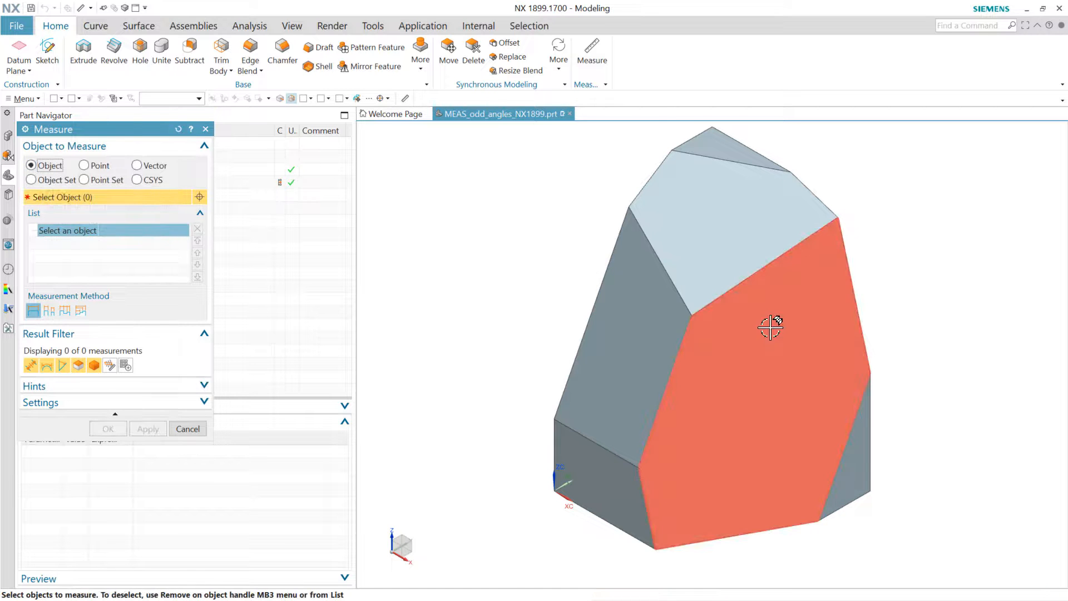
{"action": "left_click", "coordinate": [770, 328]}
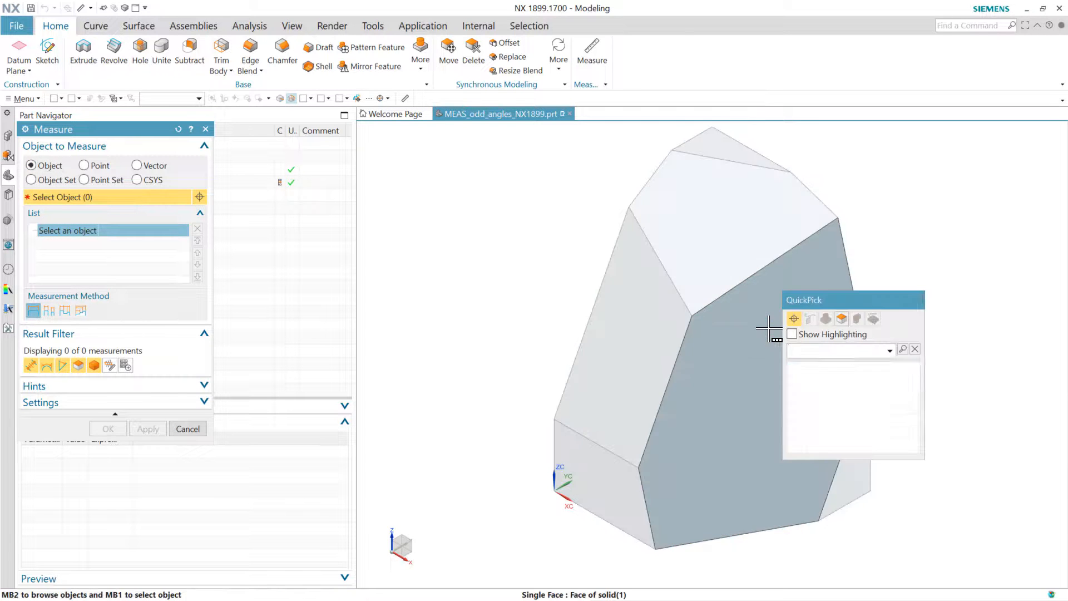
{"action": "mouse_move", "coordinate": [823, 402]}
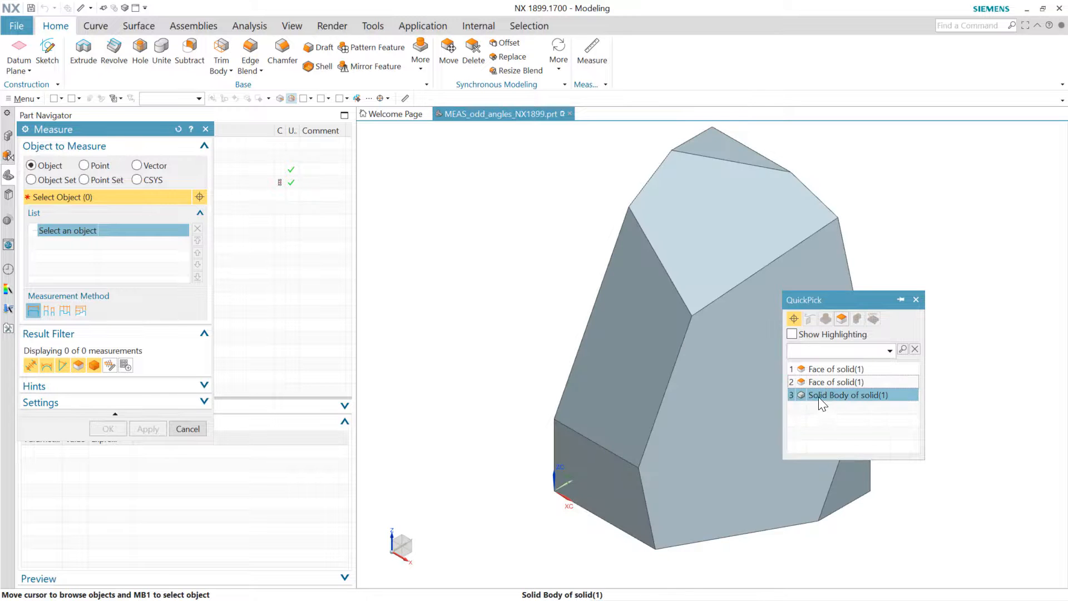
{"action": "left_click", "coordinate": [848, 395]}
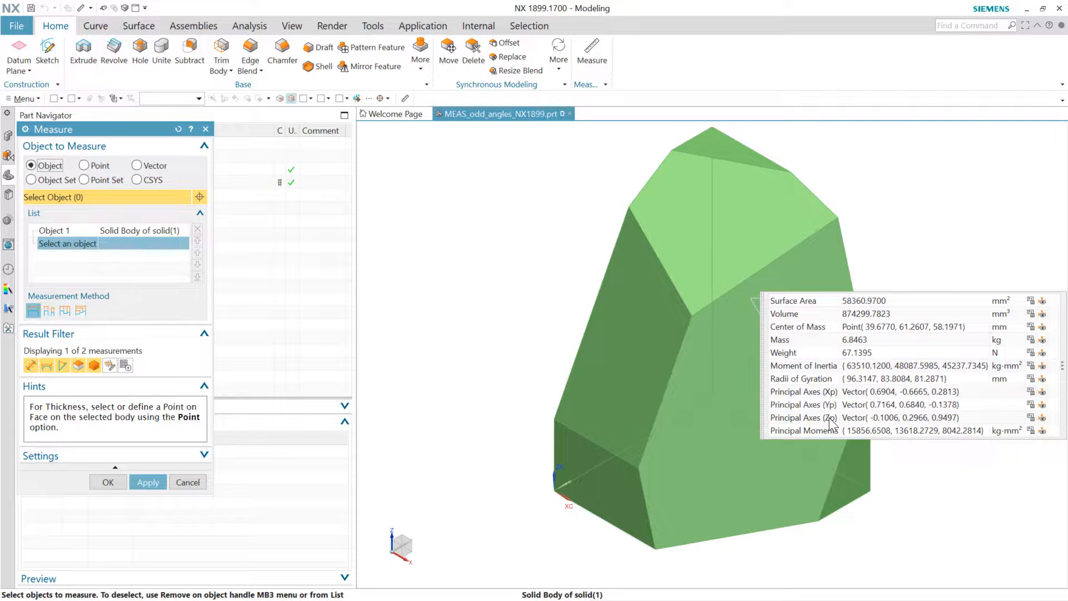
{"action": "mouse_move", "coordinate": [838, 402]}
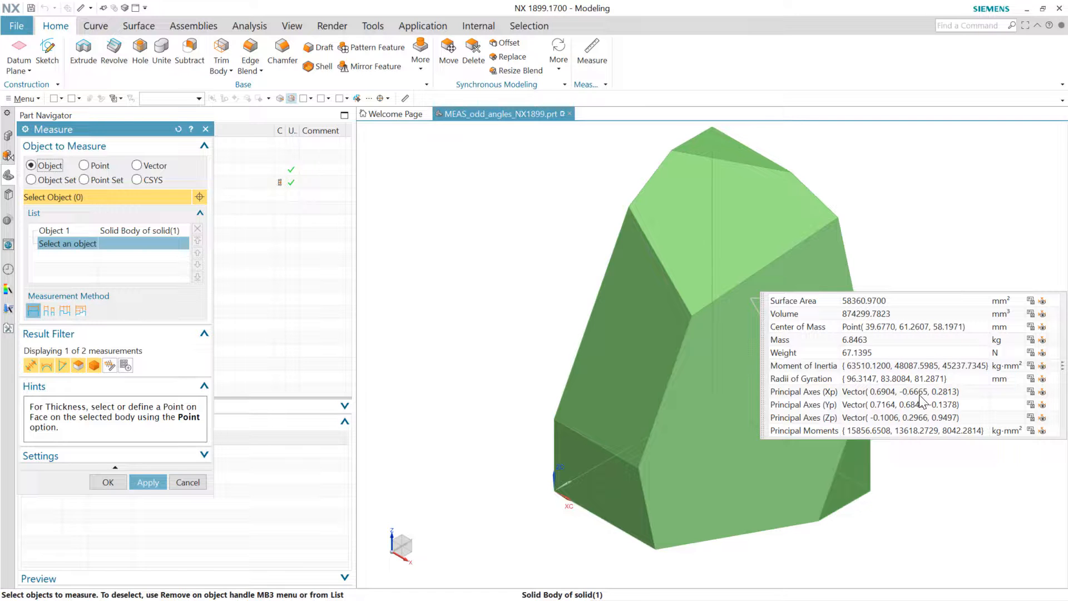
{"action": "mouse_move", "coordinate": [912, 395]}
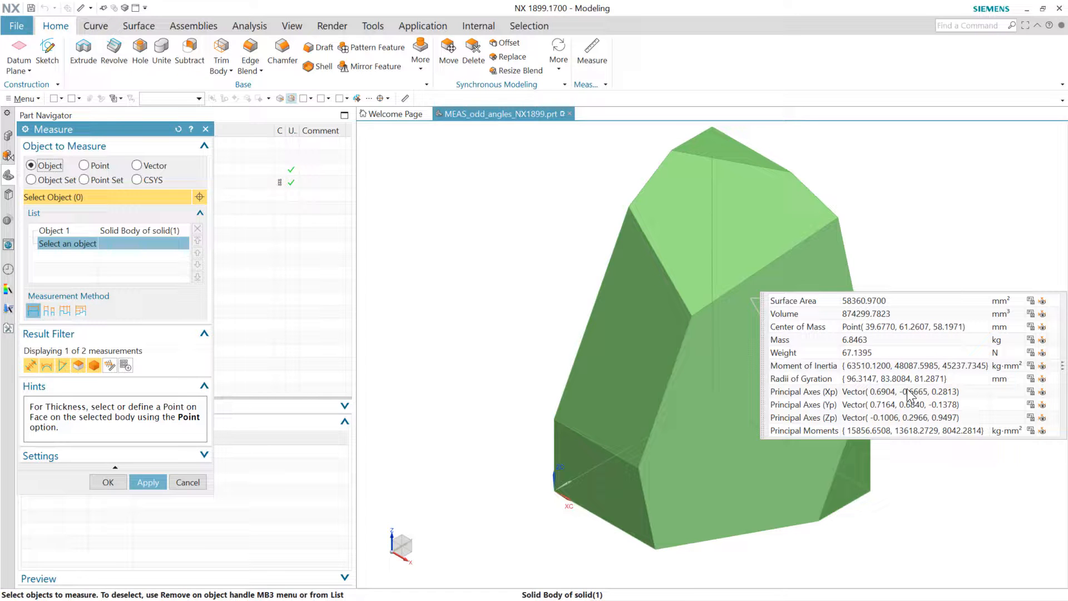
{"action": "left_click", "coordinate": [879, 390]}
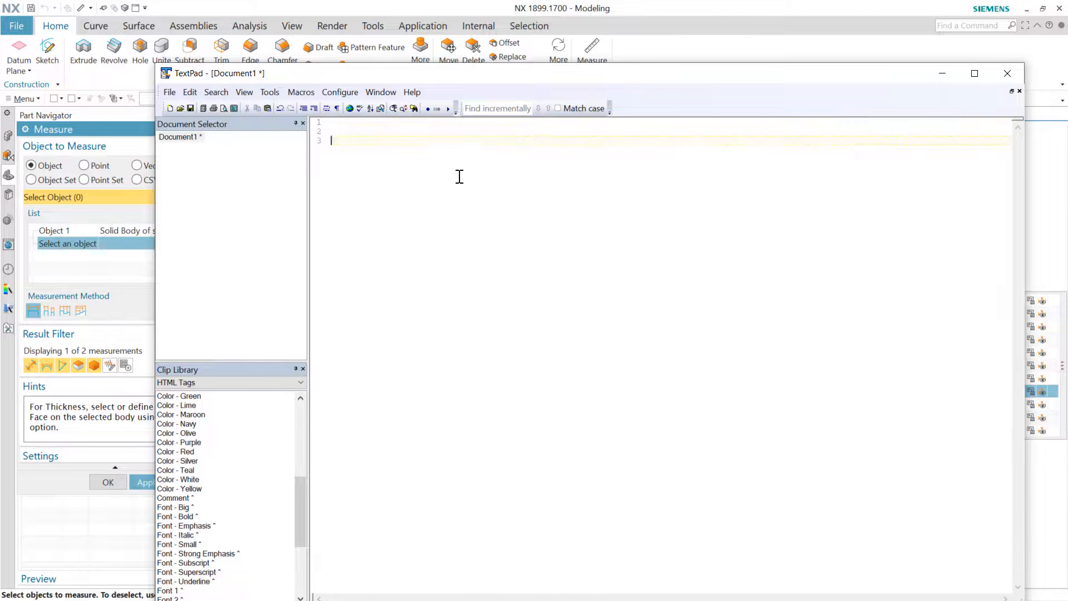
{"action": "type", "text": "Vector( 0.69044002, -0.66646206, 0.28128436 )"}
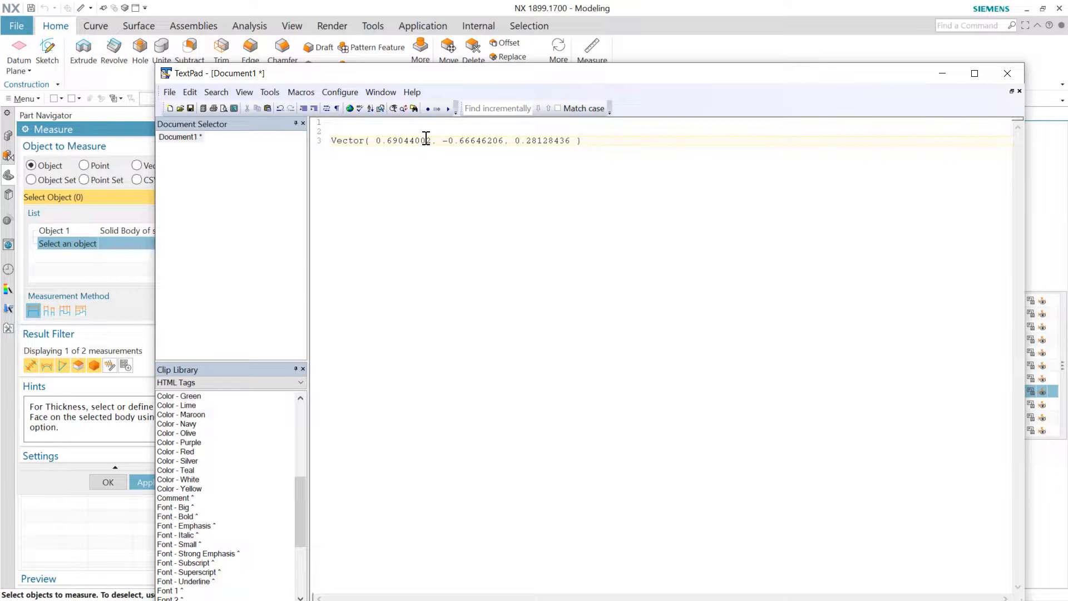
{"action": "mouse_move", "coordinate": [1008, 73]}
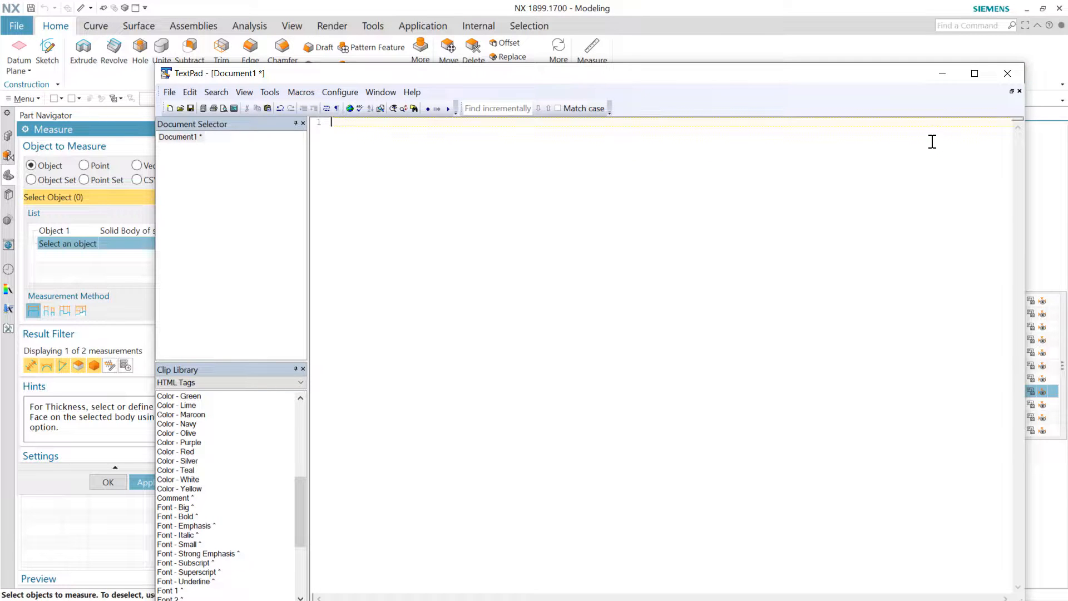
Switch Measure to Point mode and enable Display X, Y, Z Delta Values in preferences.
{"action": "left_click", "coordinate": [1007, 73]}
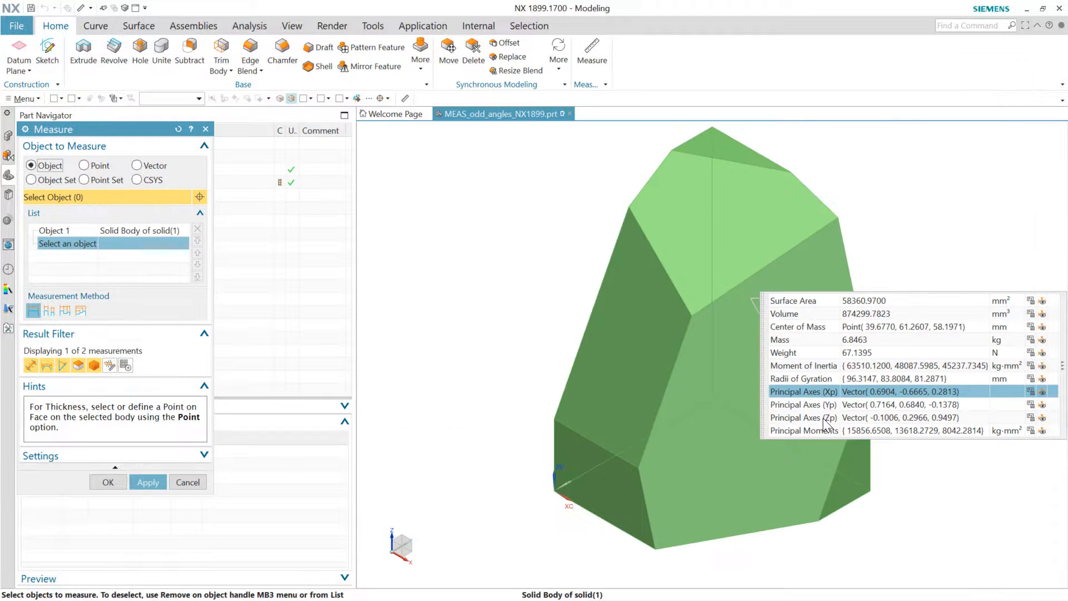
{"action": "mouse_move", "coordinate": [853, 424]}
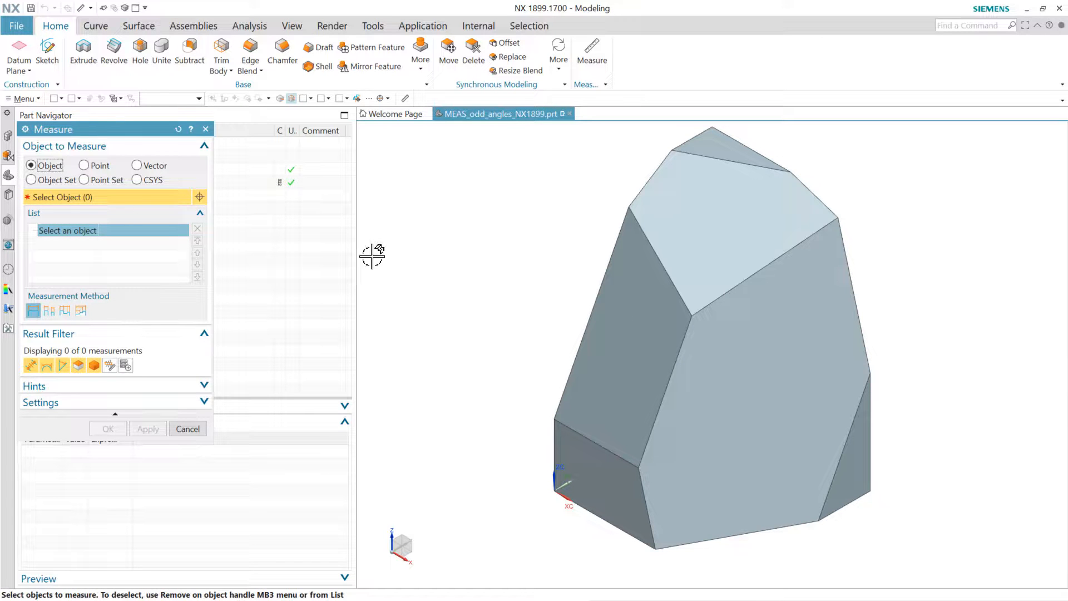
{"action": "left_click", "coordinate": [84, 164]}
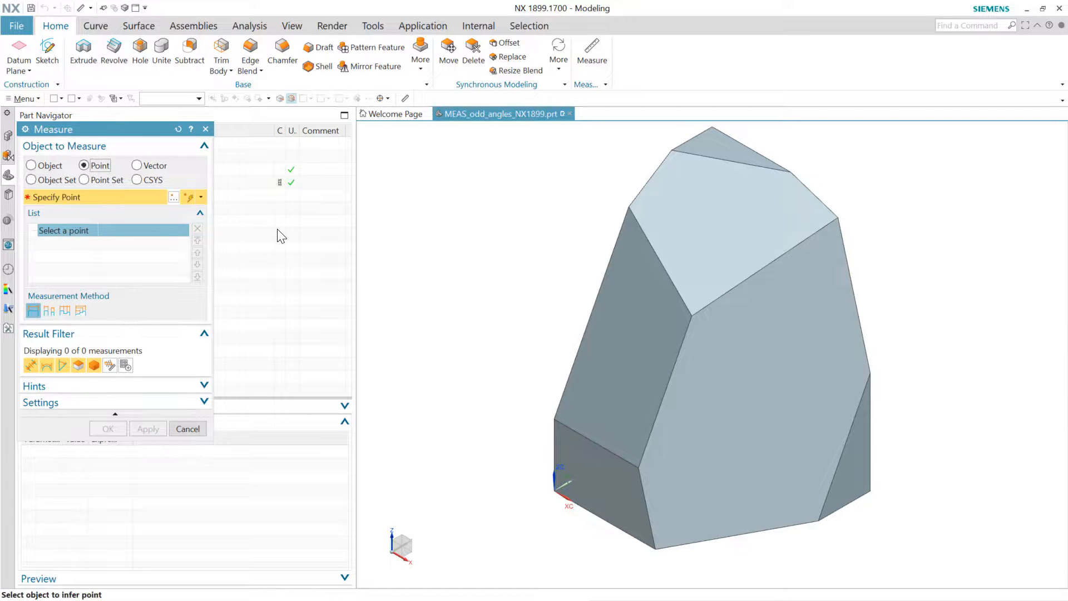
{"action": "mouse_move", "coordinate": [110, 179]}
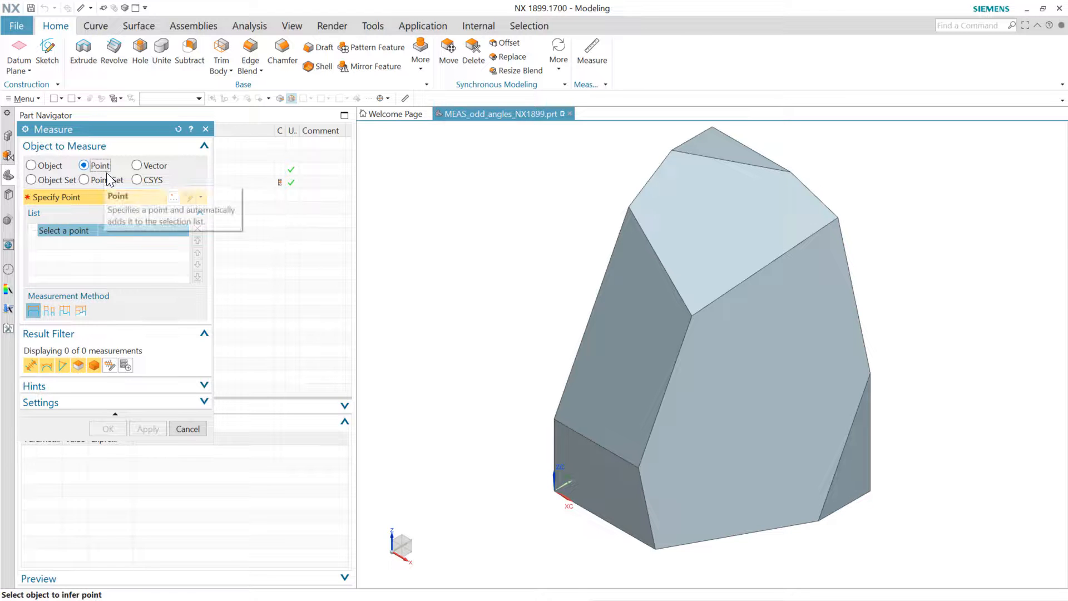
{"action": "mouse_move", "coordinate": [291, 319]}
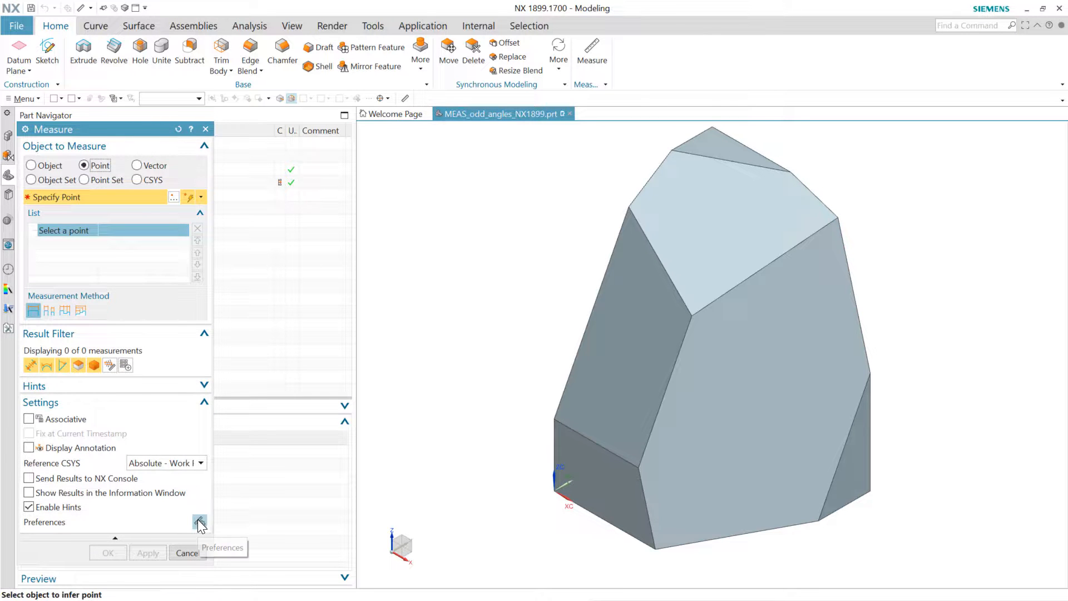
{"action": "left_click", "coordinate": [200, 523]}
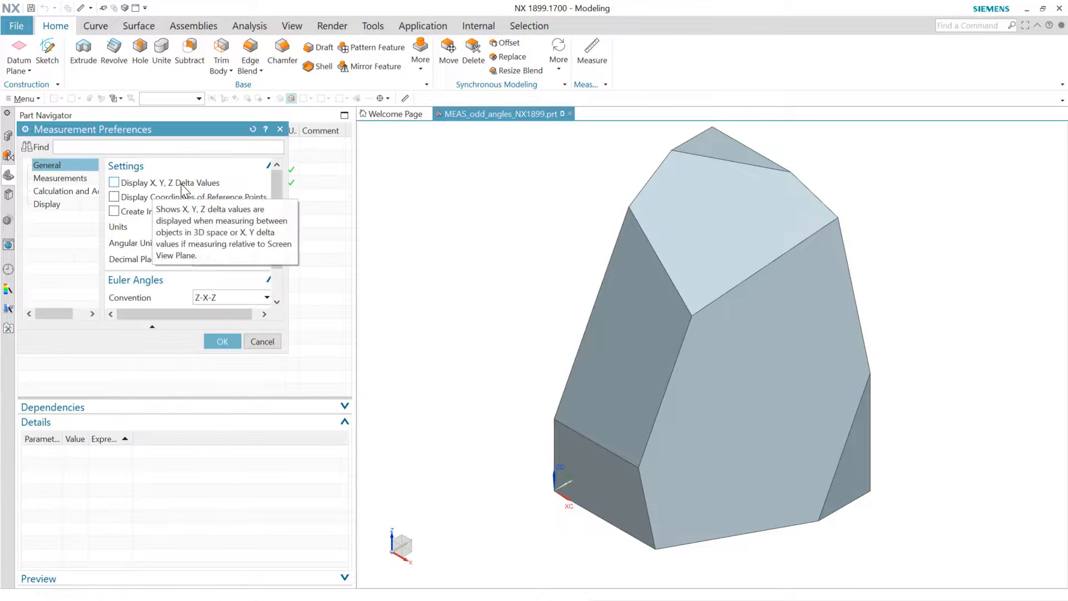
{"action": "left_click", "coordinate": [113, 183]}
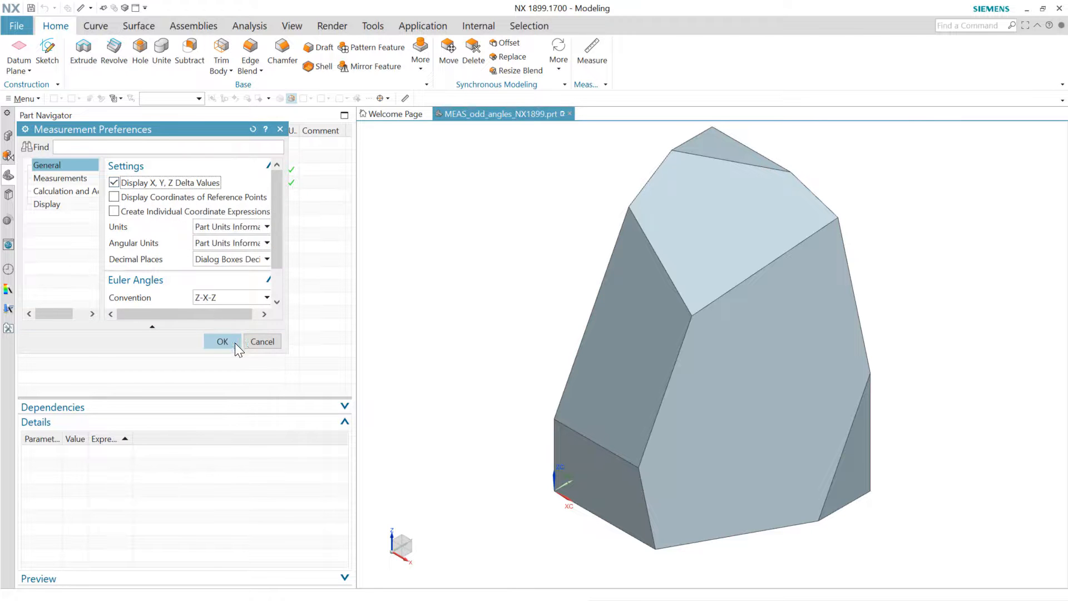
{"action": "left_click", "coordinate": [223, 342]}
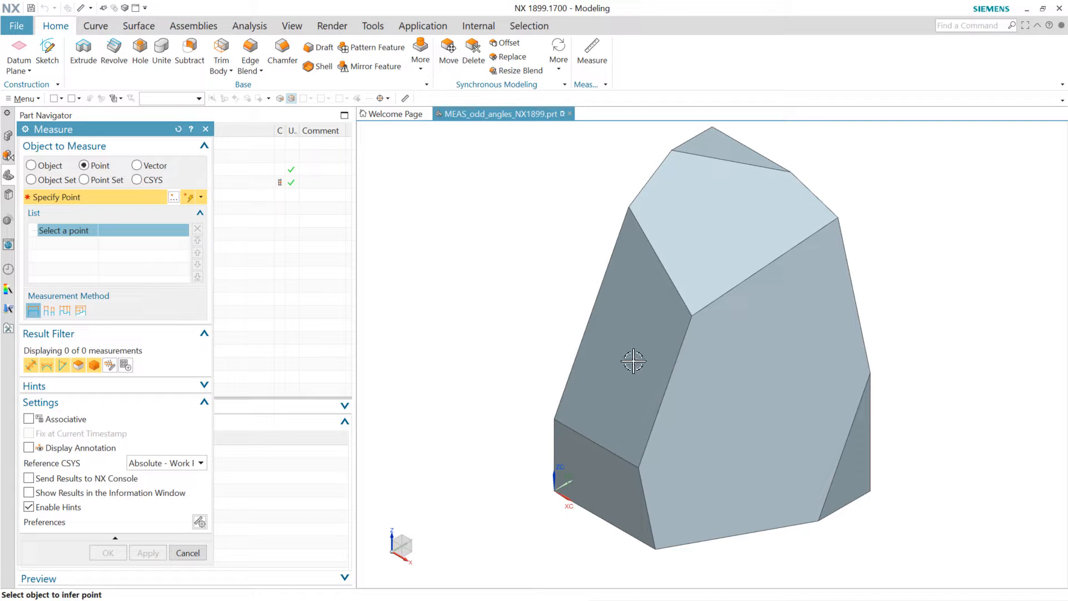
Measure two top-face edge endpoints, giving 78.8544 mm with X, Y, Z deltas.
{"action": "left_click", "coordinate": [690, 314]}
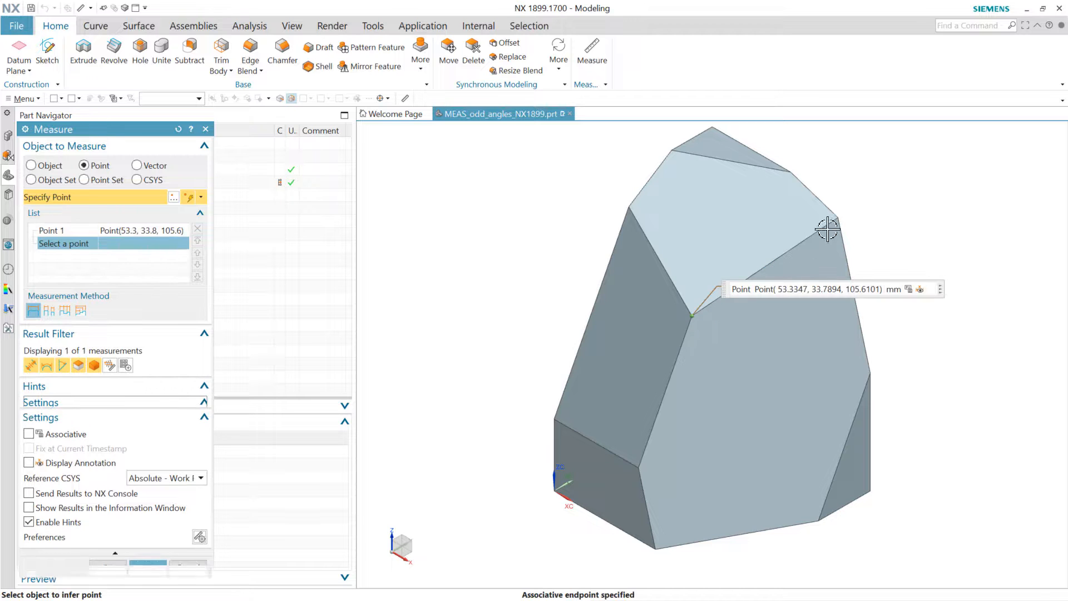
{"action": "left_click", "coordinate": [702, 310]}
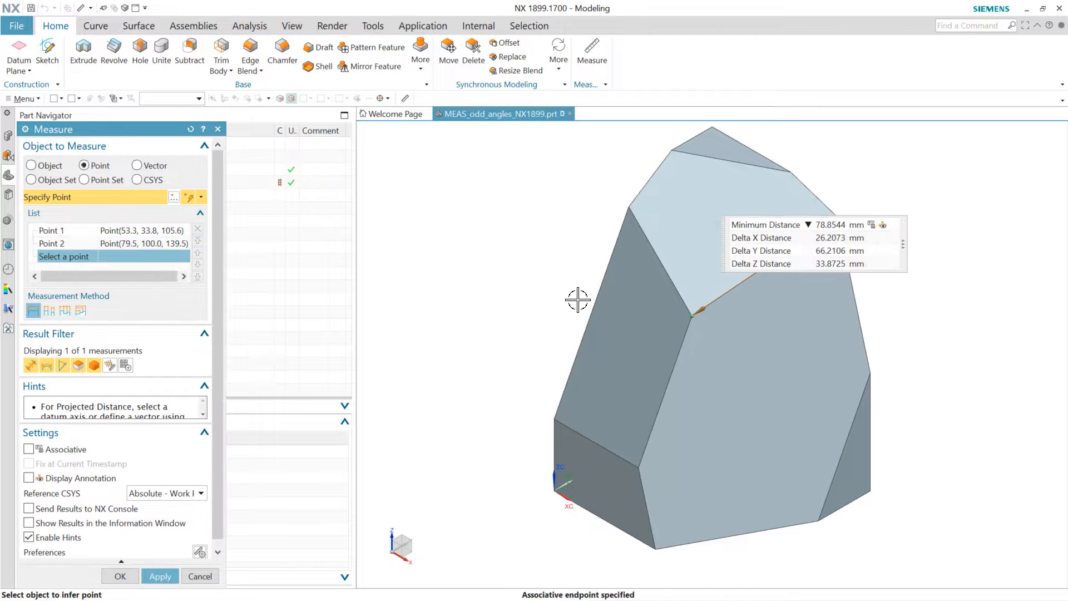
{"action": "mouse_move", "coordinate": [834, 265]}
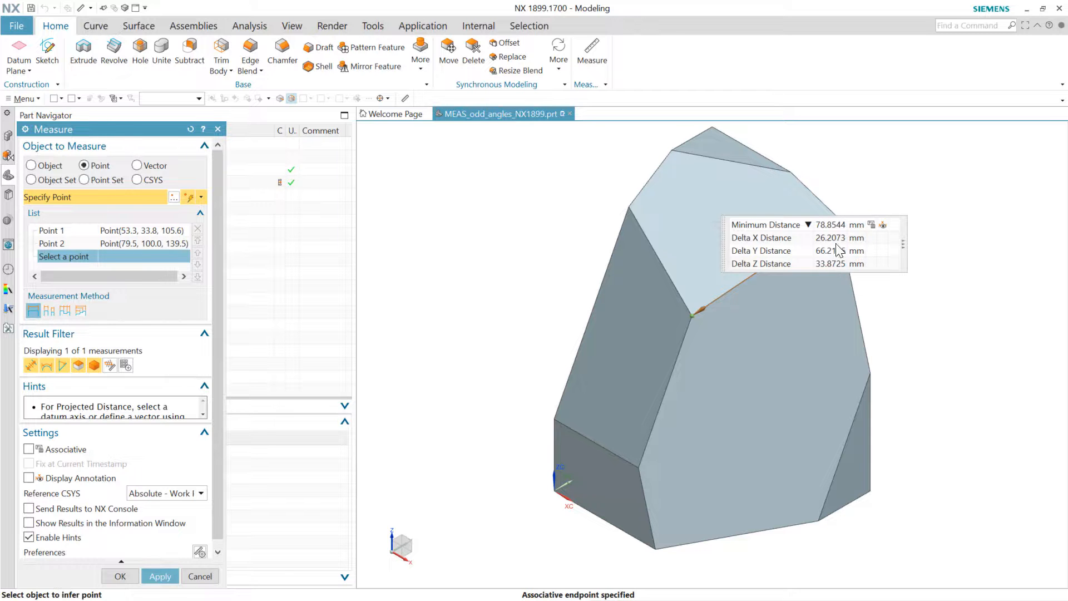
{"action": "mouse_move", "coordinate": [818, 271]}
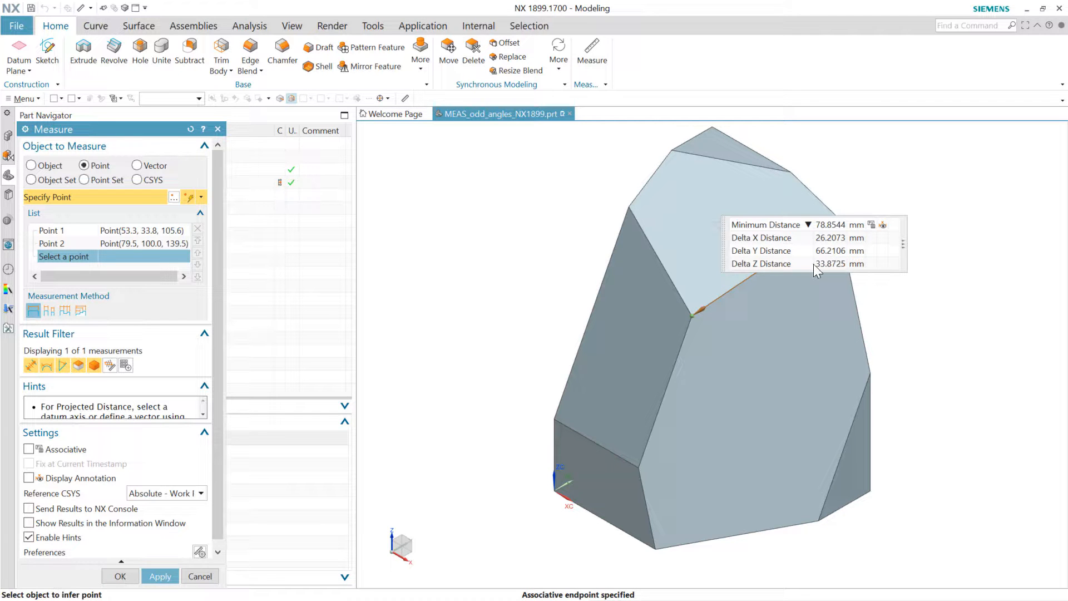
{"action": "mouse_move", "coordinate": [557, 268]}
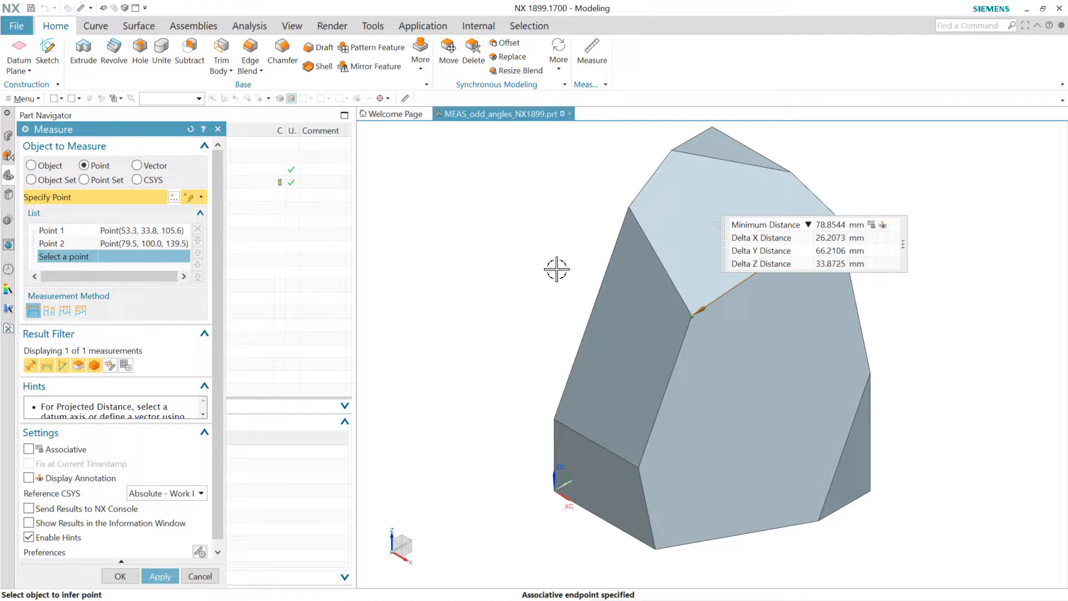
{"action": "mouse_move", "coordinate": [322, 468]}
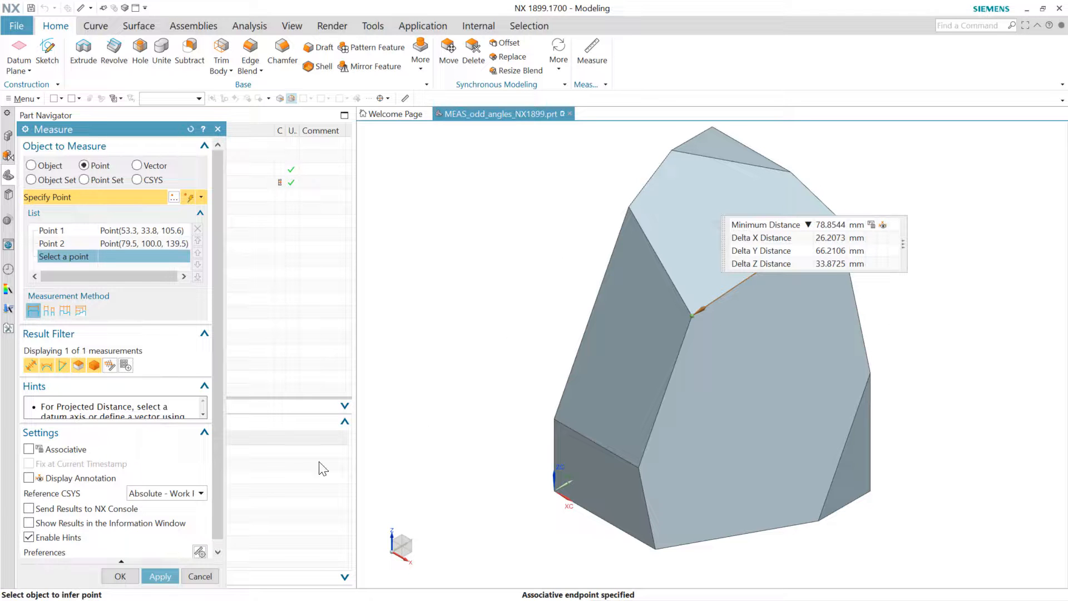
{"action": "mouse_move", "coordinate": [94, 523]}
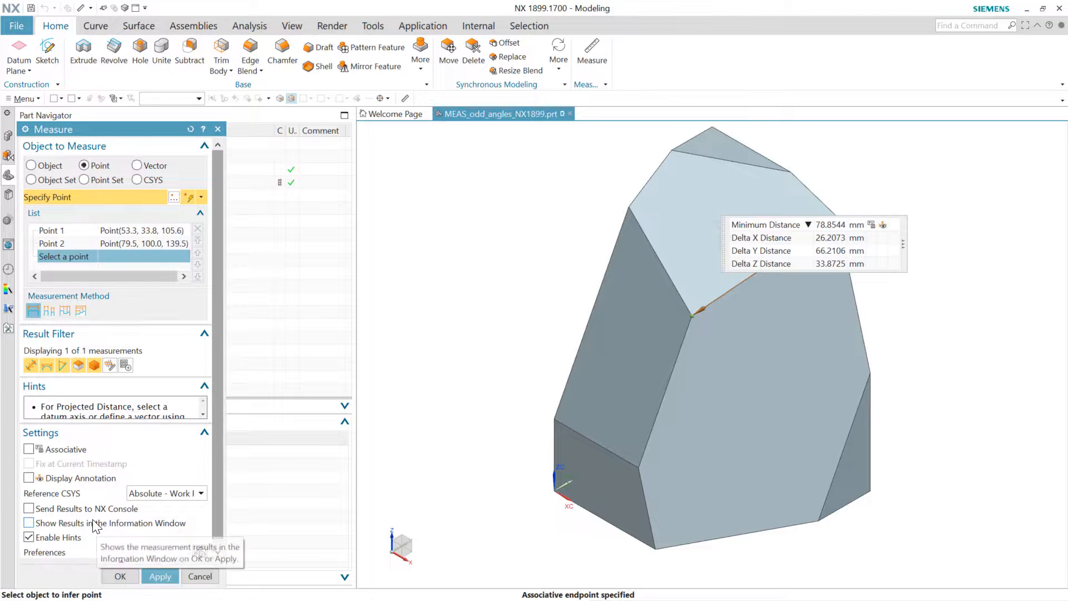
Output the measurement to the Information window at full precision (78.854426910 mm) and select the Delta X value.
{"action": "left_click", "coordinate": [28, 523]}
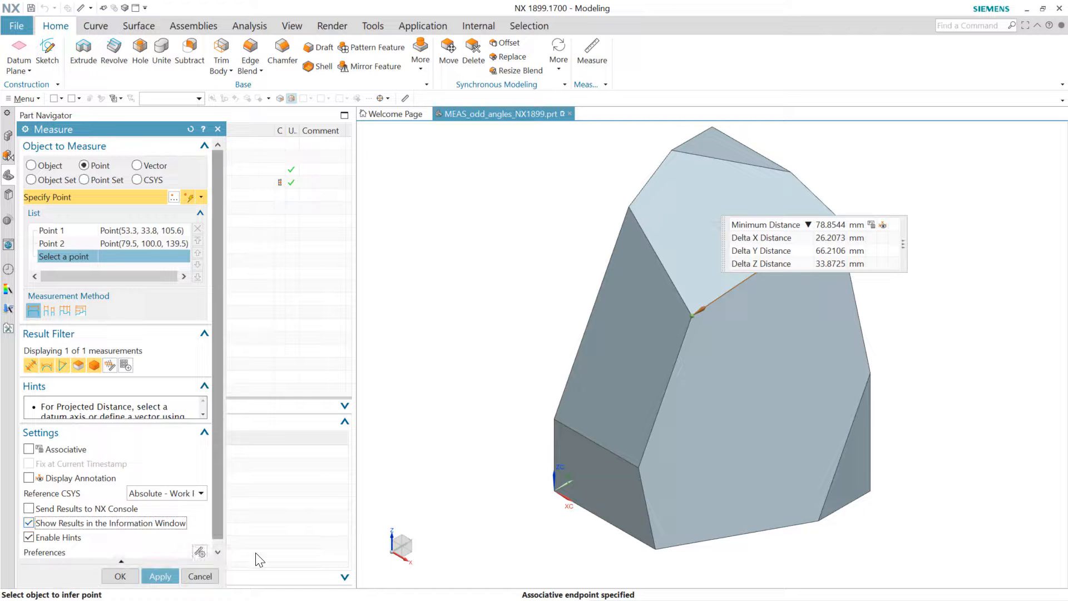
{"action": "left_click", "coordinate": [161, 576]}
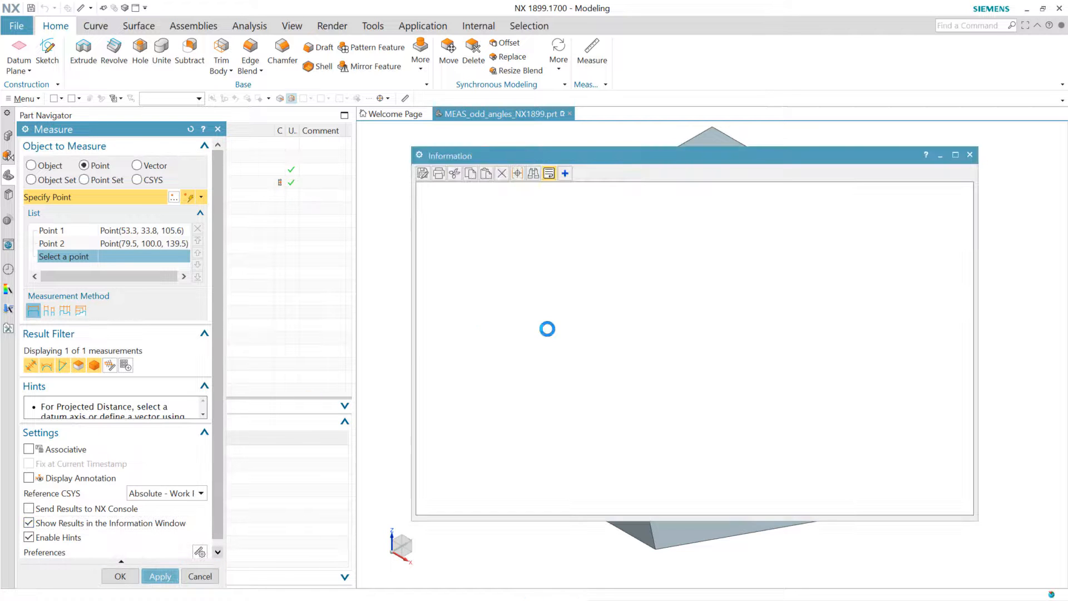
{"action": "left_click", "coordinate": [203, 386]}
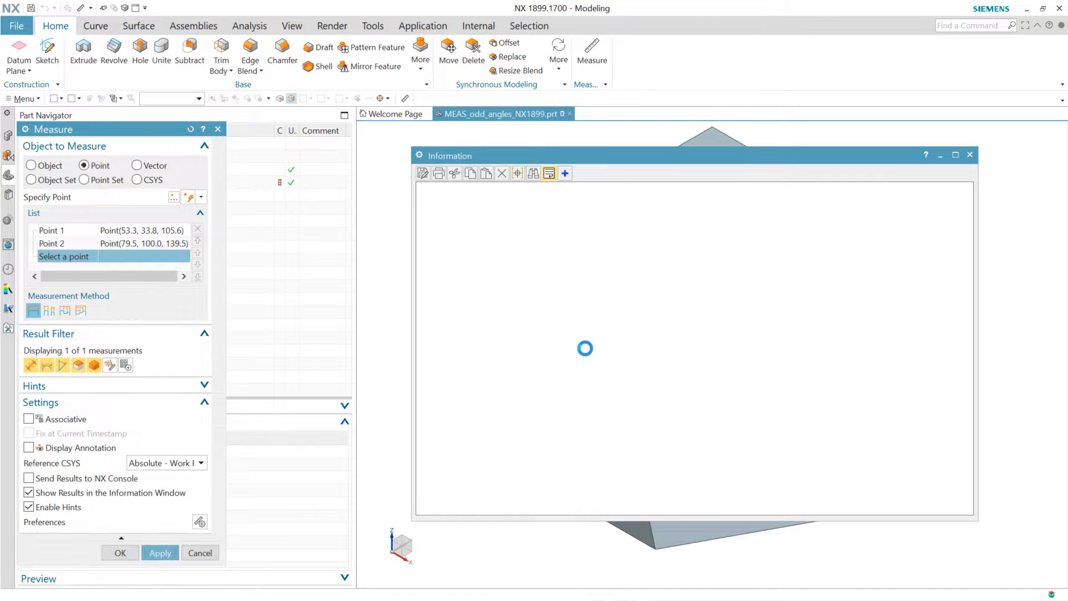
{"action": "left_click", "coordinate": [159, 553]}
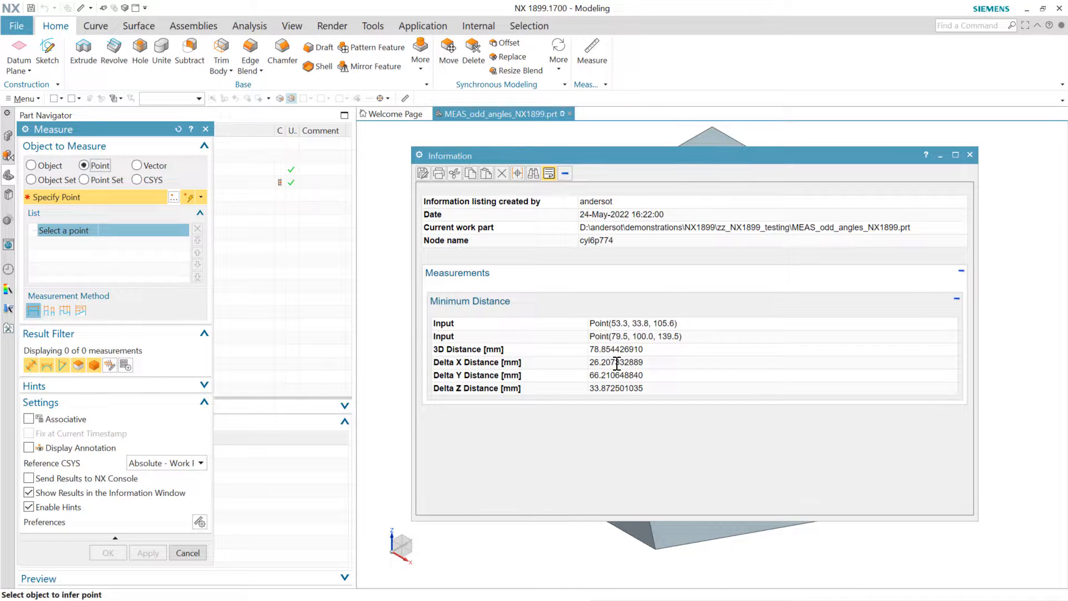
{"action": "double_click", "coordinate": [620, 361]}
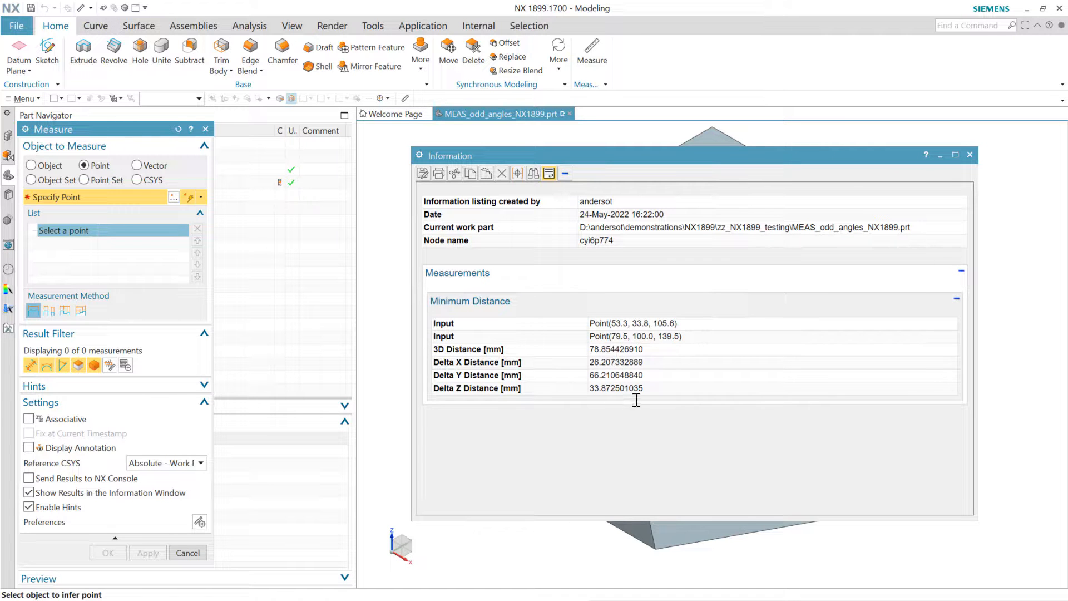
{"action": "mouse_move", "coordinate": [660, 379]}
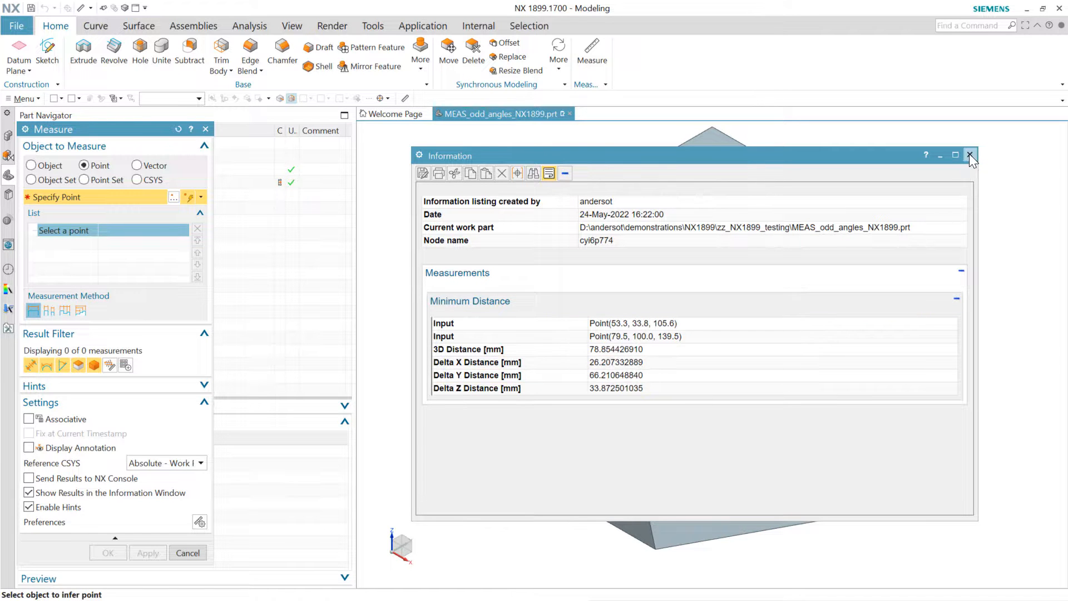
{"action": "mouse_move", "coordinate": [642, 398]}
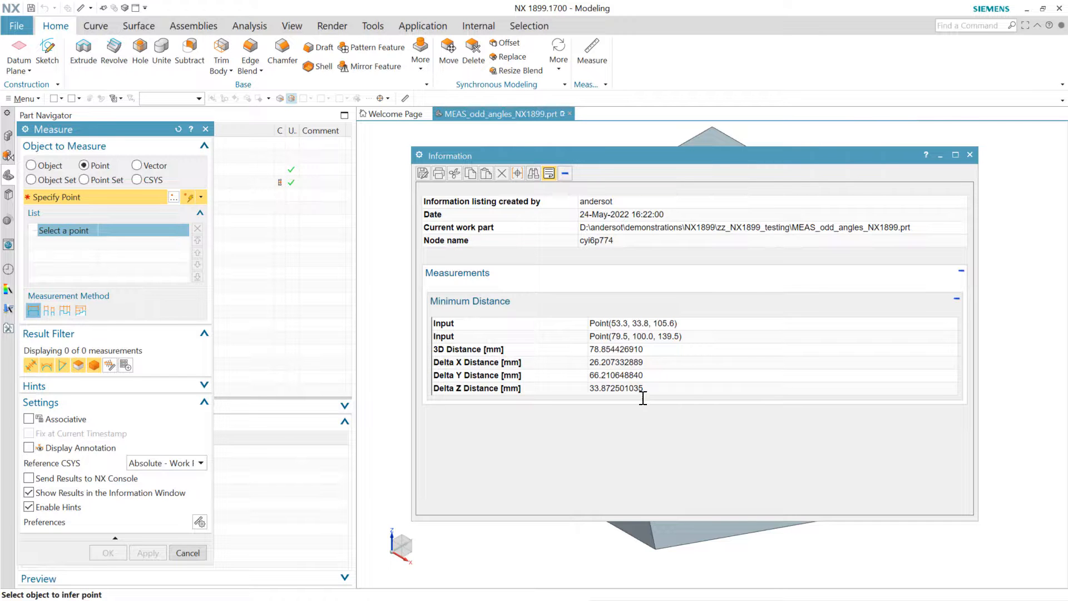
Go to User Interface preferences and inspect the dialog decimal places value.
{"action": "left_click", "coordinate": [969, 153]}
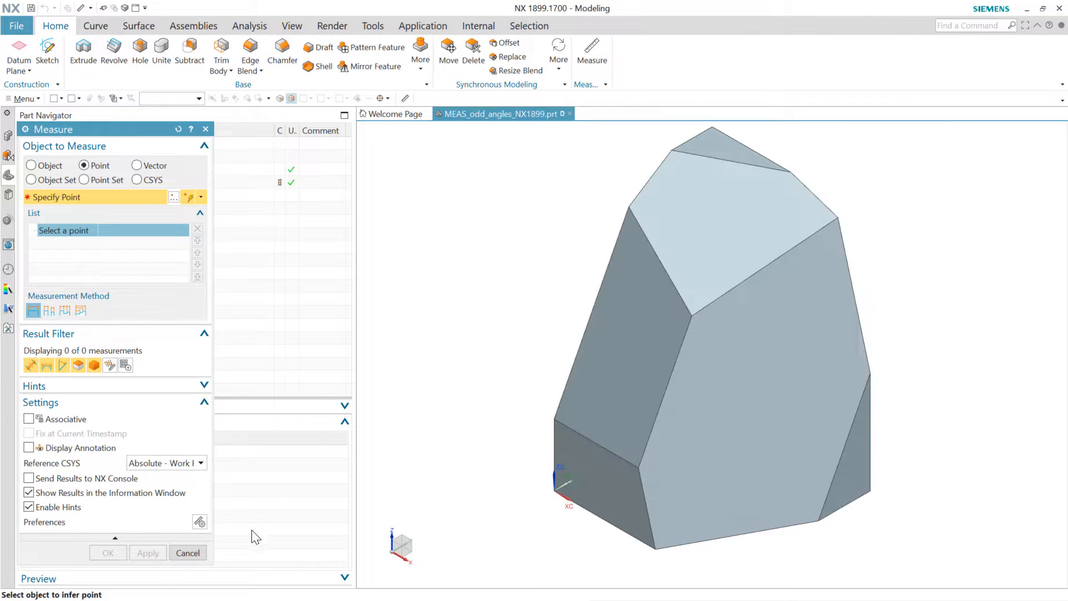
{"action": "left_click", "coordinate": [23, 100]}
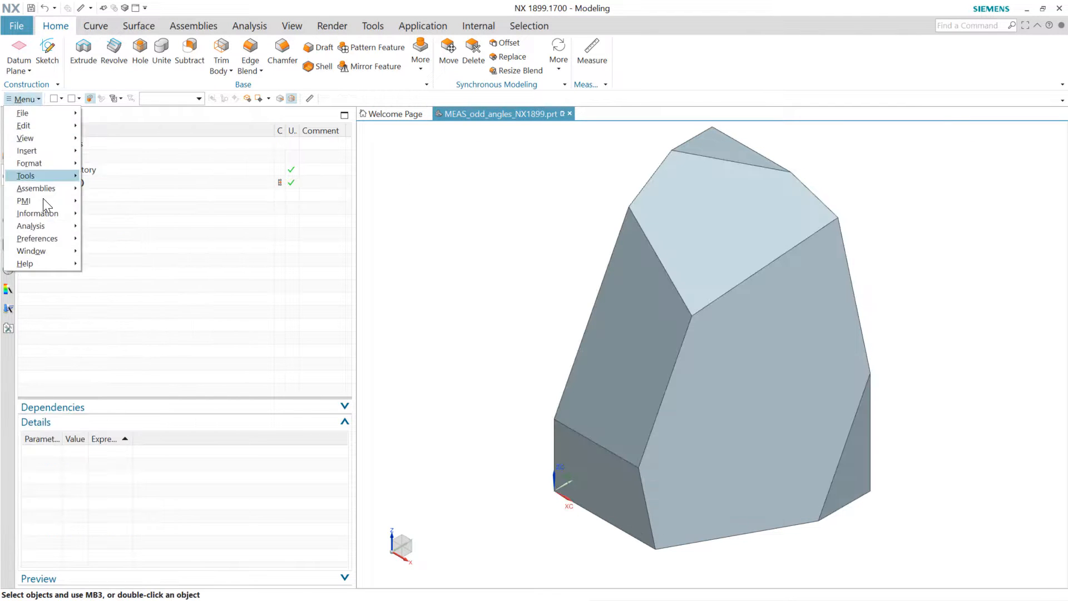
{"action": "left_click", "coordinate": [31, 226]}
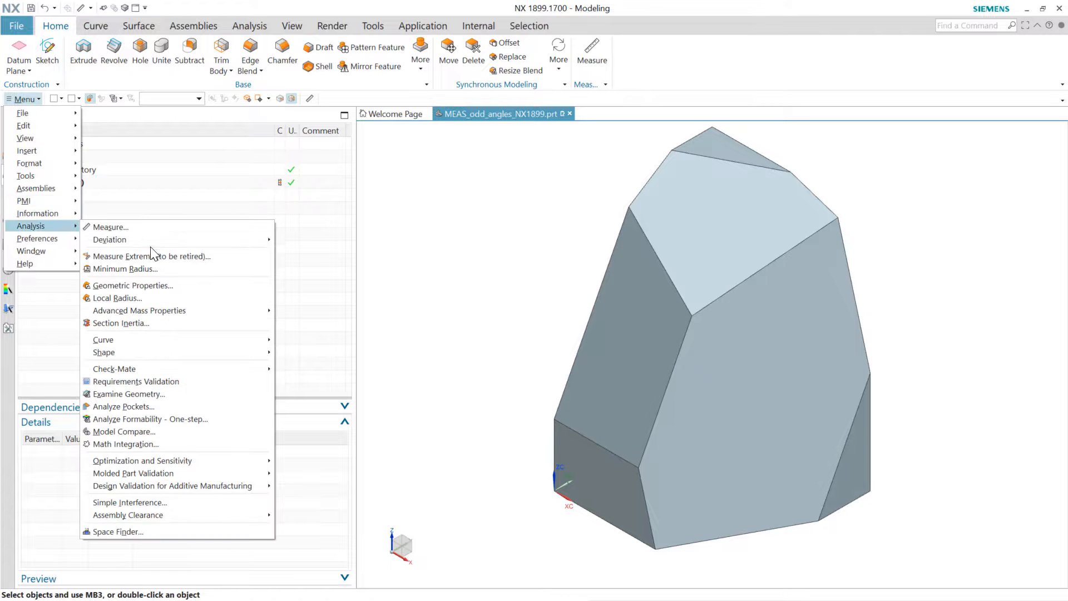
{"action": "mouse_move", "coordinate": [38, 238]}
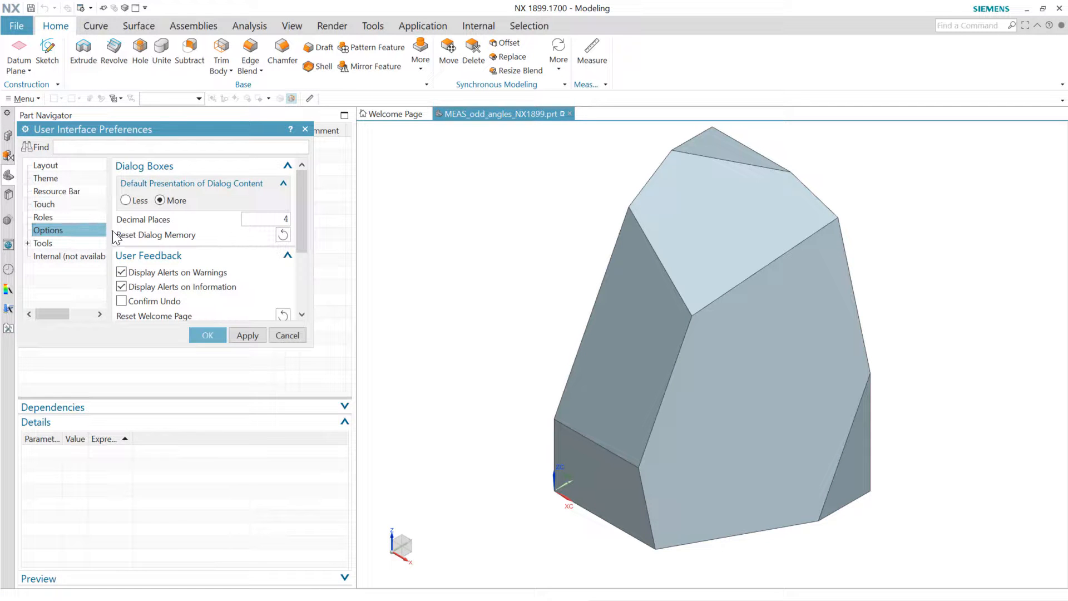
{"action": "mouse_move", "coordinate": [172, 189]}
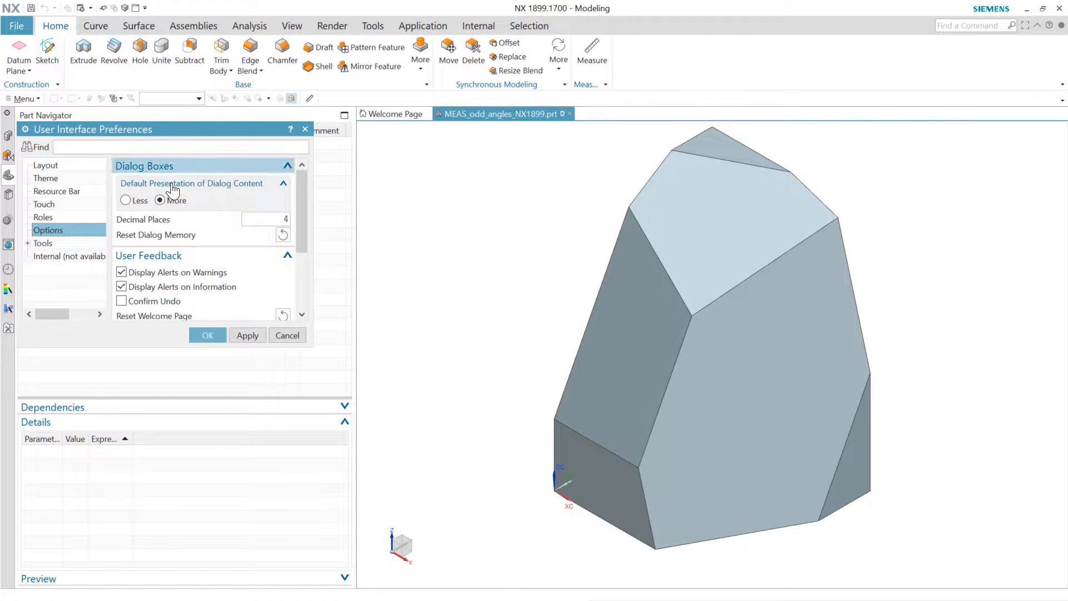
{"action": "triple_click", "coordinate": [265, 219]}
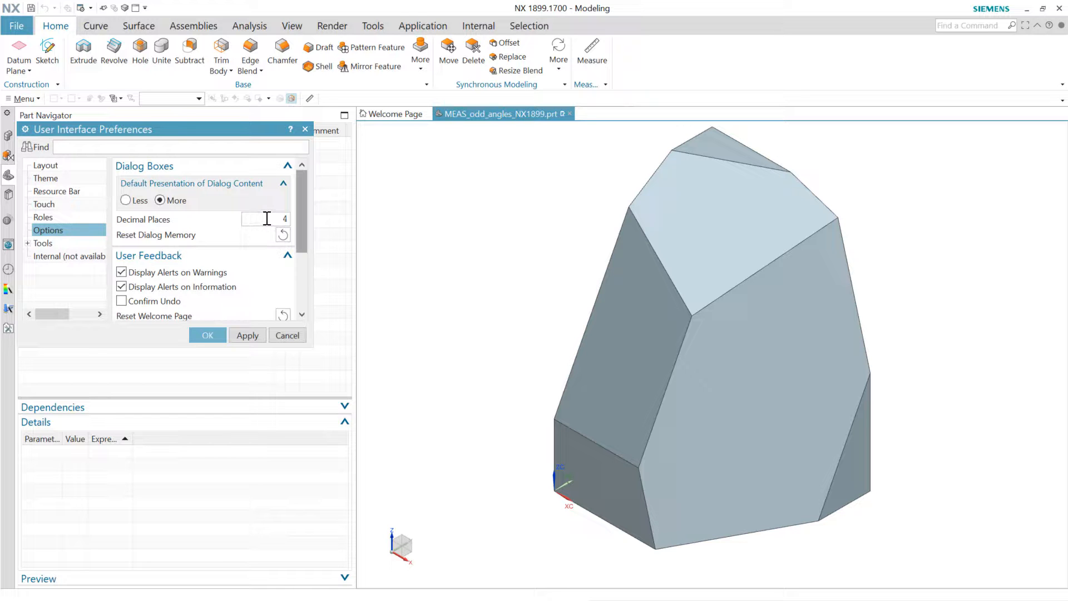
{"action": "triple_click", "coordinate": [265, 219]}
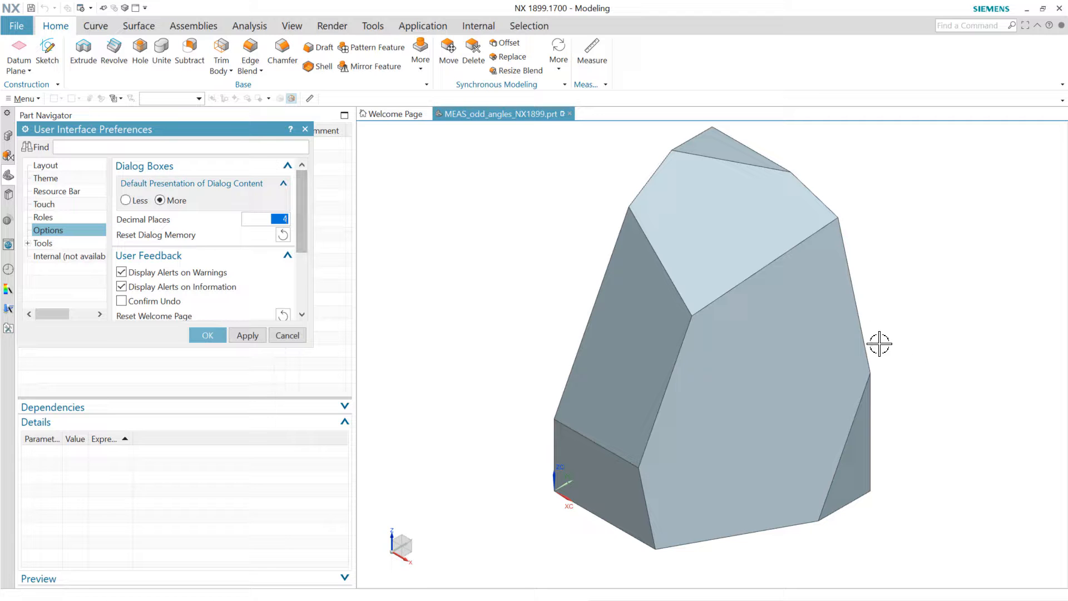
{"action": "mouse_move", "coordinate": [461, 282]}
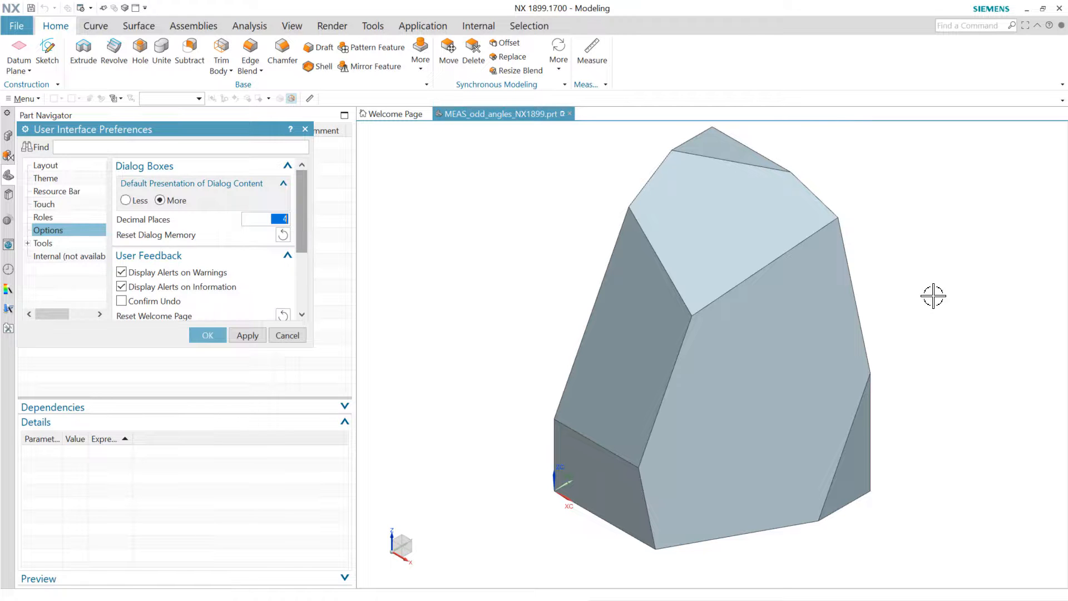
Under Information Window, turn on System Precision in Information Window.
{"action": "scroll", "scroll_direction": "down", "scroll_amount": 3}
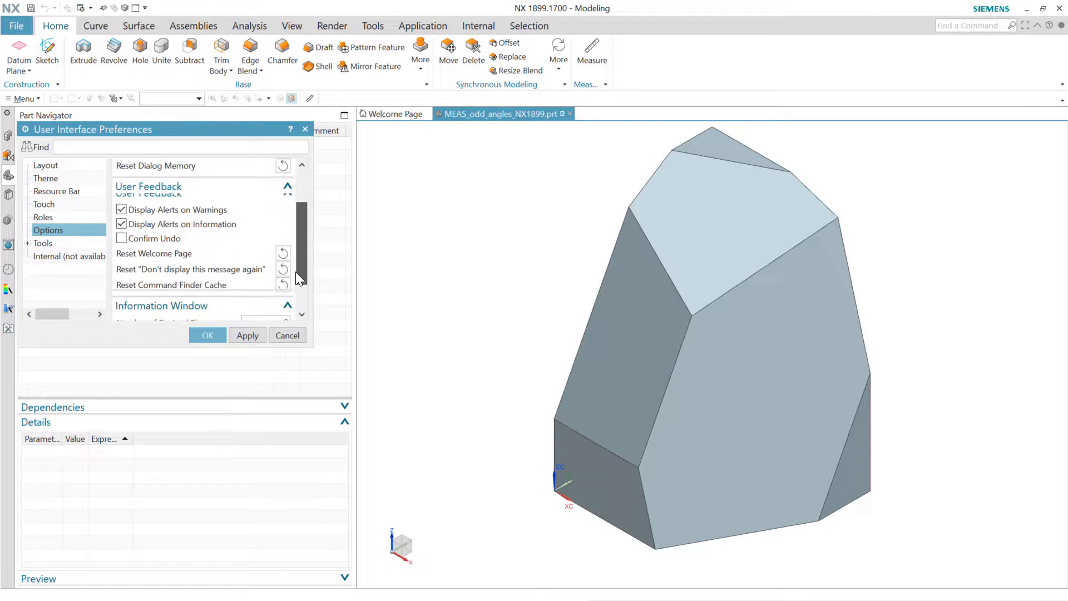
{"action": "scroll", "scroll_direction": "down", "scroll_amount": 3}
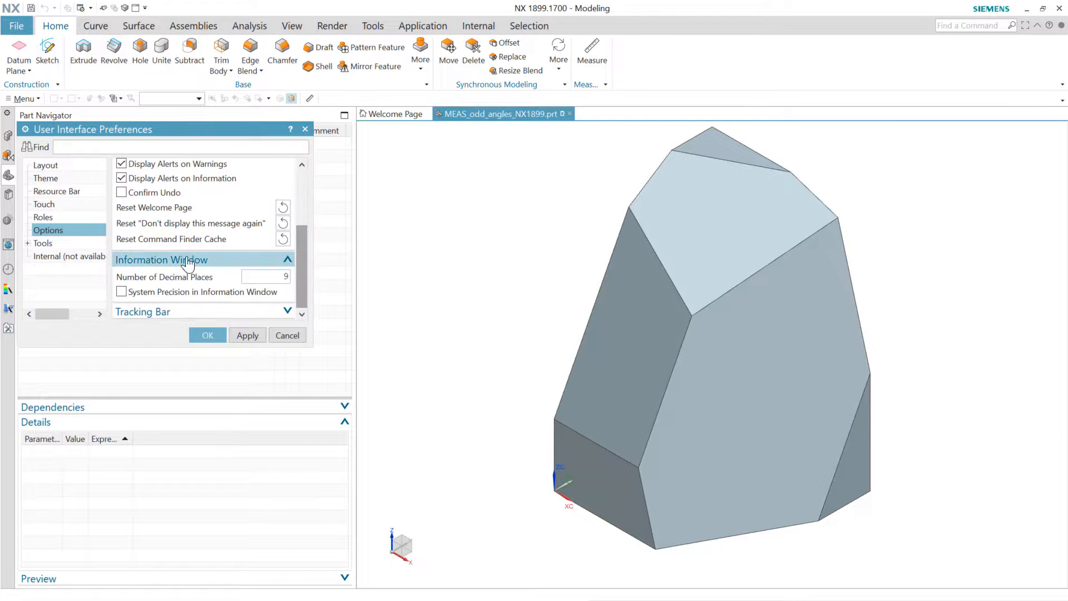
{"action": "triple_click", "coordinate": [266, 277]}
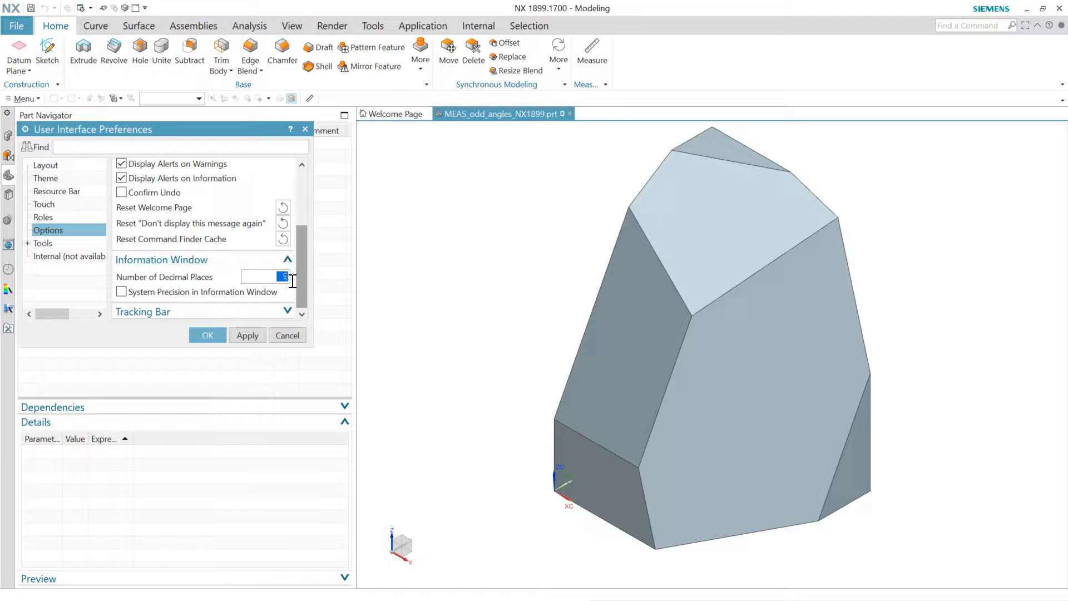
{"action": "left_click", "coordinate": [121, 292]}
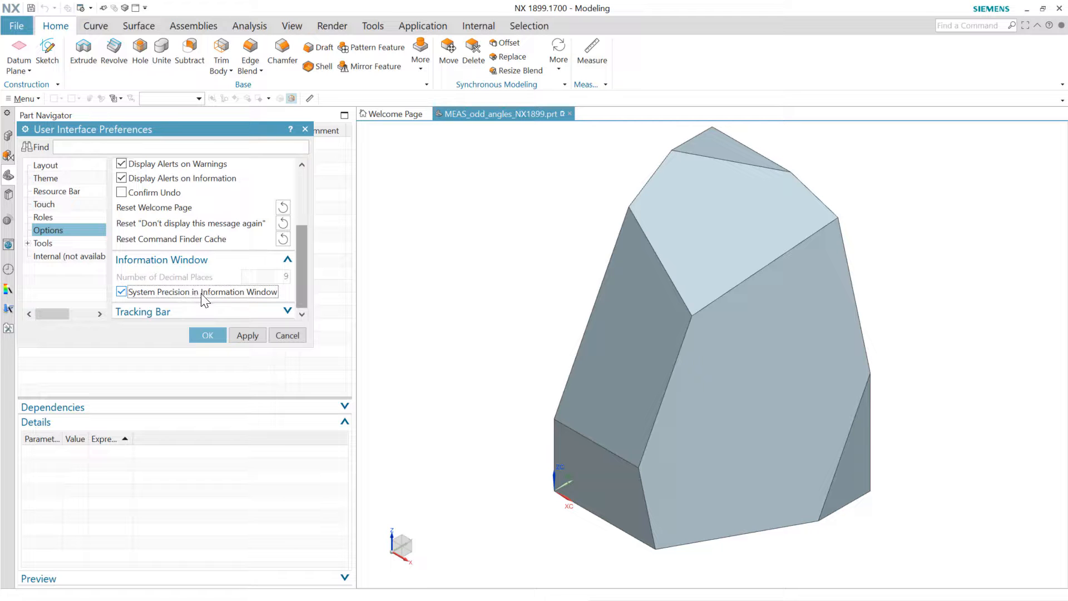
{"action": "mouse_move", "coordinate": [208, 335]}
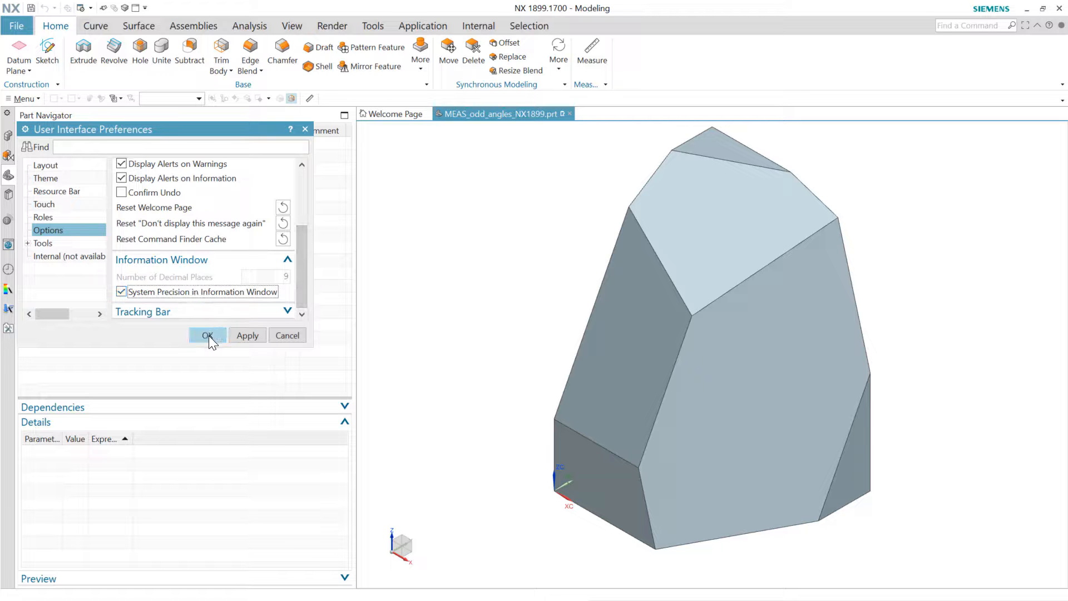
Confirm the preferences and re-measure the two edge endpoints at 78.8544 mm.
{"action": "left_click", "coordinate": [208, 335]}
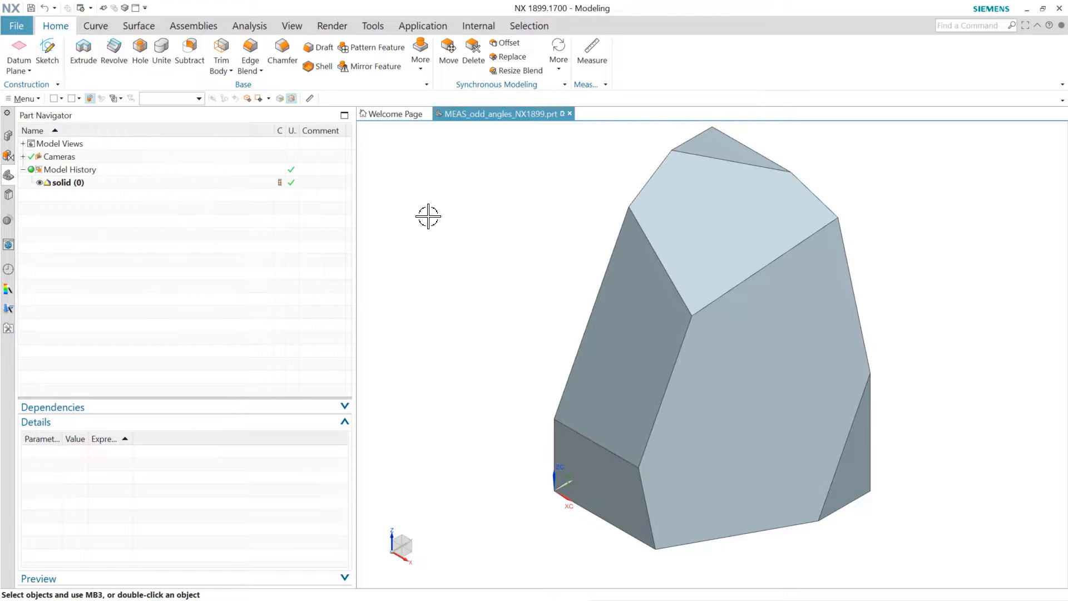
{"action": "mouse_move", "coordinate": [591, 53]}
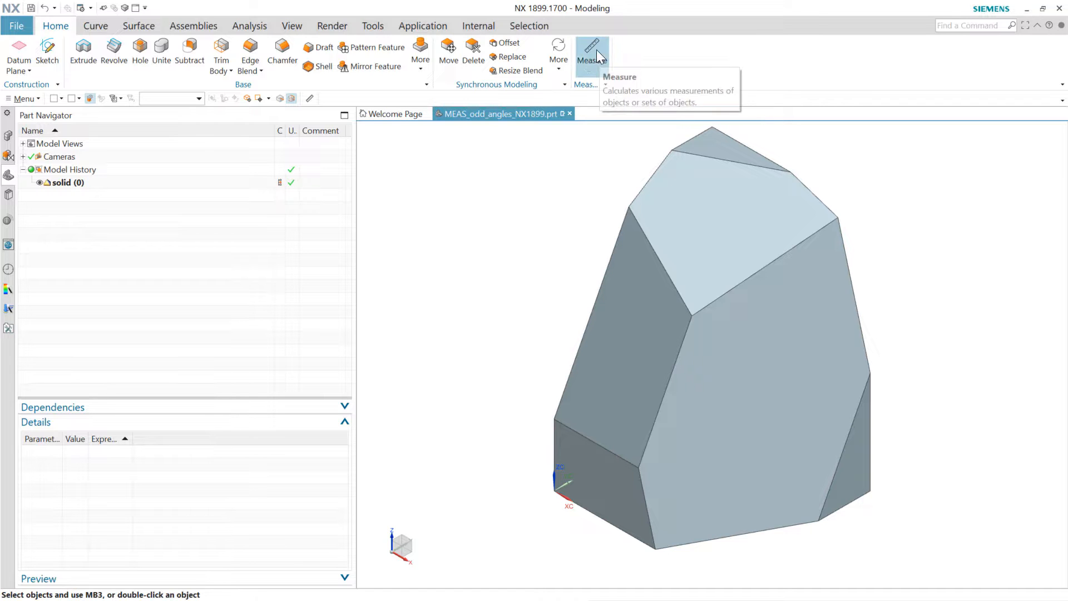
{"action": "left_click", "coordinate": [591, 51]}
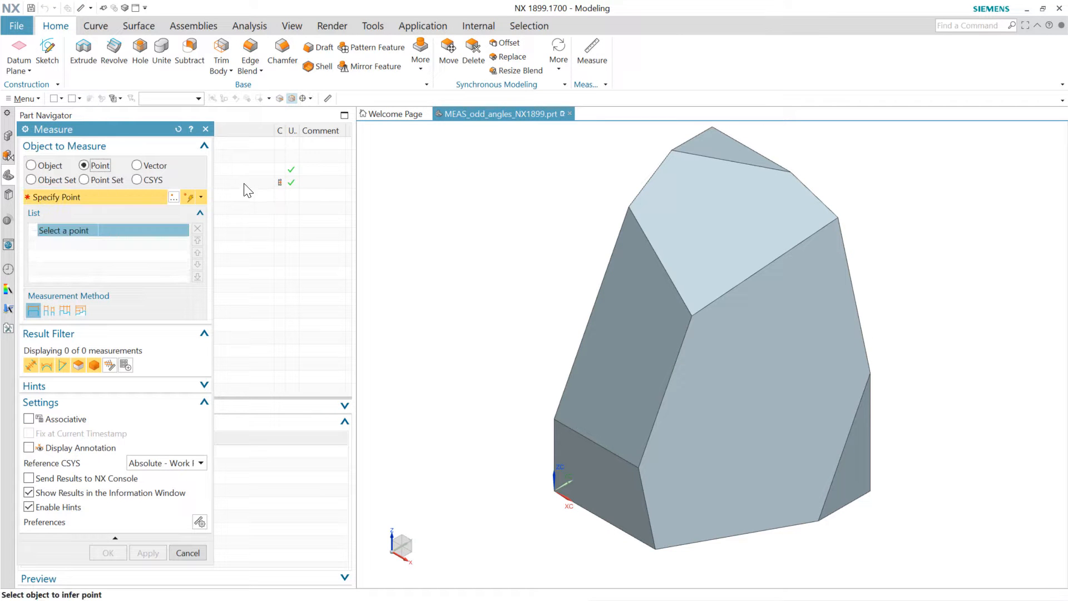
{"action": "mouse_move", "coordinate": [708, 304]}
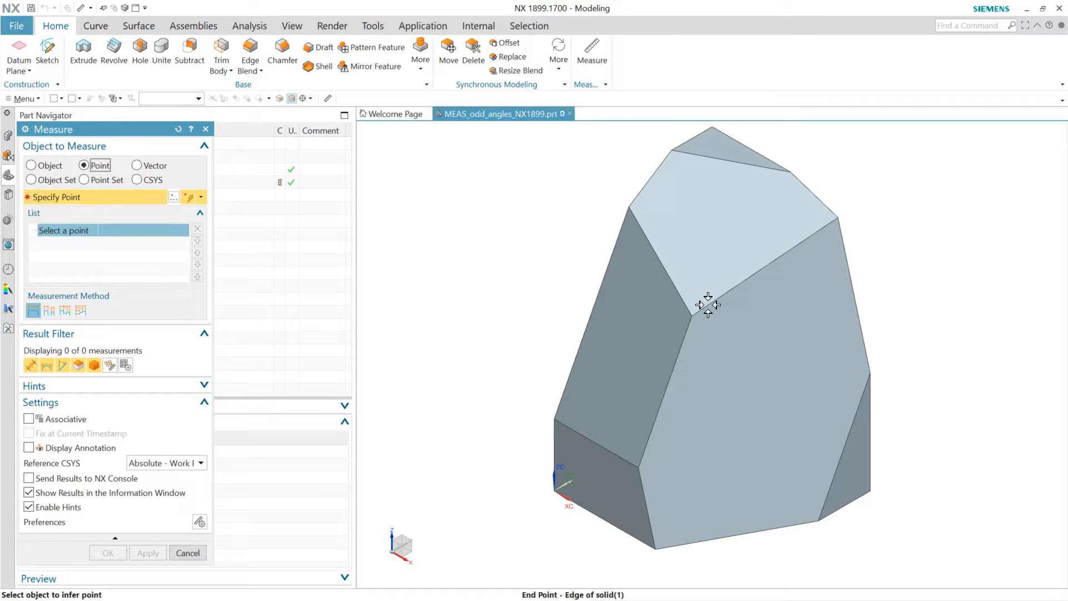
{"action": "left_click", "coordinate": [708, 305]}
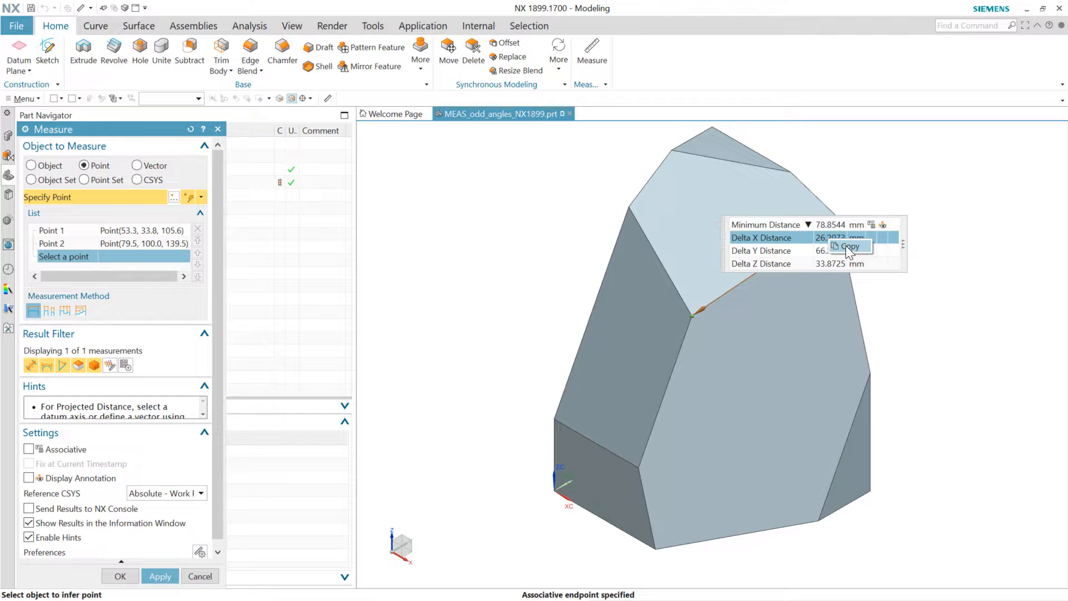
Copy the Delta X distance 26.20733289 for pasting into TextPad.
{"action": "left_click", "coordinate": [848, 246]}
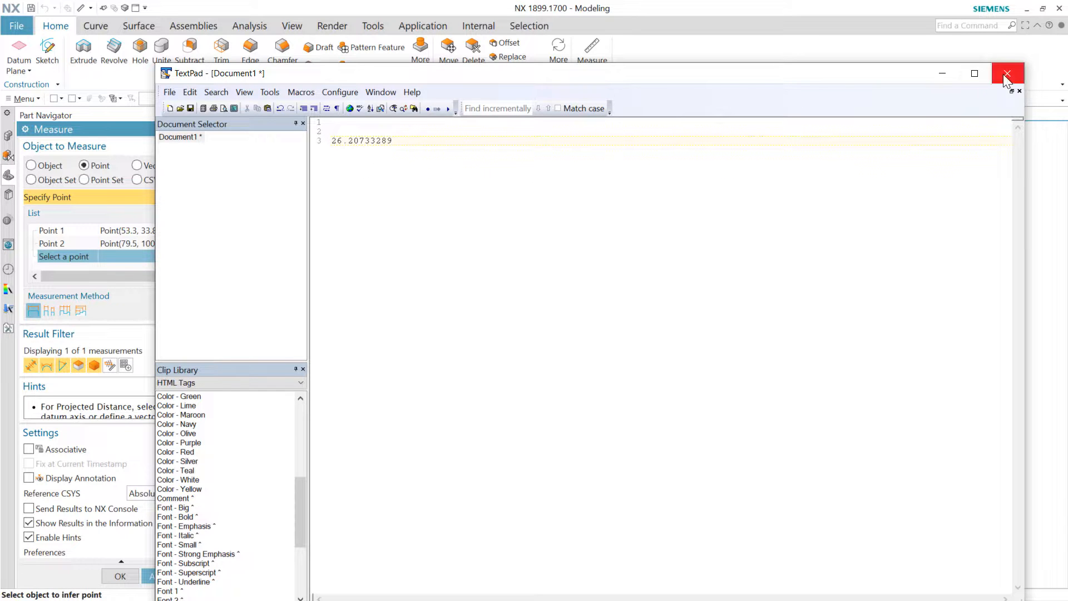
{"action": "mouse_move", "coordinate": [737, 242]}
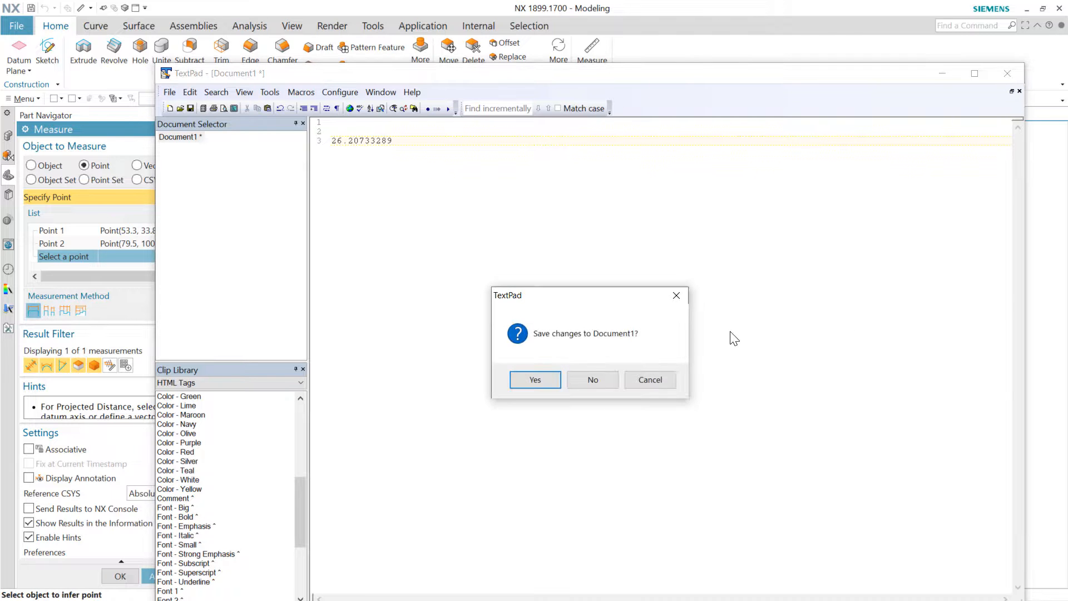
Close TextPad unsaved and output the measurement at system precision, Delta X 26.207332889315000 mm.
{"action": "left_click", "coordinate": [591, 379]}
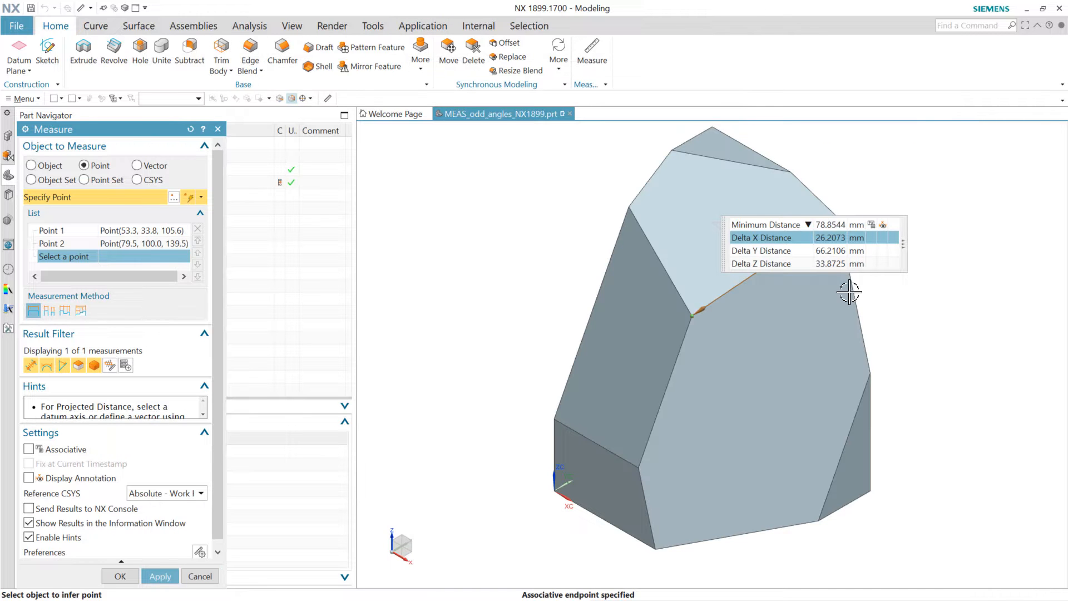
{"action": "mouse_move", "coordinate": [835, 253]}
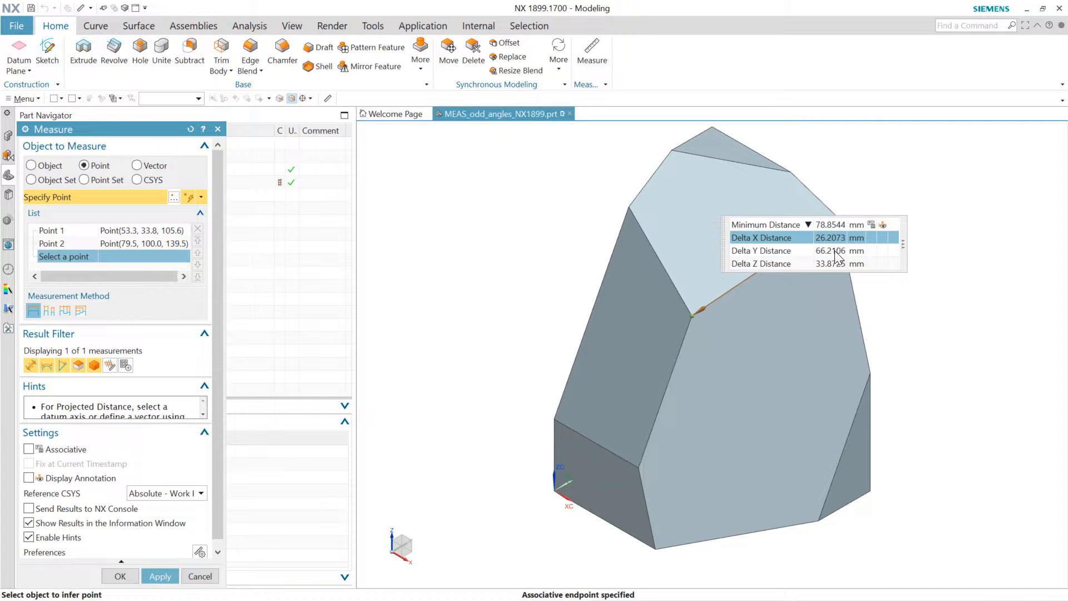
{"action": "left_click", "coordinate": [770, 250]}
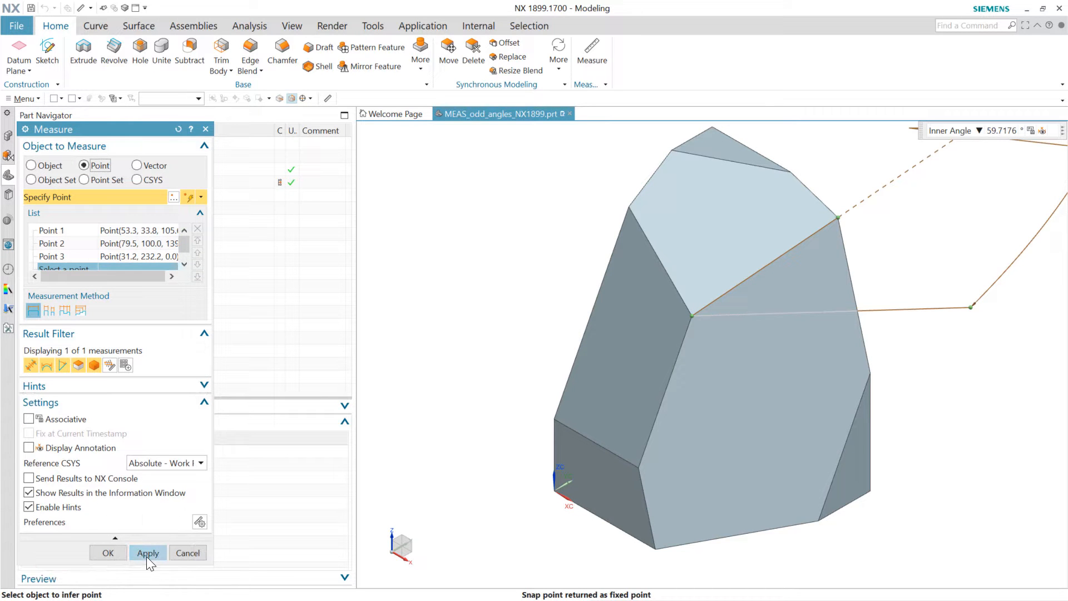
{"action": "left_click", "coordinate": [148, 553]}
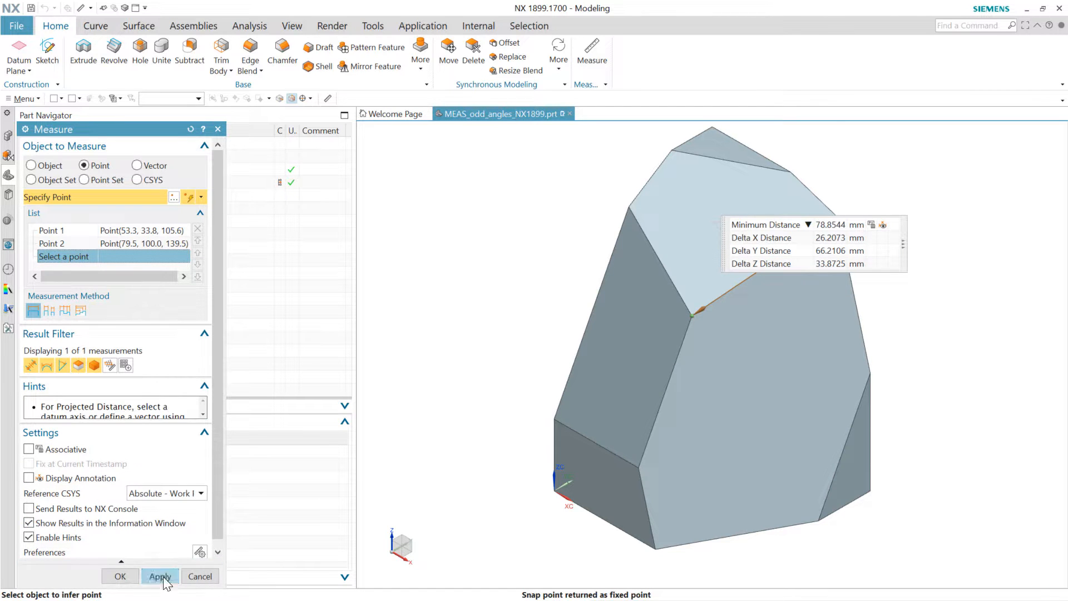
{"action": "left_click", "coordinate": [160, 576]}
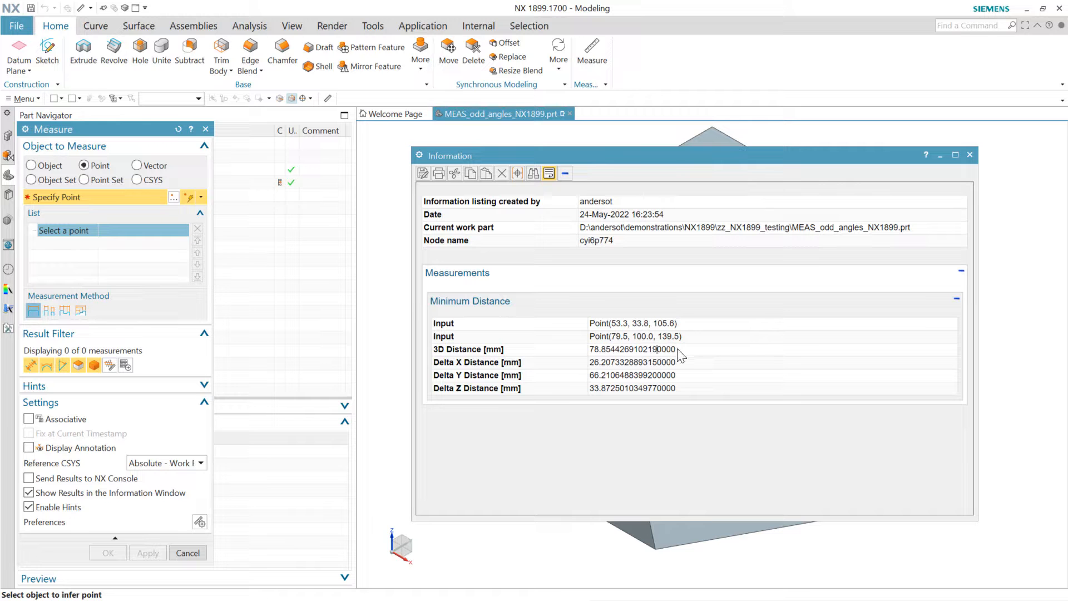
{"action": "mouse_move", "coordinate": [639, 365]}
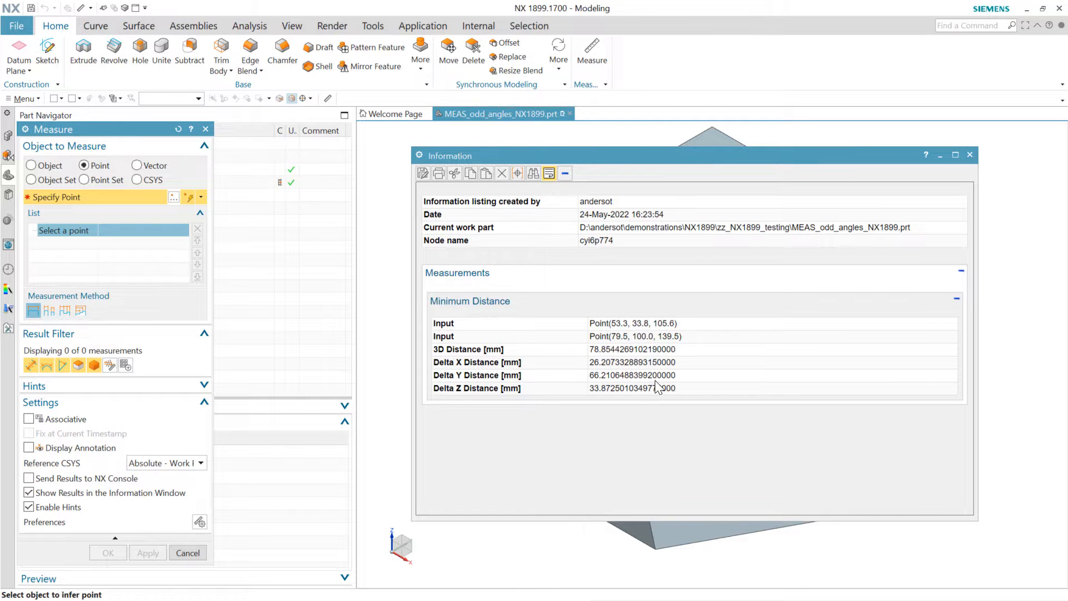
{"action": "left_click", "coordinate": [502, 174]}
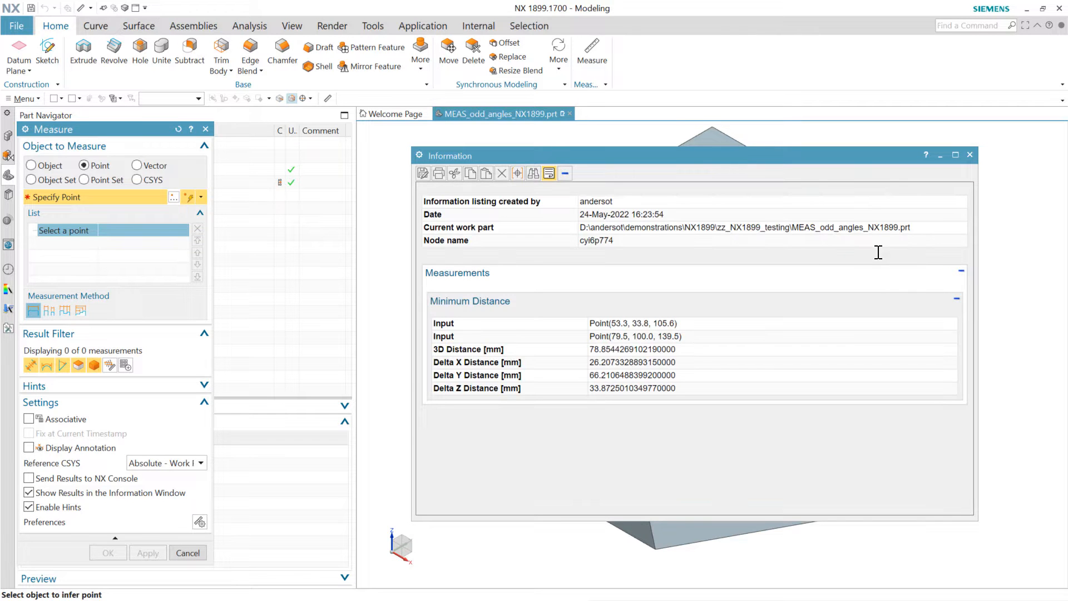
{"action": "left_click", "coordinate": [969, 155]}
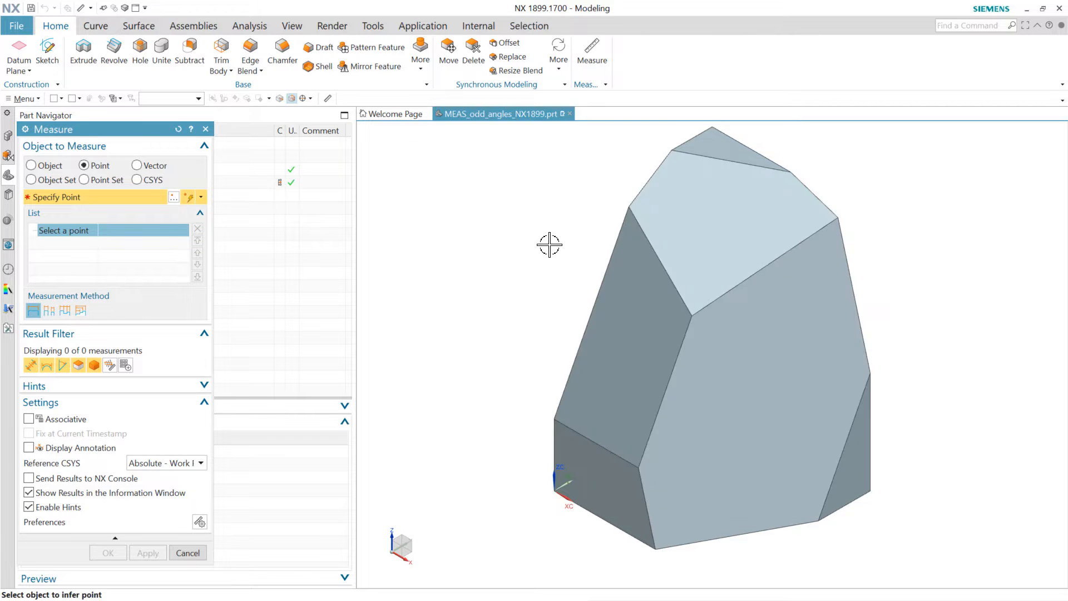
{"action": "mouse_move", "coordinate": [431, 253]}
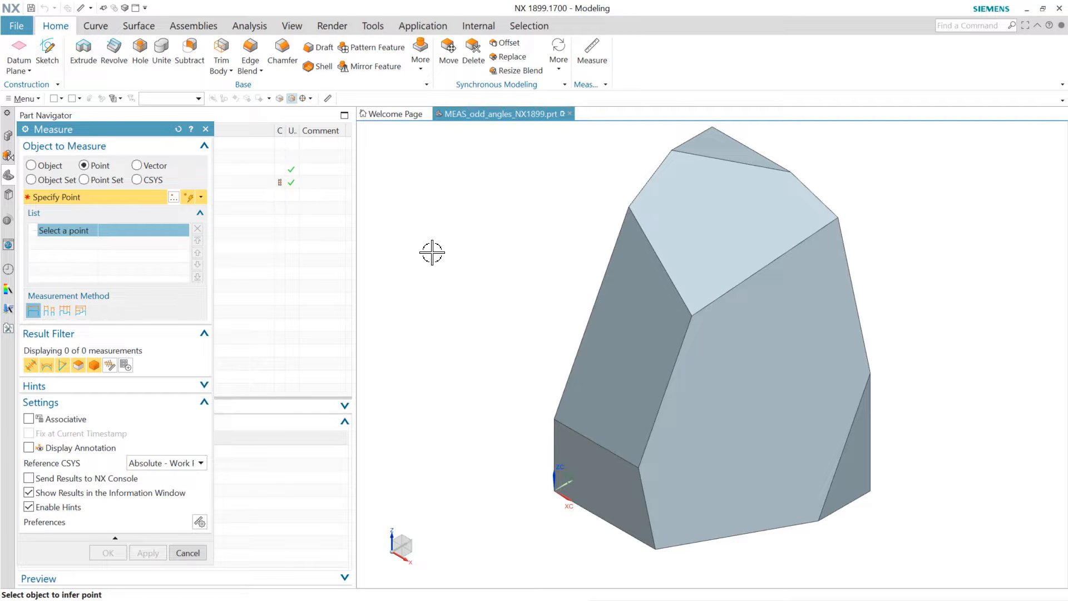
{"action": "mouse_move", "coordinate": [140, 229]}
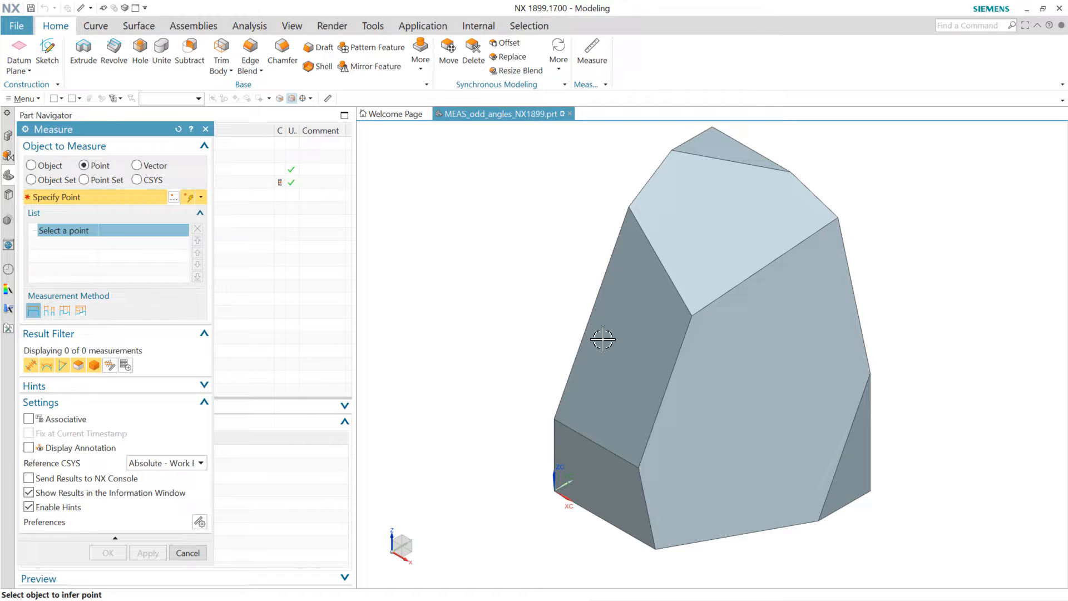
{"action": "mouse_move", "coordinate": [187, 553]}
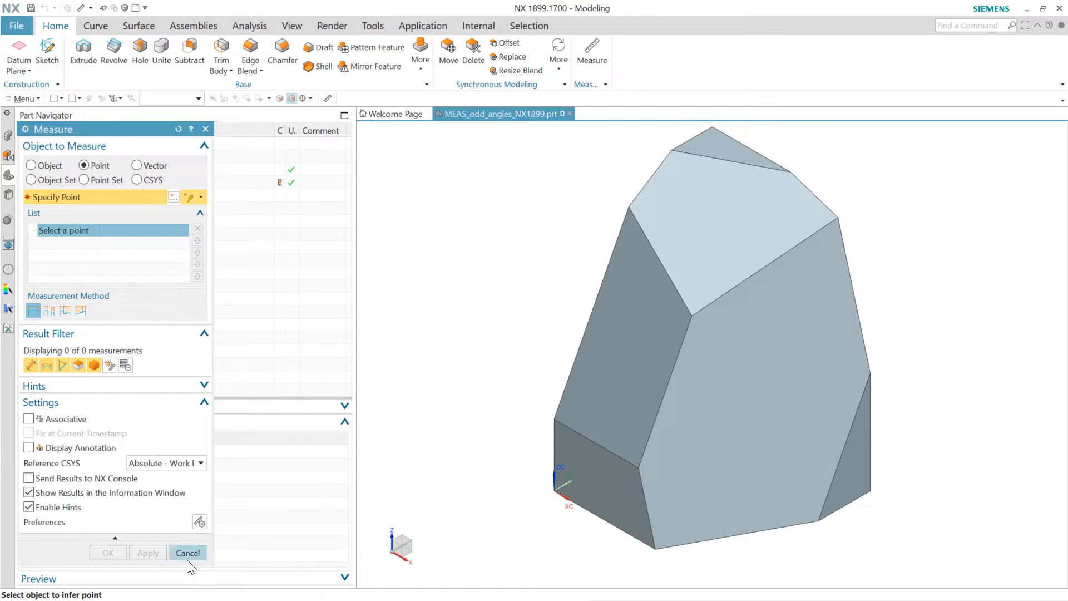
{"action": "left_click", "coordinate": [188, 553]}
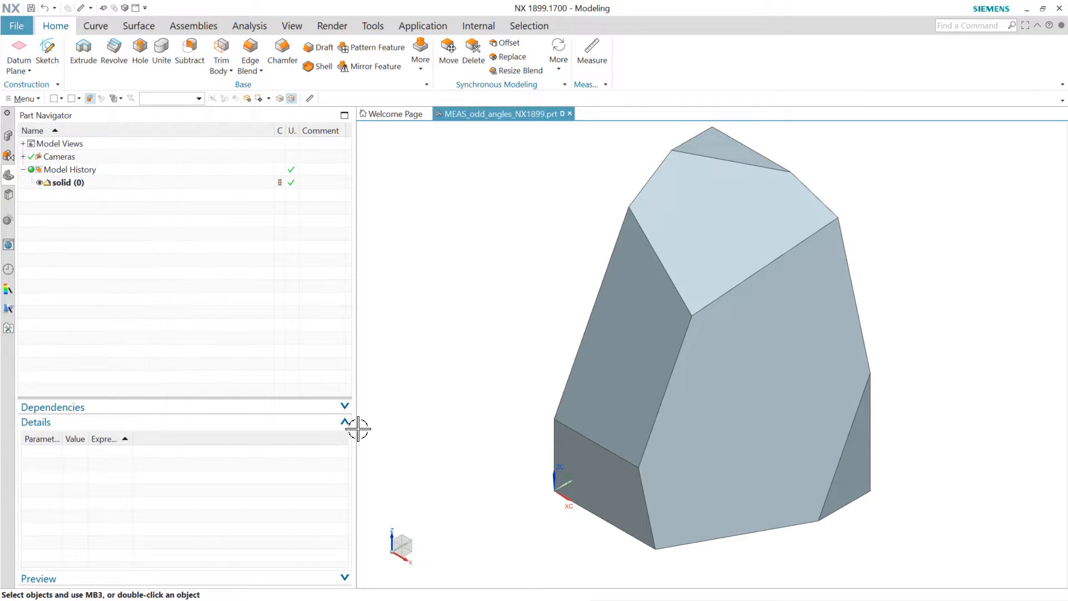
{"action": "mouse_move", "coordinate": [484, 303]}
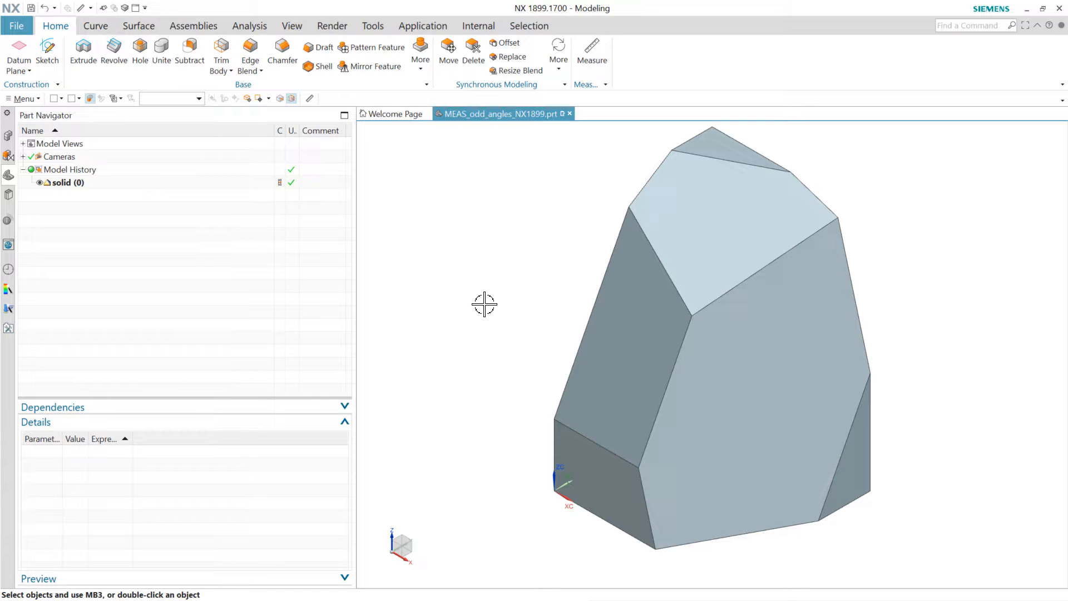
{"action": "mouse_move", "coordinate": [491, 302]}
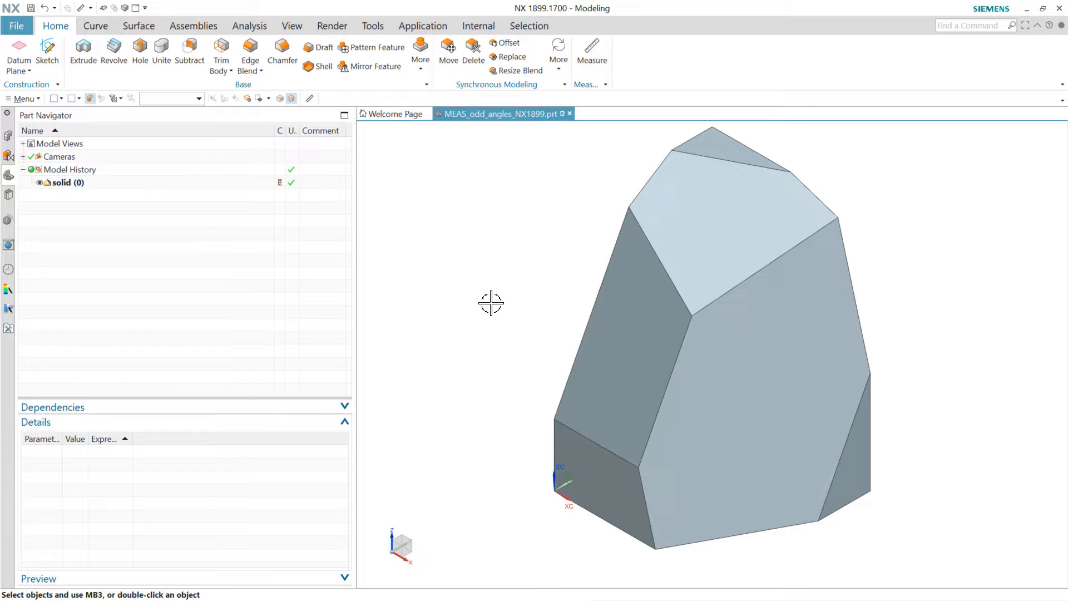
{"action": "mouse_move", "coordinate": [476, 294]}
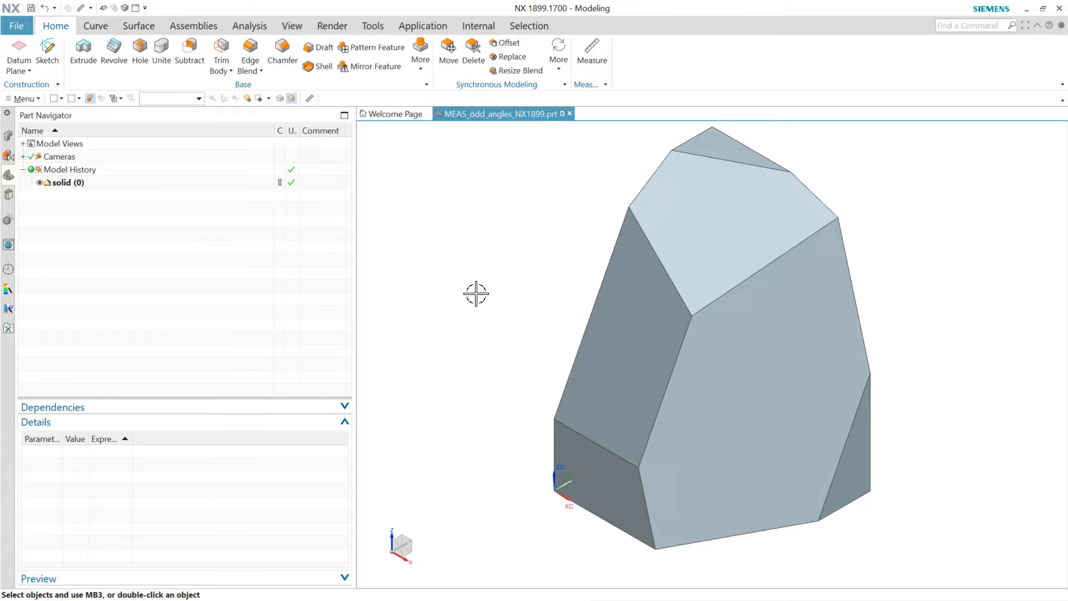
Start a Datum CSYS and set its construction method to Dynamic.
{"action": "left_click", "coordinate": [28, 71]}
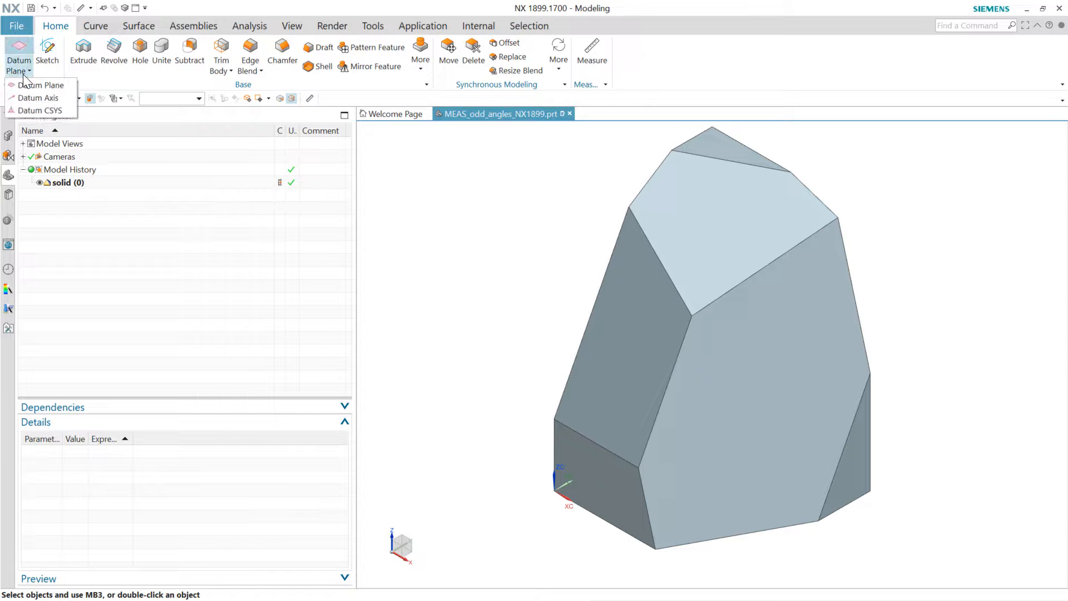
{"action": "left_click", "coordinate": [42, 110]}
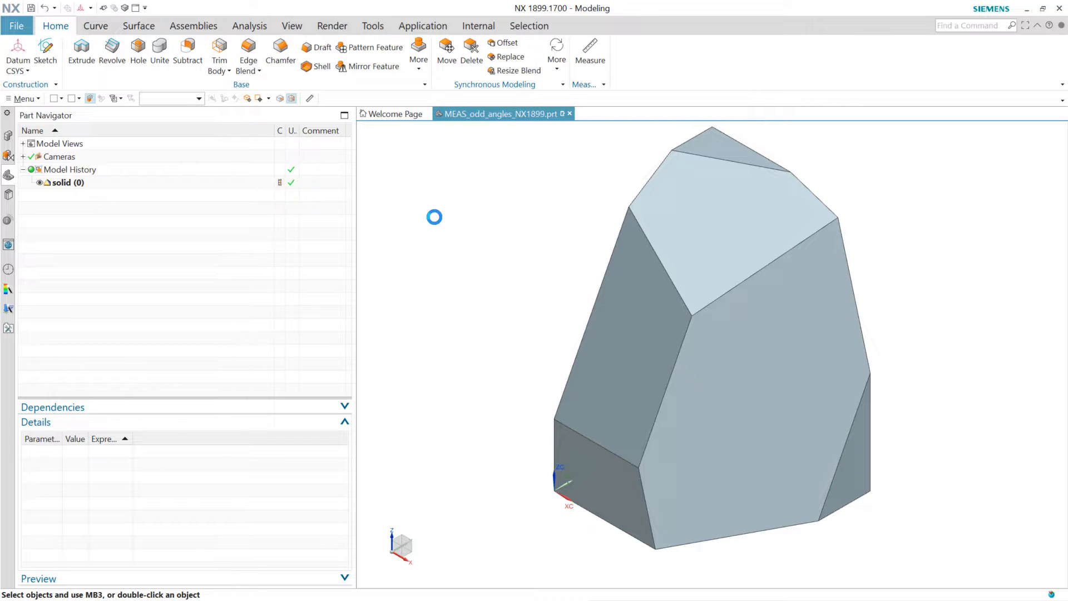
{"action": "left_click", "coordinate": [18, 46]}
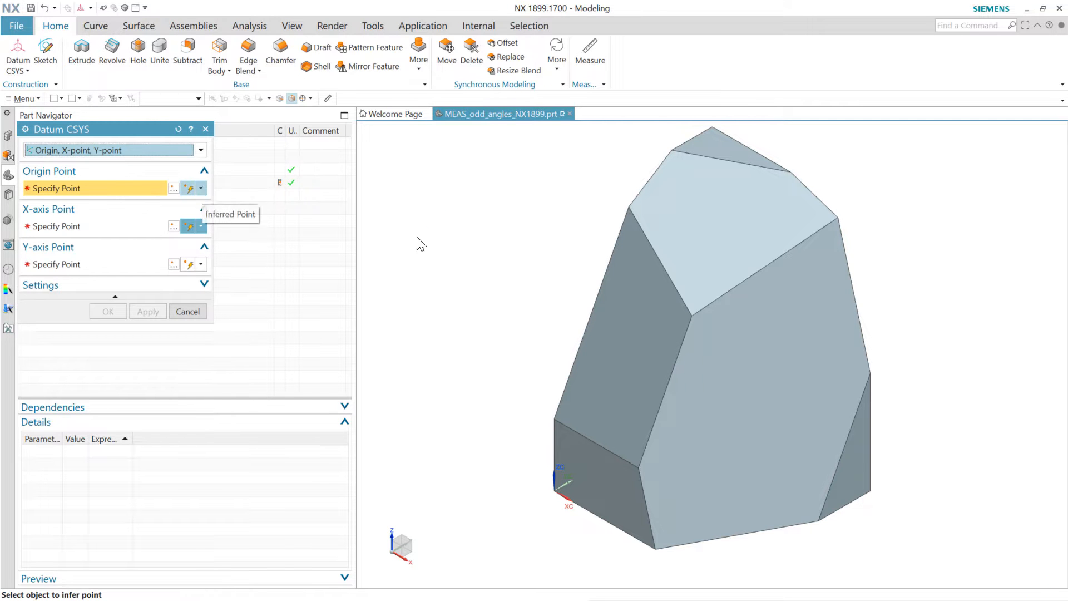
{"action": "left_click", "coordinate": [199, 150]}
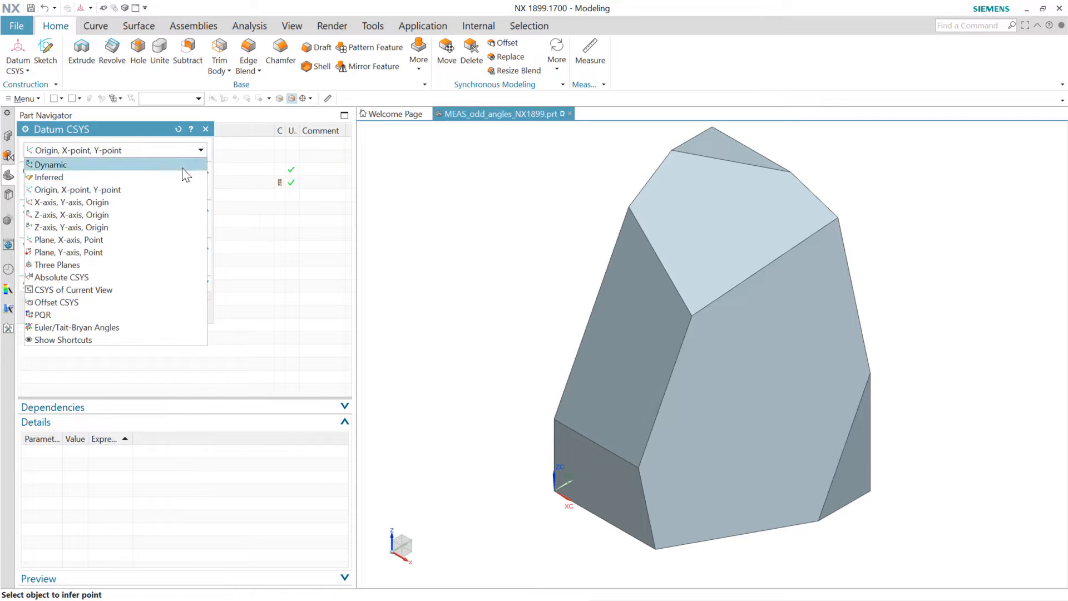
{"action": "left_click", "coordinate": [49, 165]}
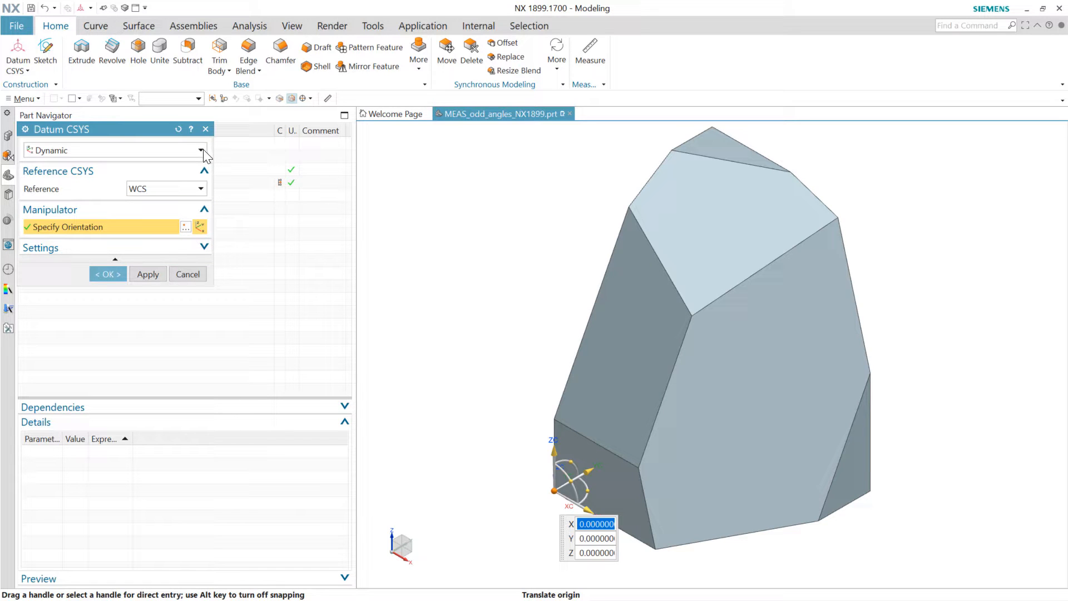
{"action": "left_click", "coordinate": [201, 150]}
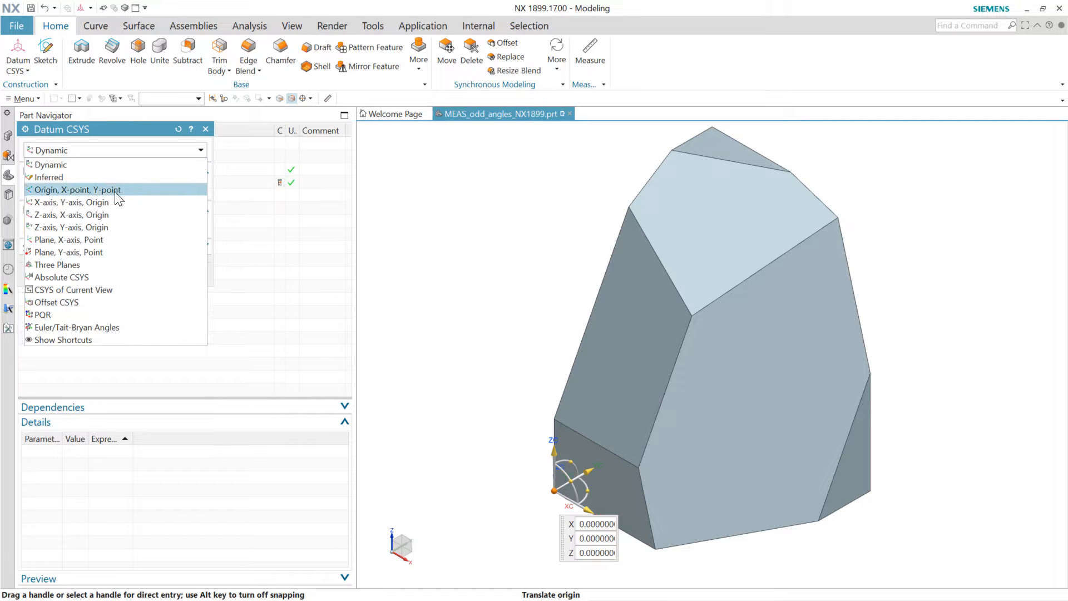
{"action": "mouse_move", "coordinate": [142, 197]}
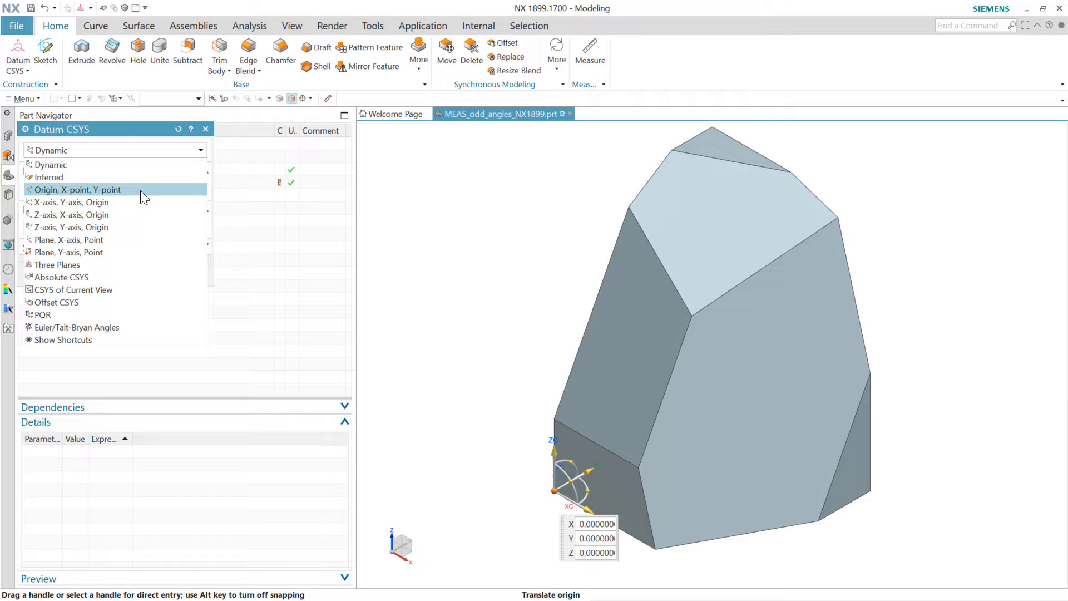
Define the CSYS by Origin, X-point, Y-point using the central, right and upper-left edge vertices.
{"action": "left_click", "coordinate": [77, 189]}
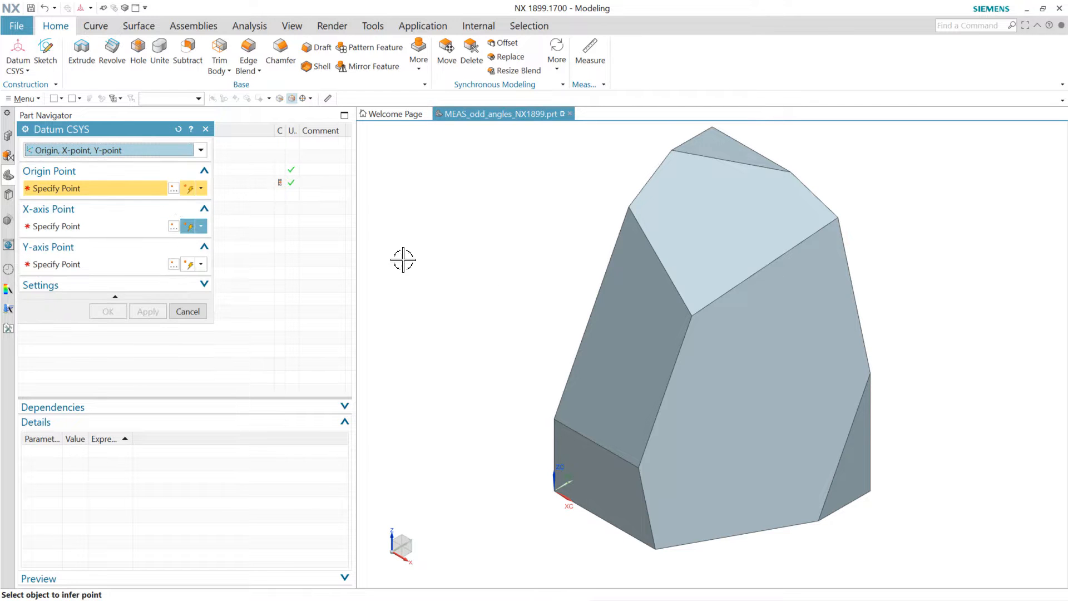
{"action": "mouse_move", "coordinate": [694, 315]}
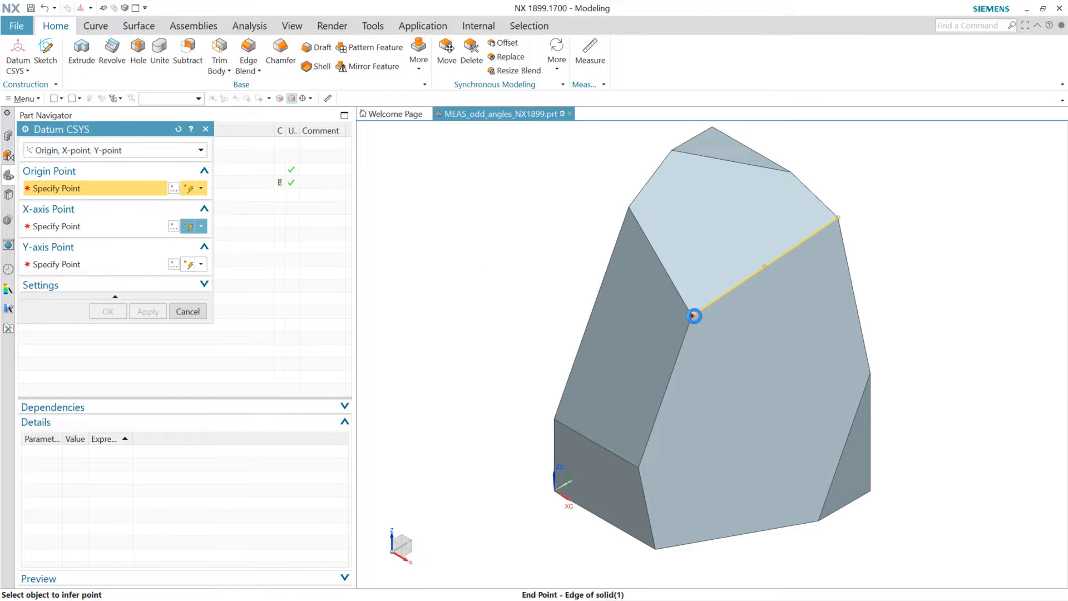
{"action": "left_click", "coordinate": [695, 316]}
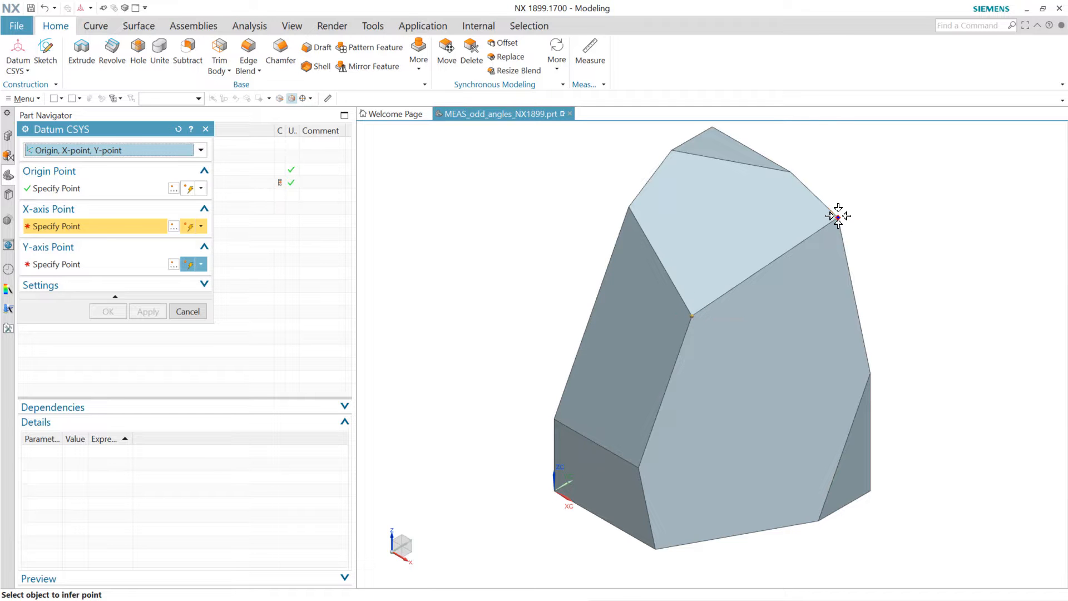
{"action": "left_click", "coordinate": [812, 231]}
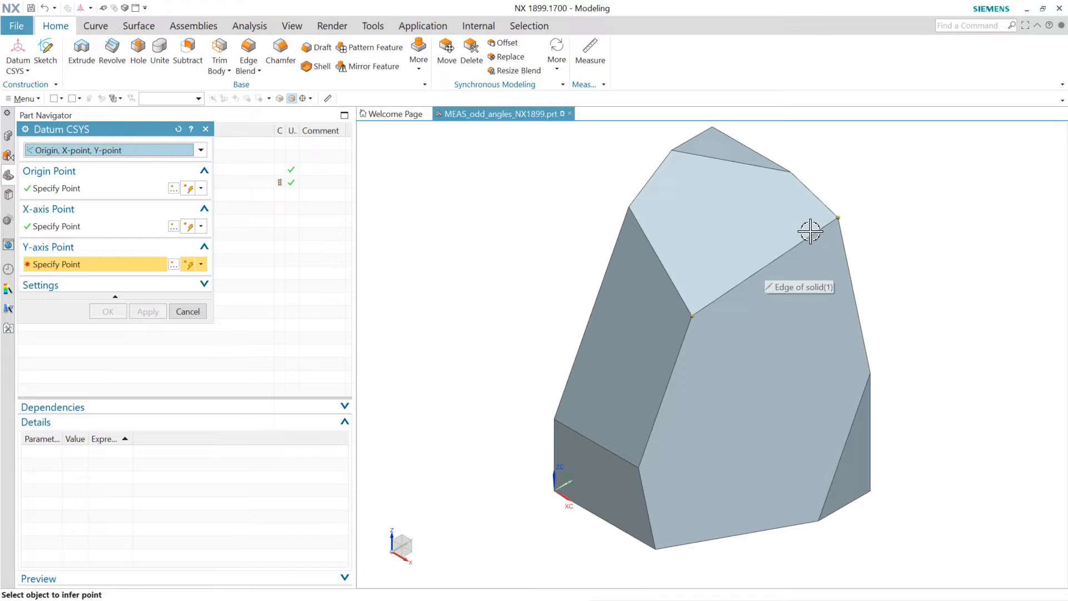
{"action": "mouse_move", "coordinate": [649, 241]}
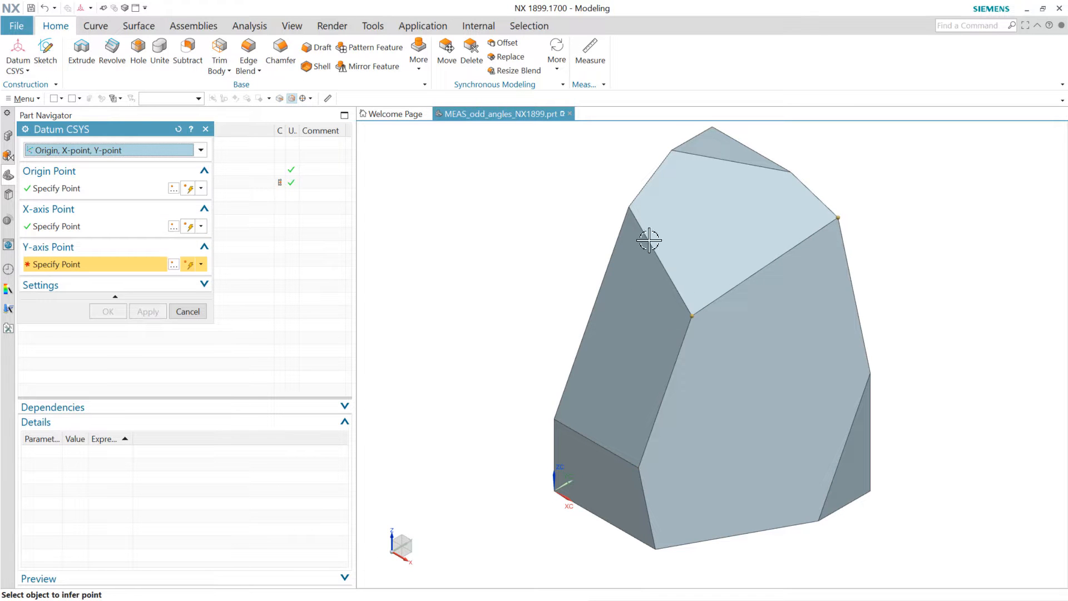
{"action": "mouse_move", "coordinate": [625, 207]}
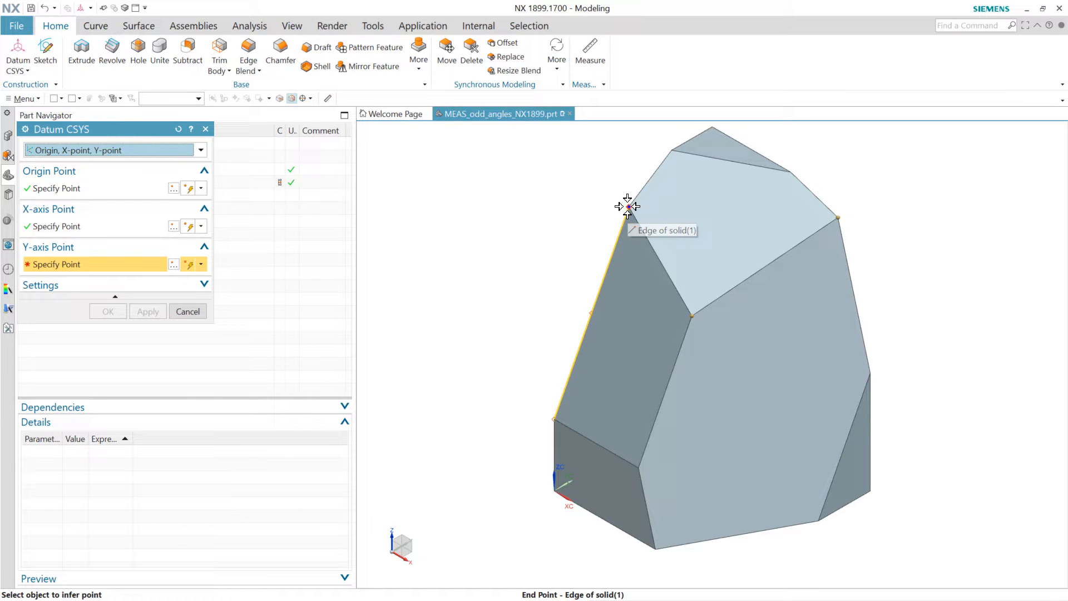
{"action": "left_click", "coordinate": [626, 206]}
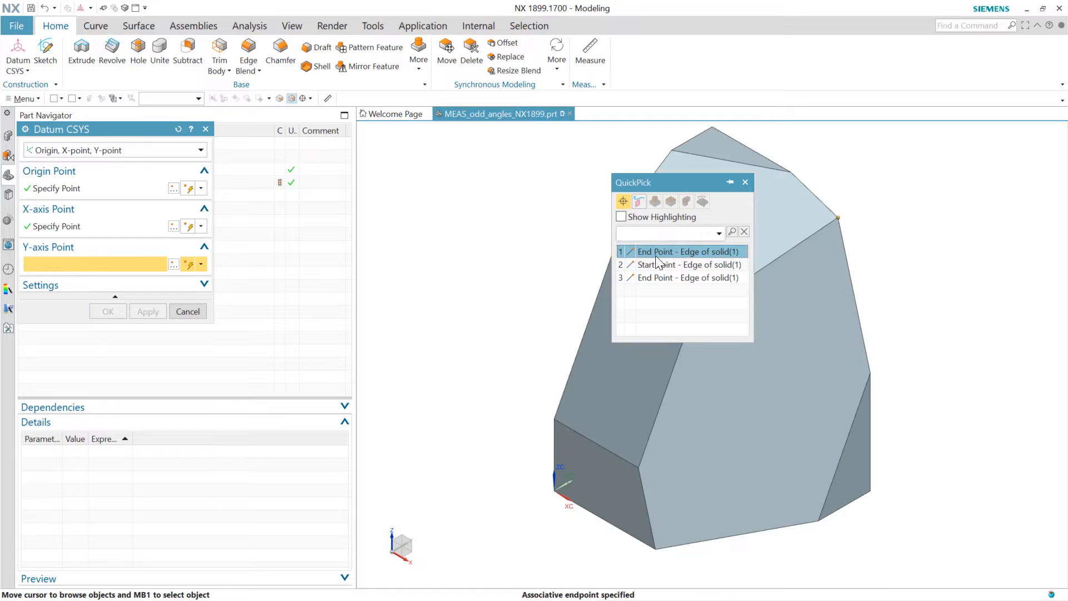
{"action": "left_click", "coordinate": [685, 251]}
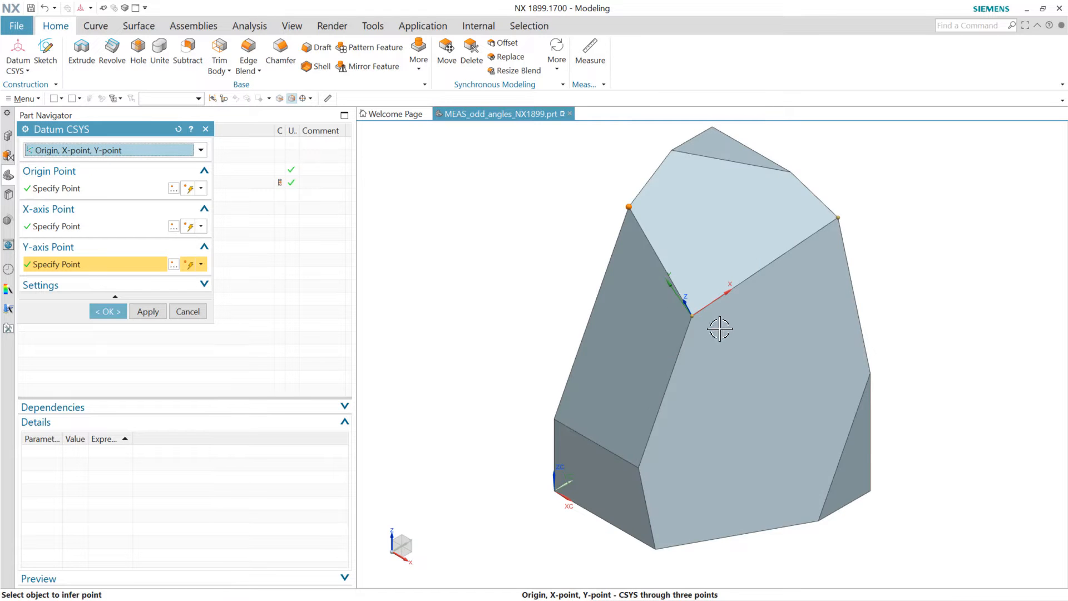
{"action": "scroll", "scroll_direction": "up", "scroll_amount": 3}
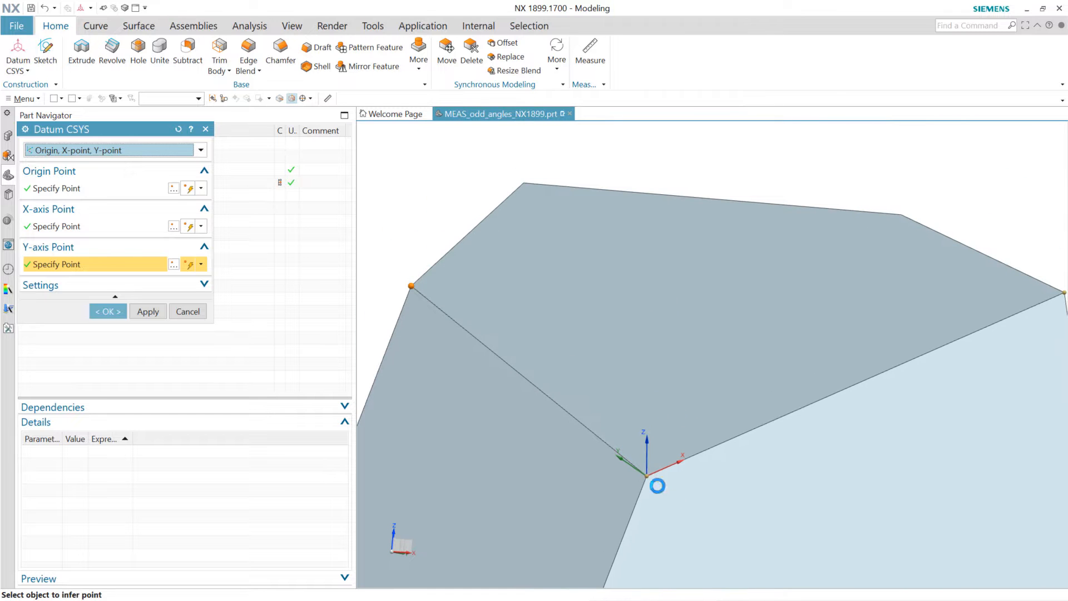
{"action": "mouse_move", "coordinate": [1036, 310]}
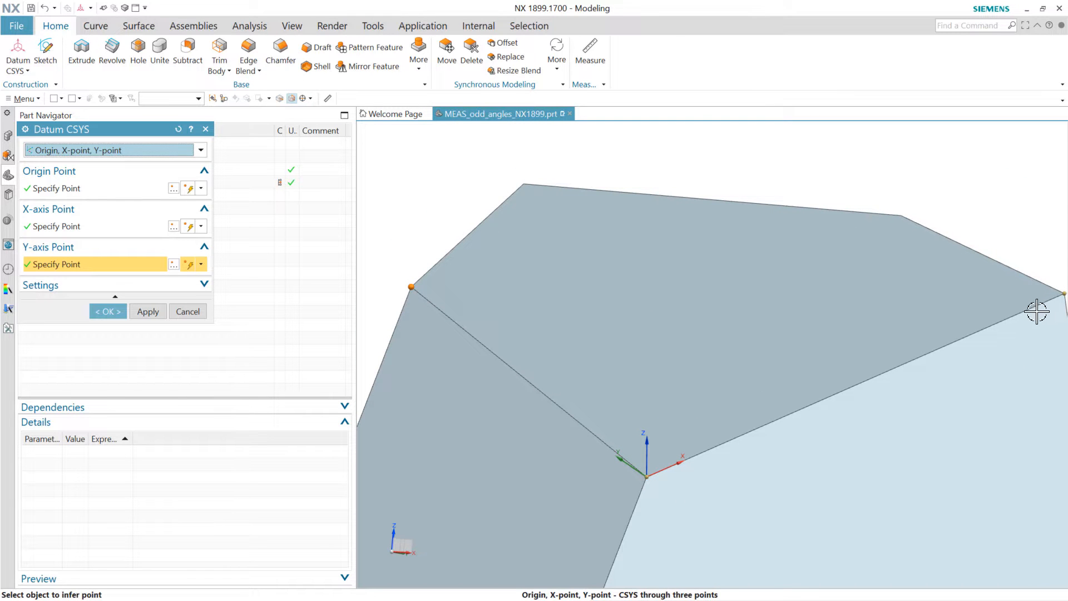
{"action": "mouse_move", "coordinate": [719, 453]}
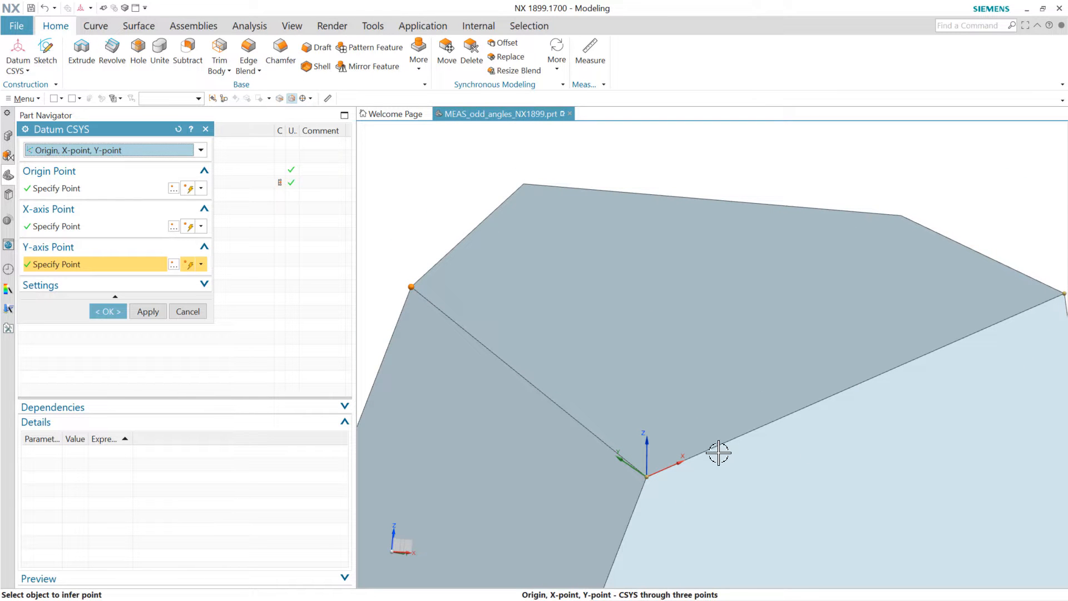
{"action": "mouse_move", "coordinate": [688, 505]}
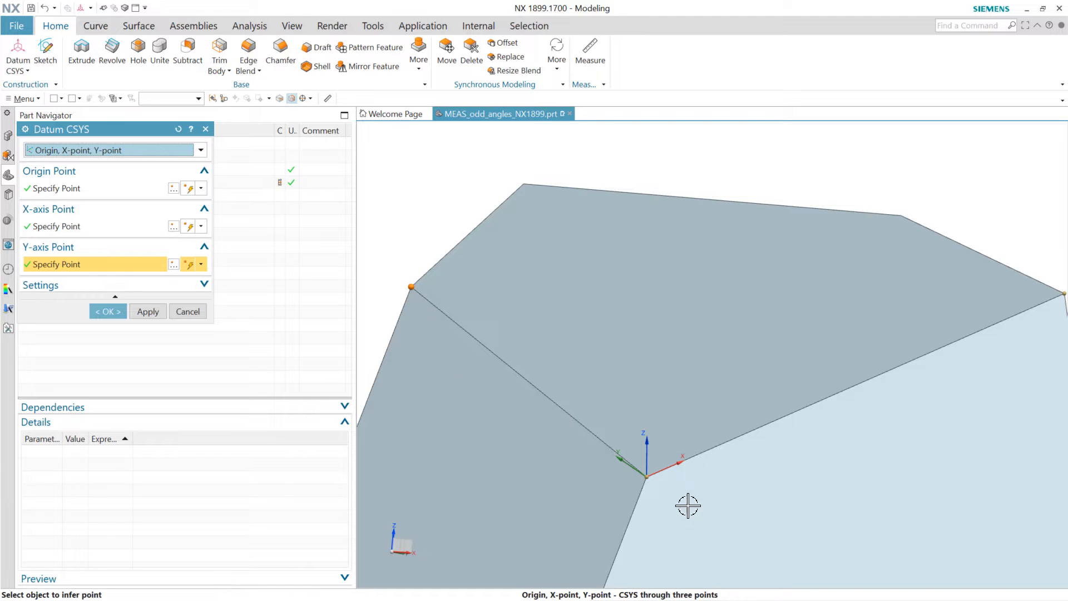
{"action": "mouse_move", "coordinate": [377, 293]}
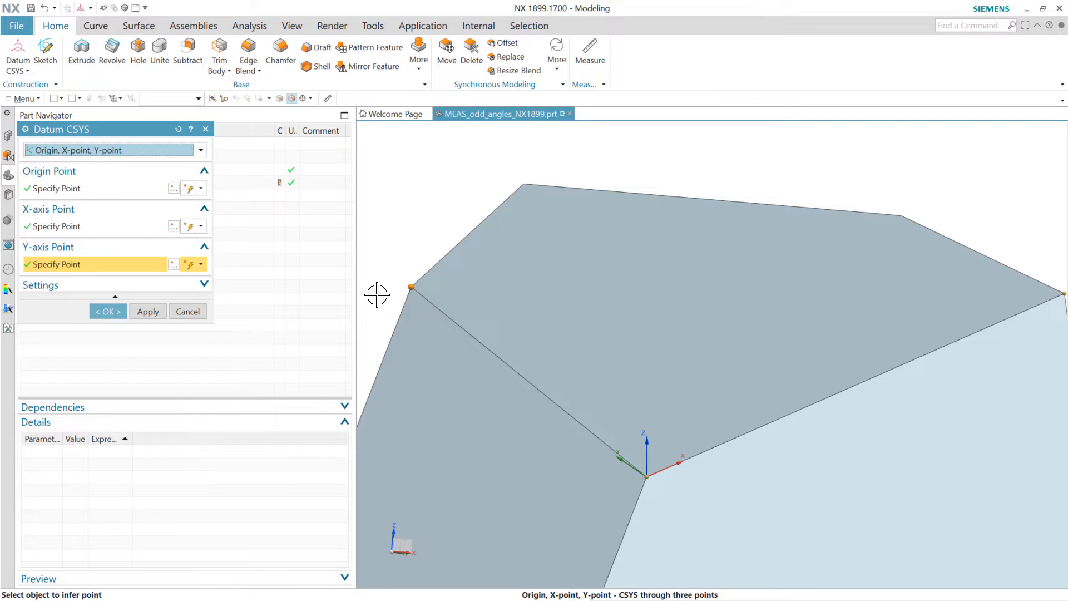
{"action": "mouse_move", "coordinate": [393, 262]}
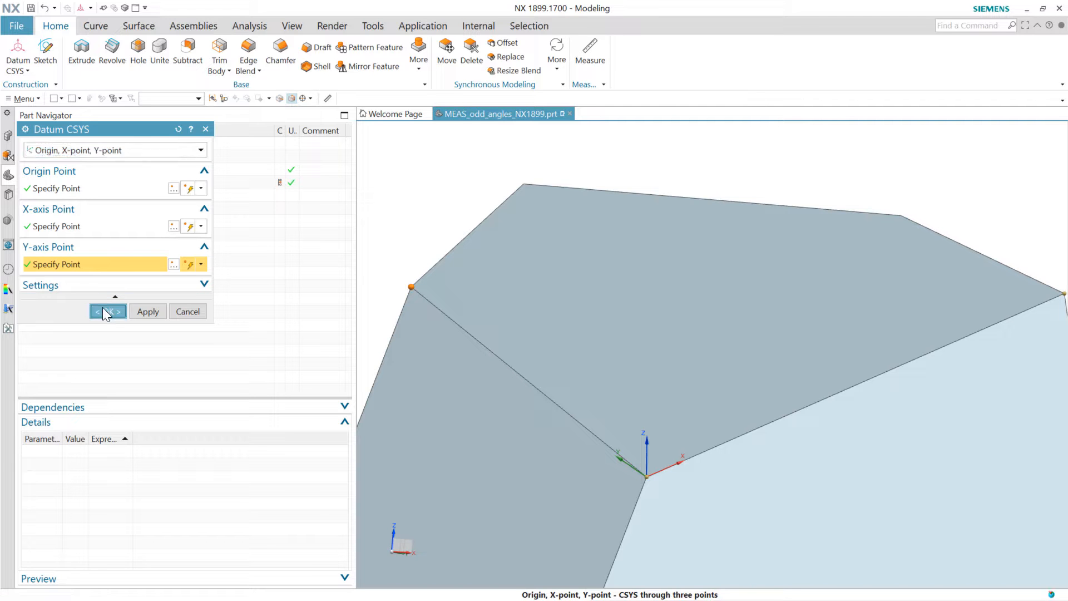
Confirm Datum Coordinate System (3) and list its origin and X, Y, Z axis vectors via Information.
{"action": "left_click", "coordinate": [108, 312]}
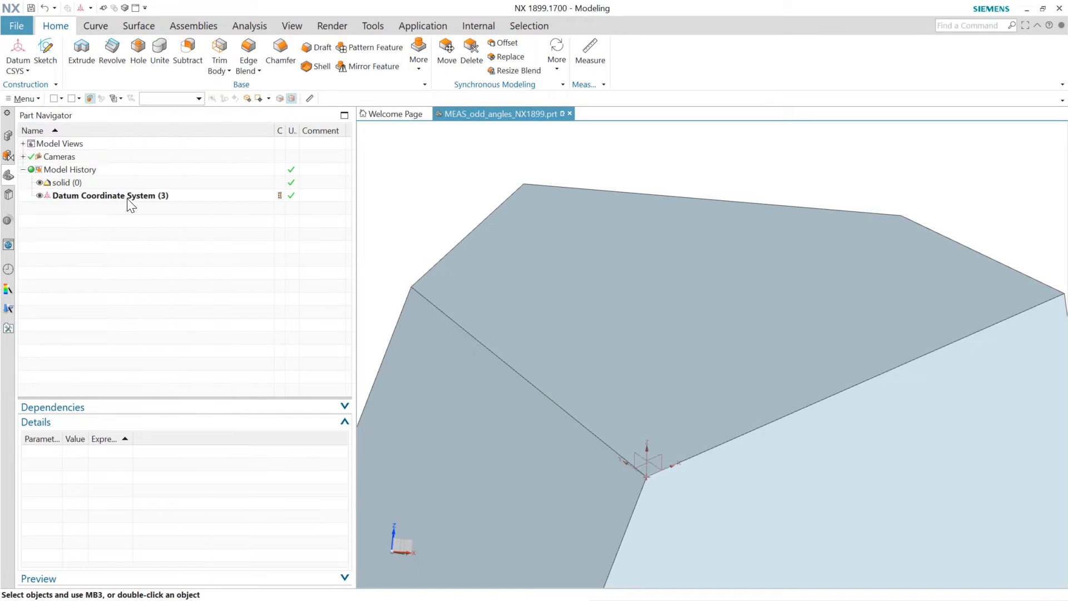
{"action": "right_click", "coordinate": [109, 195]}
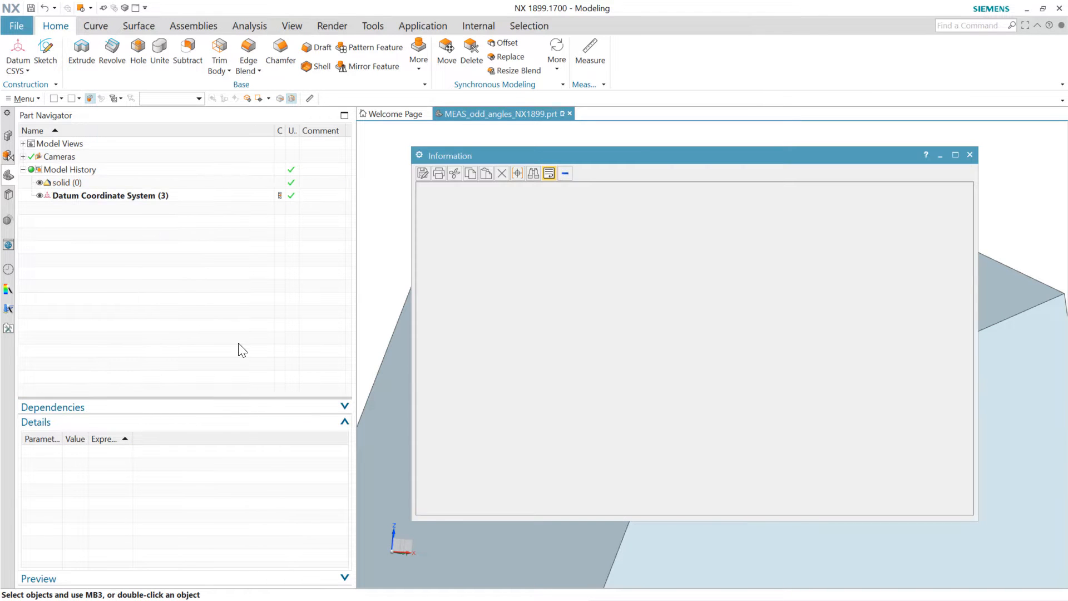
{"action": "mouse_move", "coordinate": [718, 325]}
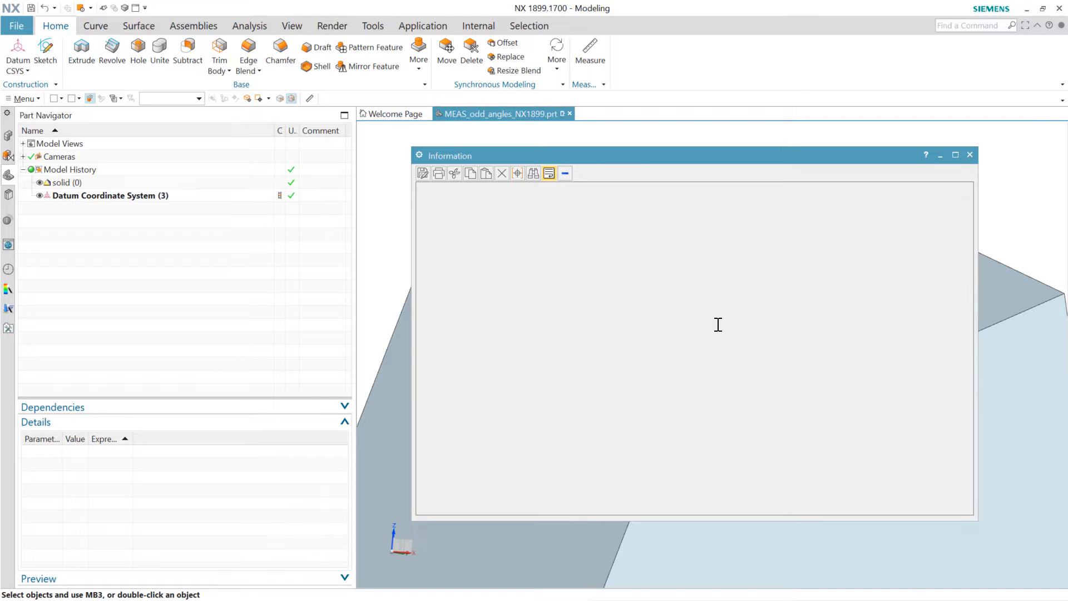
{"action": "mouse_move", "coordinate": [648, 394]}
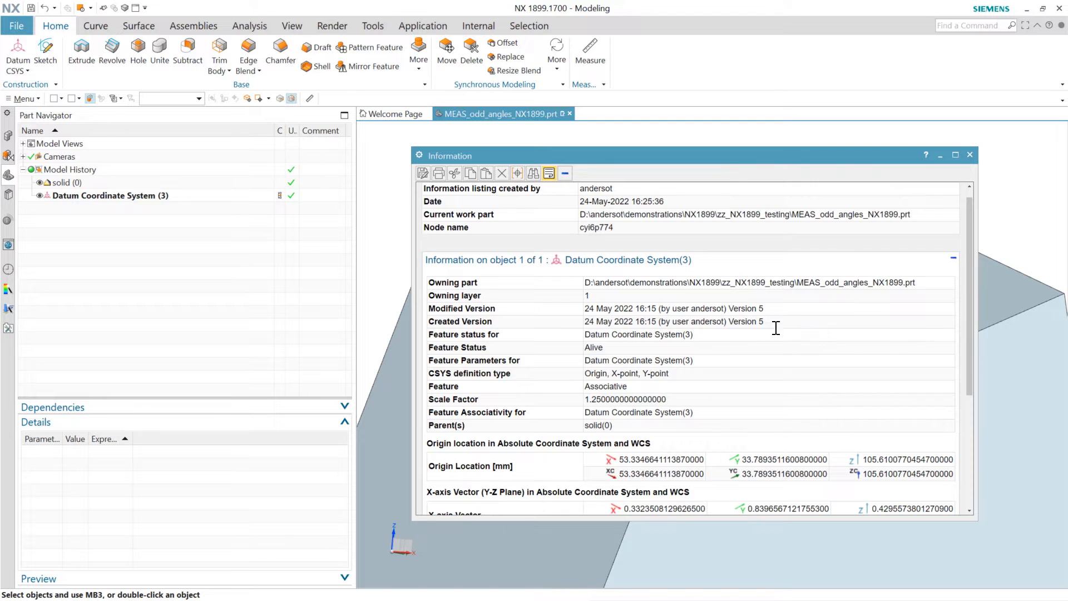
{"action": "scroll", "scroll_direction": "down", "scroll_amount": 3}
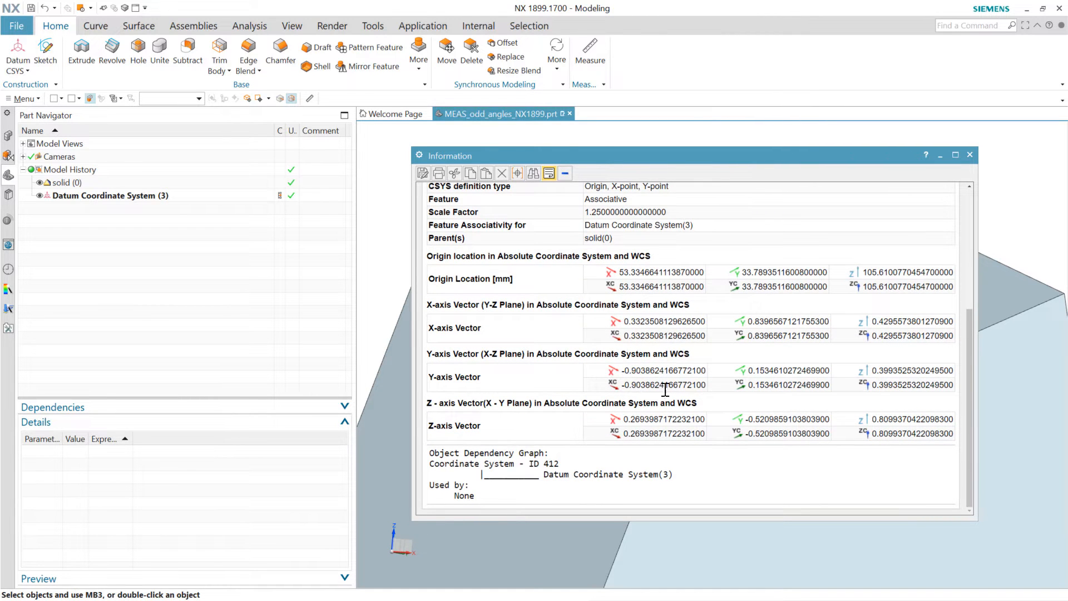
{"action": "mouse_move", "coordinate": [676, 438]}
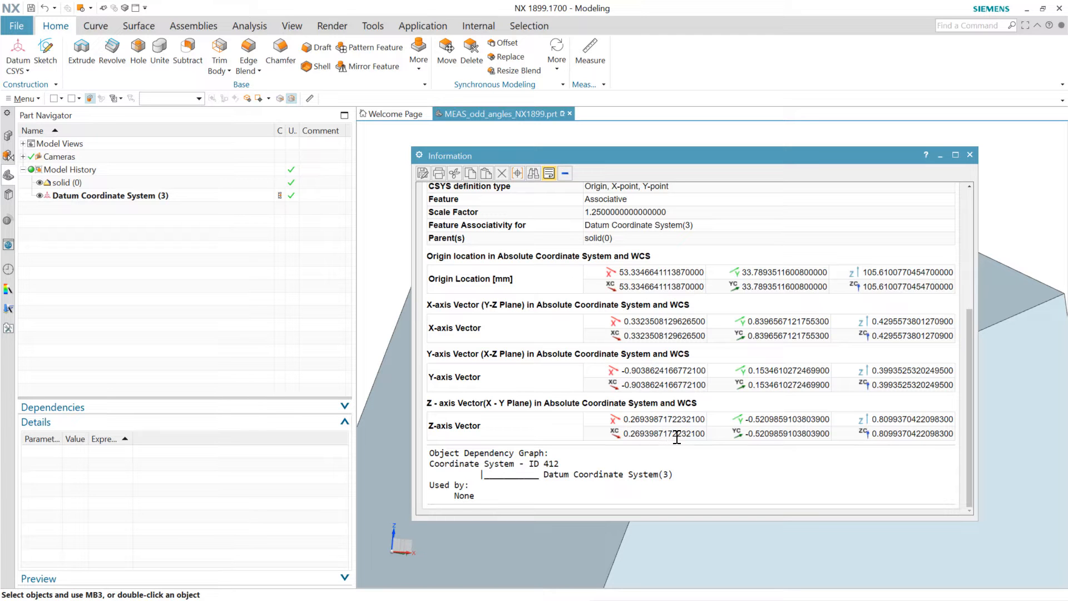
{"action": "mouse_move", "coordinate": [671, 307]}
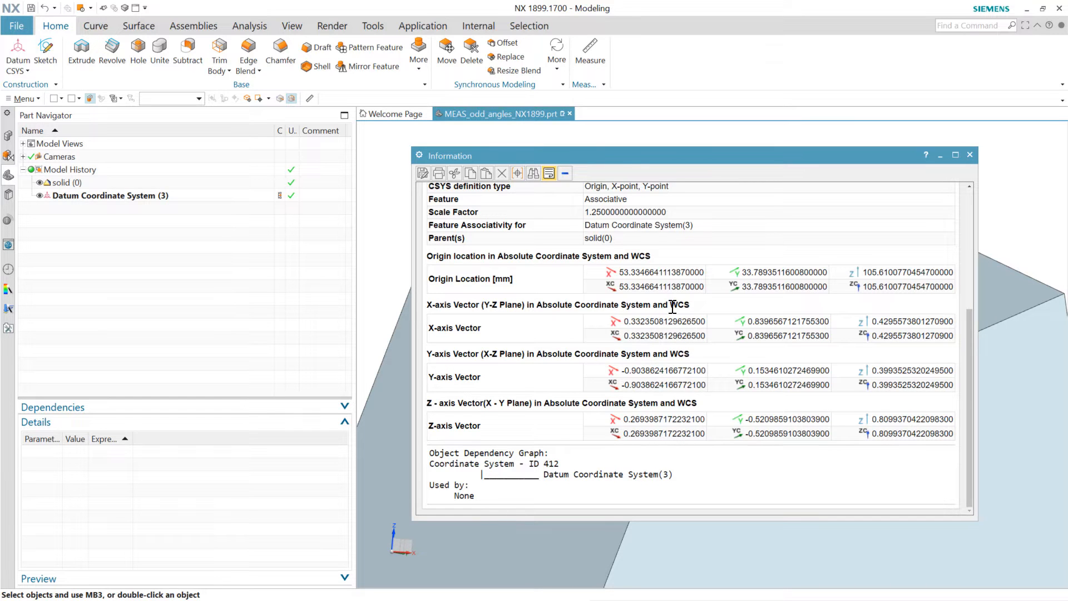
{"action": "mouse_move", "coordinate": [569, 255]}
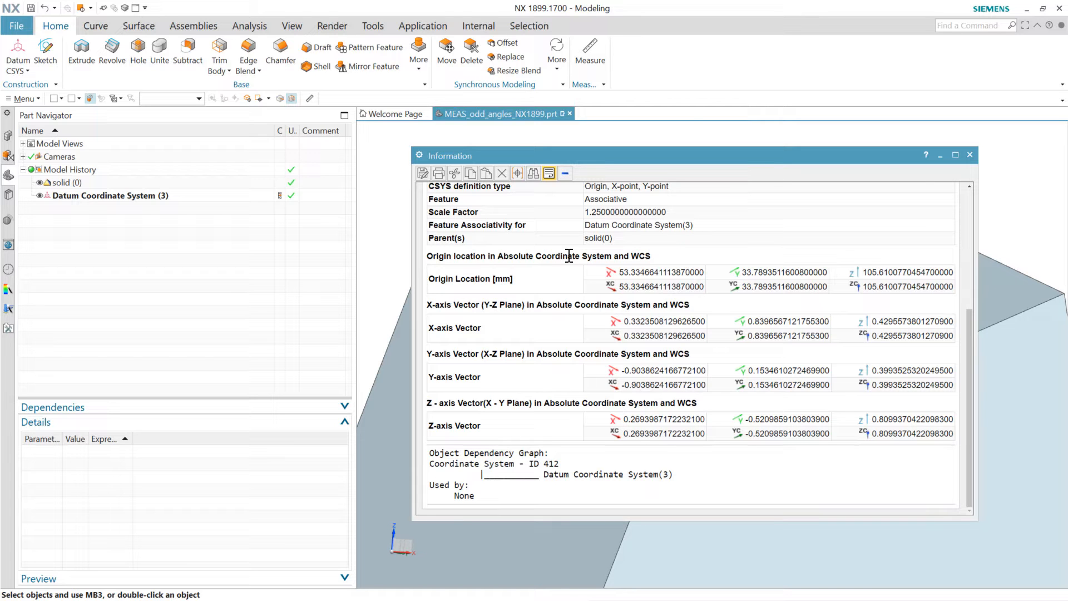
{"action": "mouse_move", "coordinate": [969, 155]}
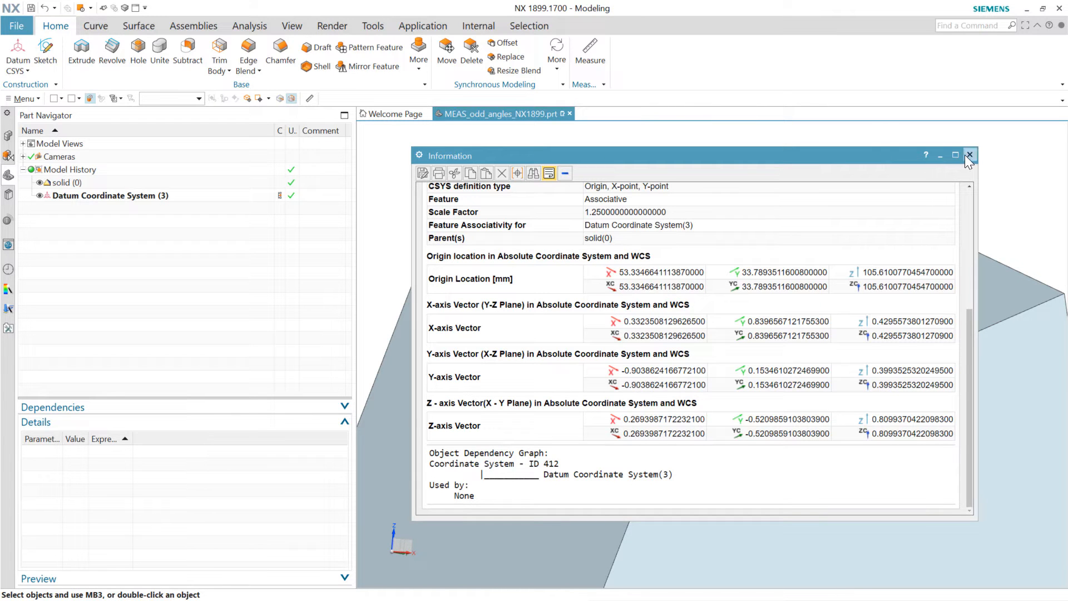
{"action": "mouse_move", "coordinate": [970, 155]}
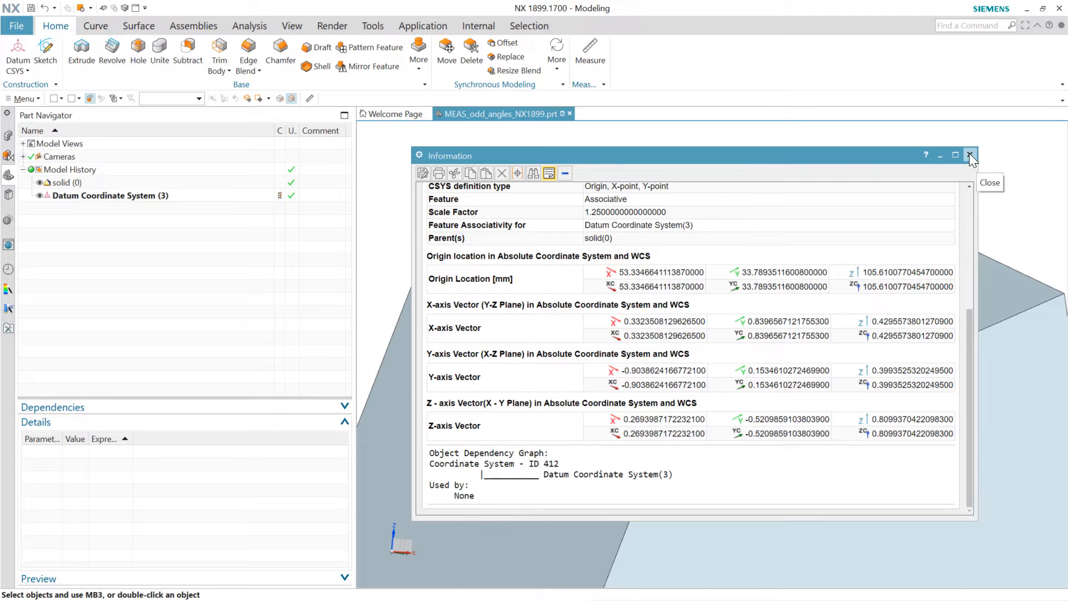
Close the Information listing and start a Measure set to Vector on the model.
{"action": "left_click", "coordinate": [970, 156]}
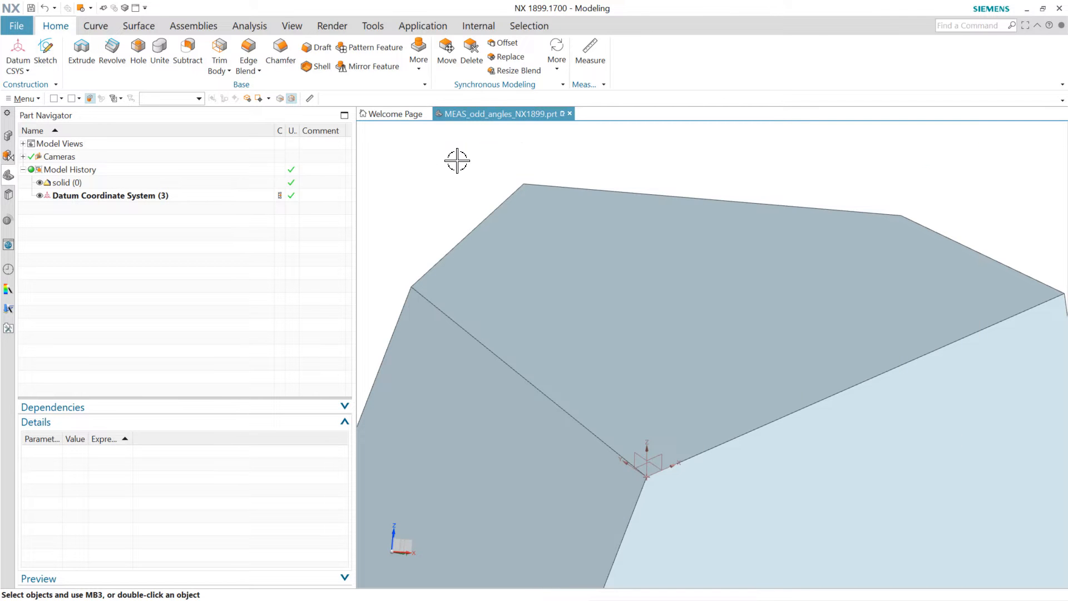
{"action": "mouse_move", "coordinate": [294, 95]}
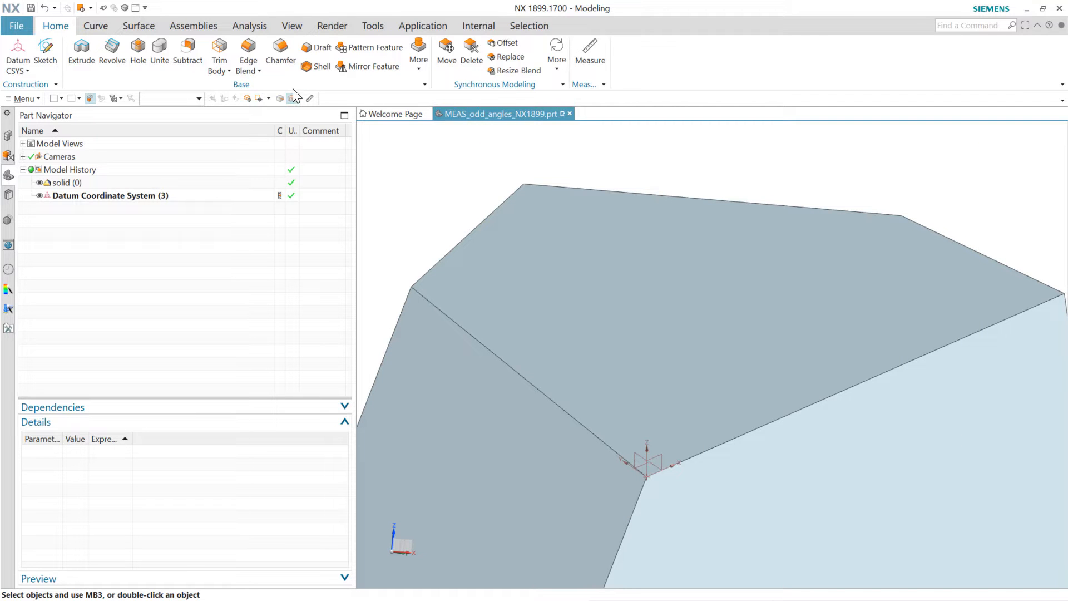
{"action": "left_click", "coordinate": [589, 51]}
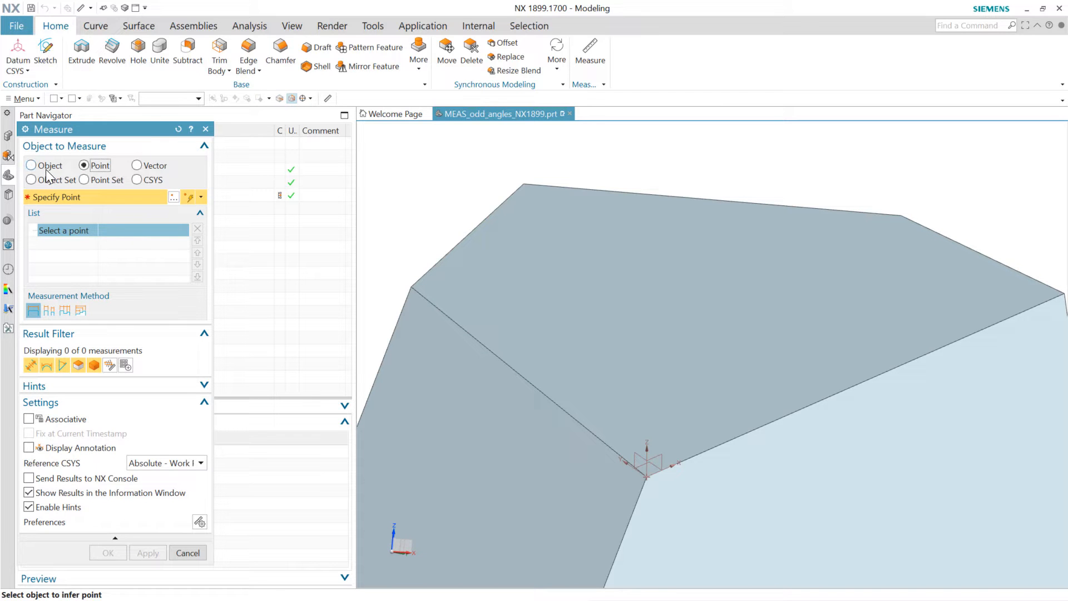
{"action": "left_click", "coordinate": [137, 165]}
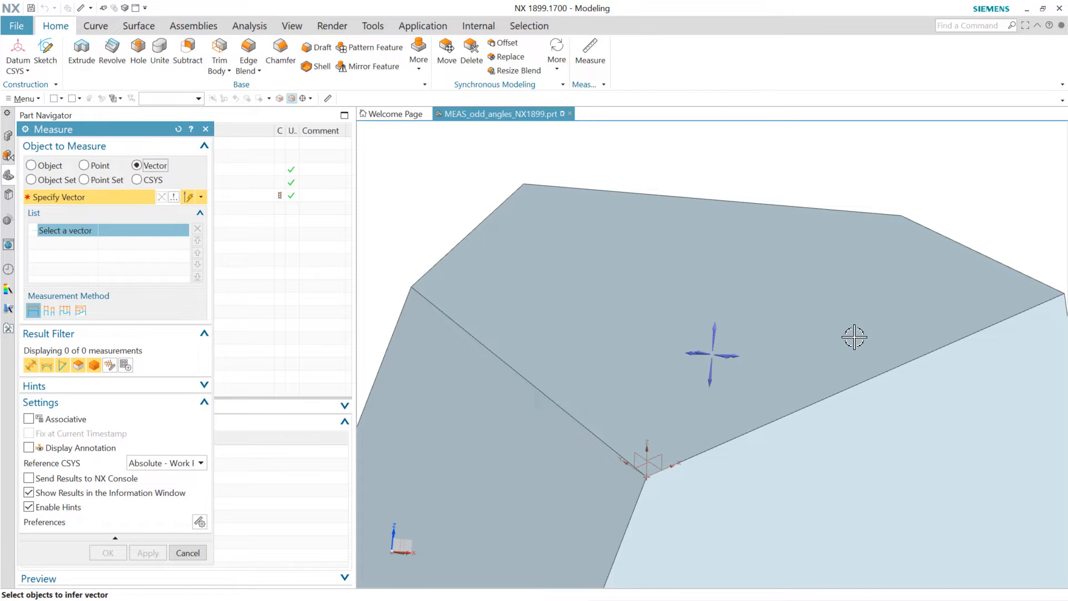
{"action": "mouse_move", "coordinate": [966, 336]}
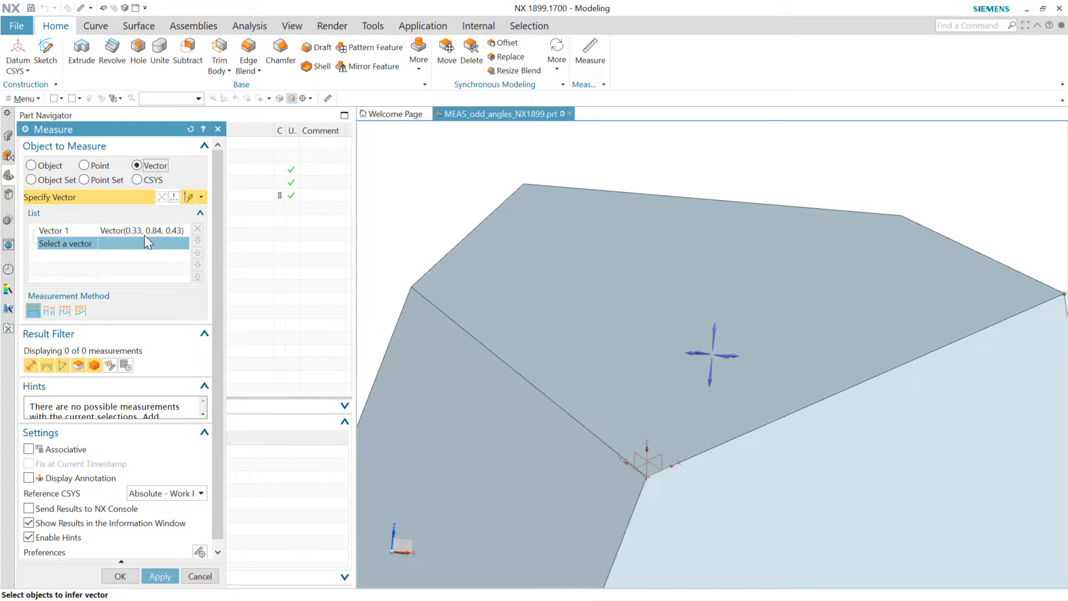
{"action": "mouse_move", "coordinate": [146, 238]}
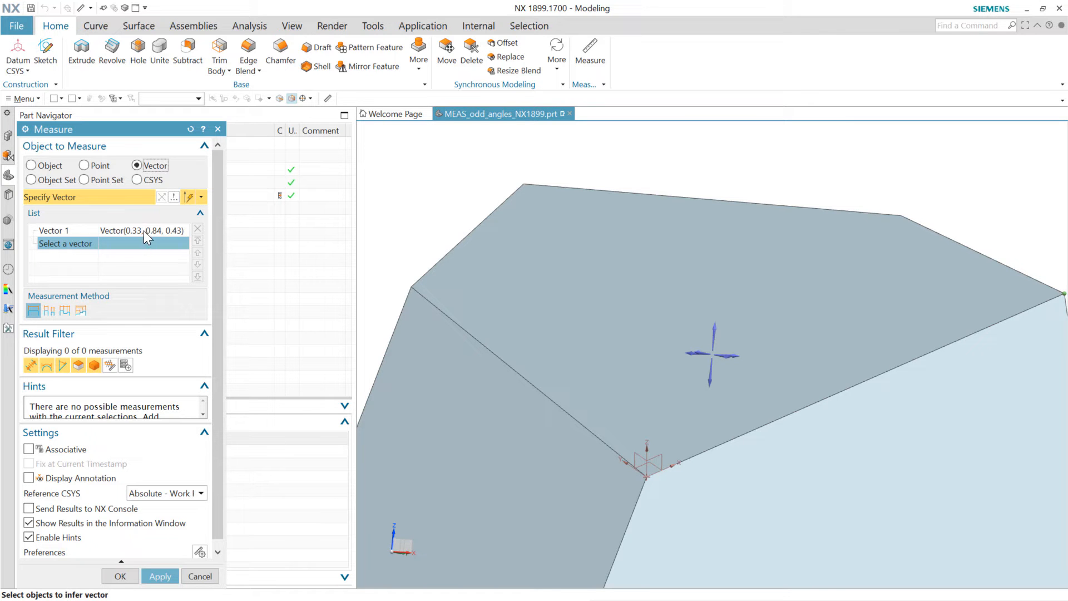
{"action": "mouse_move", "coordinate": [162, 299]}
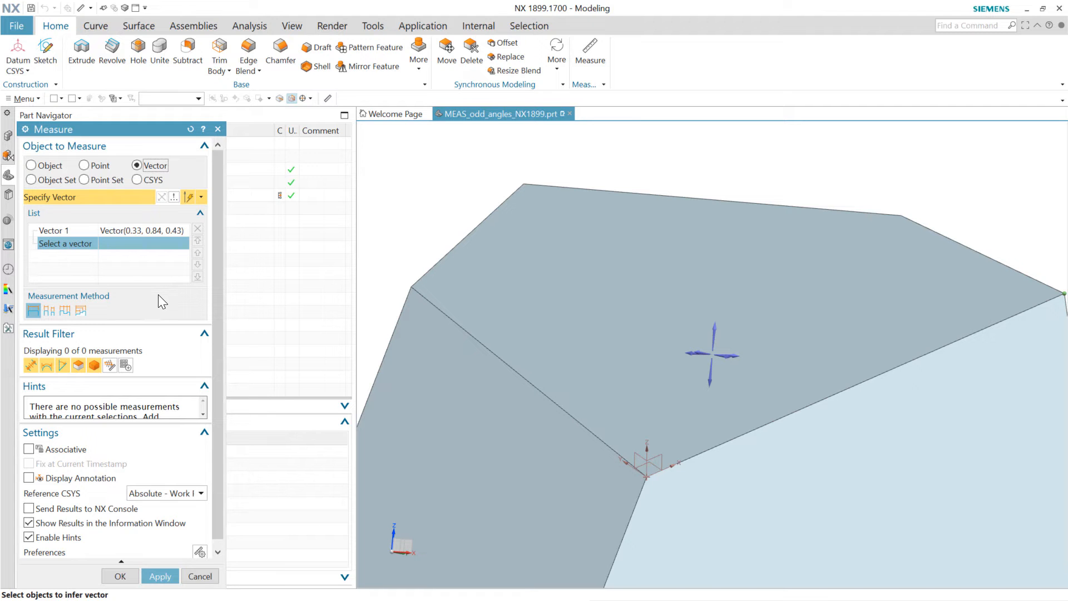
{"action": "mouse_move", "coordinate": [135, 282]}
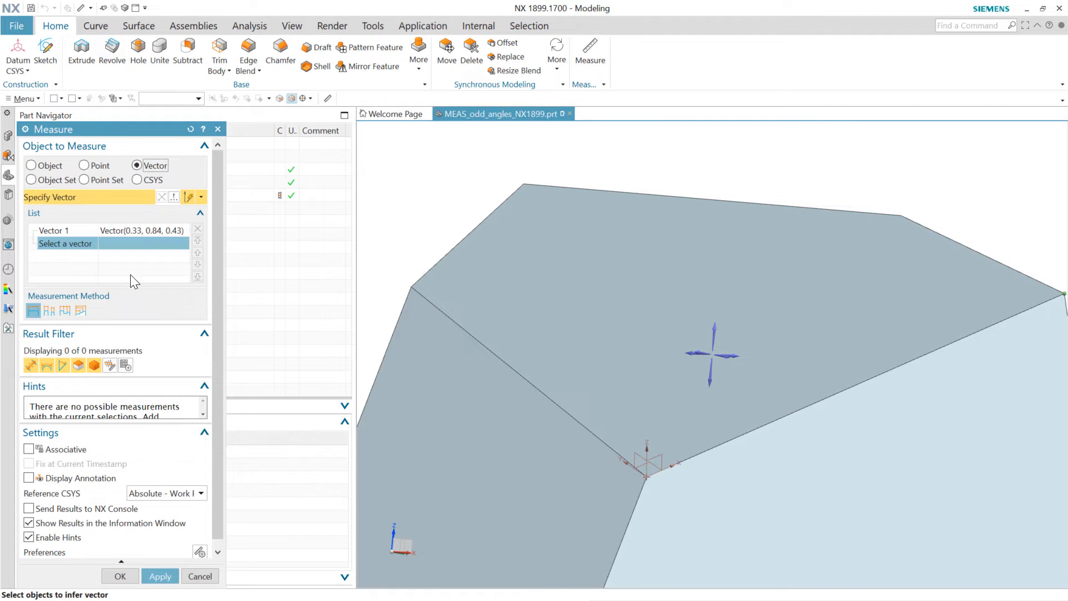
{"action": "mouse_move", "coordinate": [145, 284]}
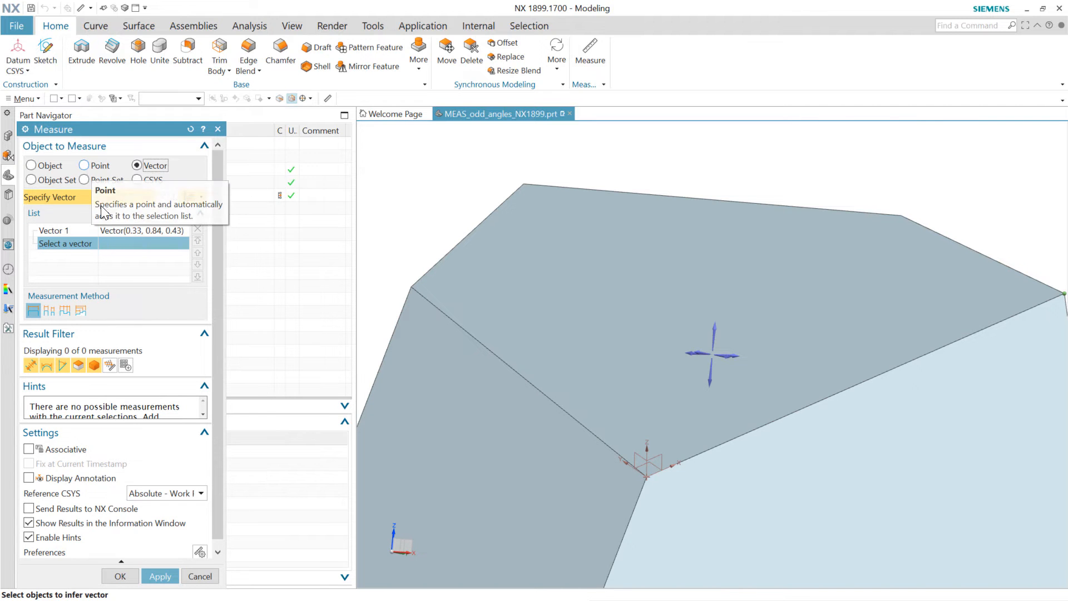
{"action": "mouse_move", "coordinate": [202, 355]}
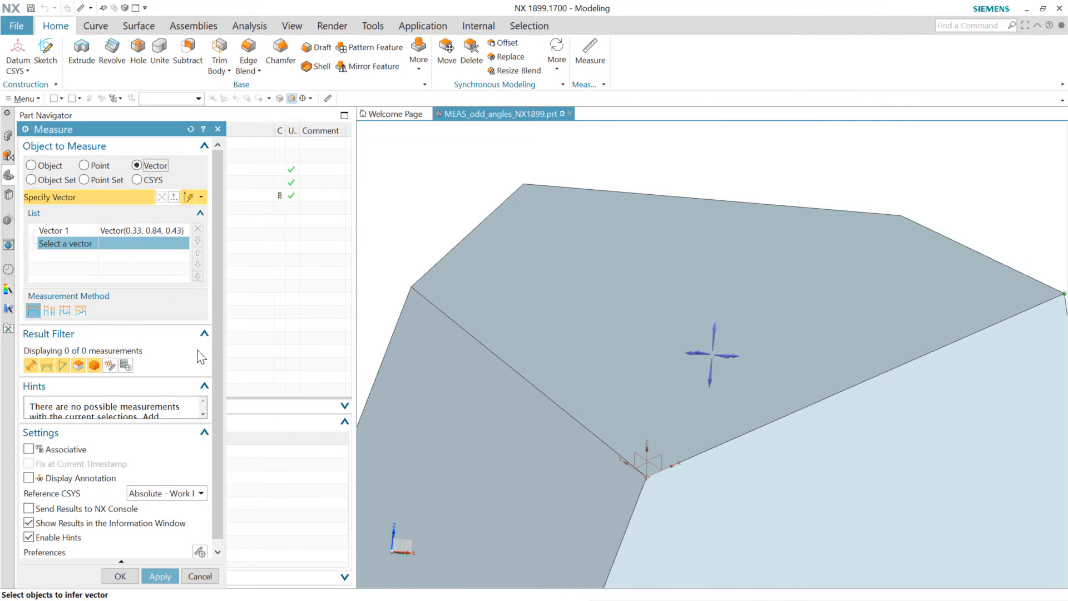
{"action": "mouse_move", "coordinate": [379, 277]}
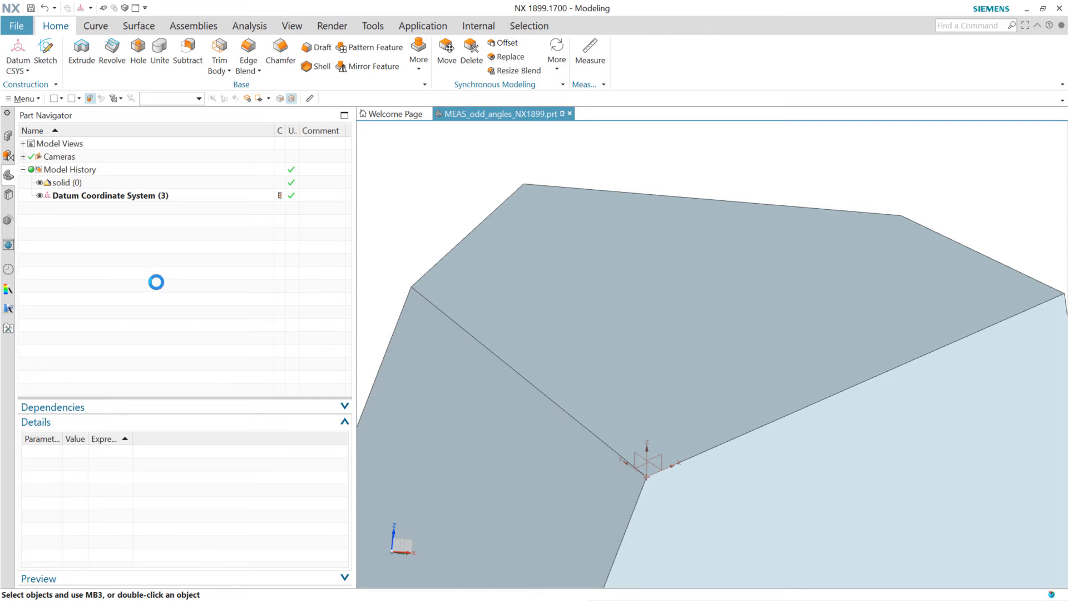
Edit Datum Coordinate System (3) and show its construction types, currently Origin, X-point, Y-point.
{"action": "double_click", "coordinate": [110, 196]}
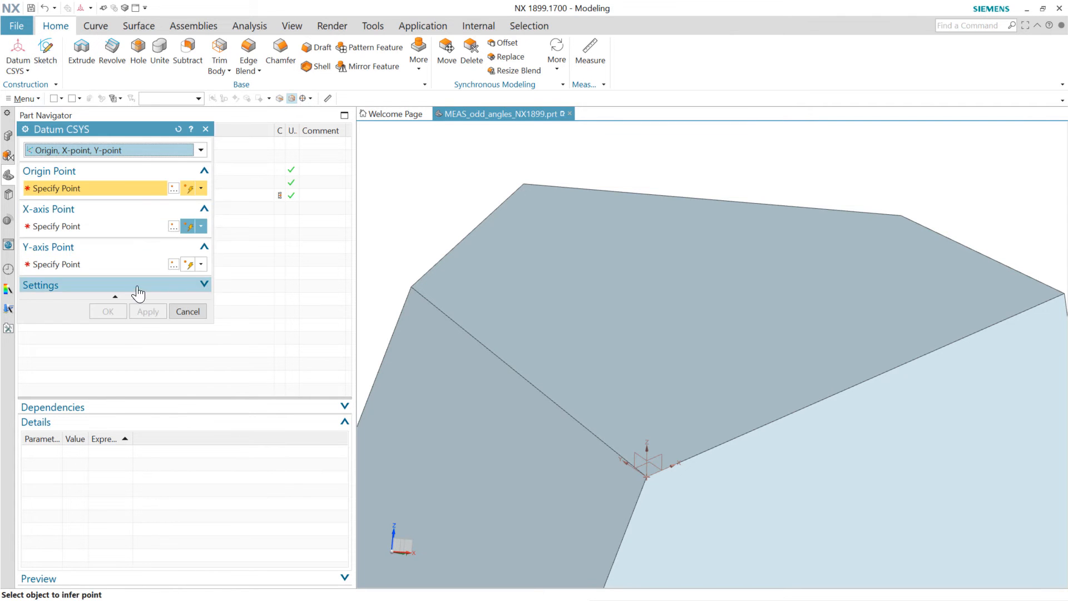
{"action": "left_click", "coordinate": [203, 284]}
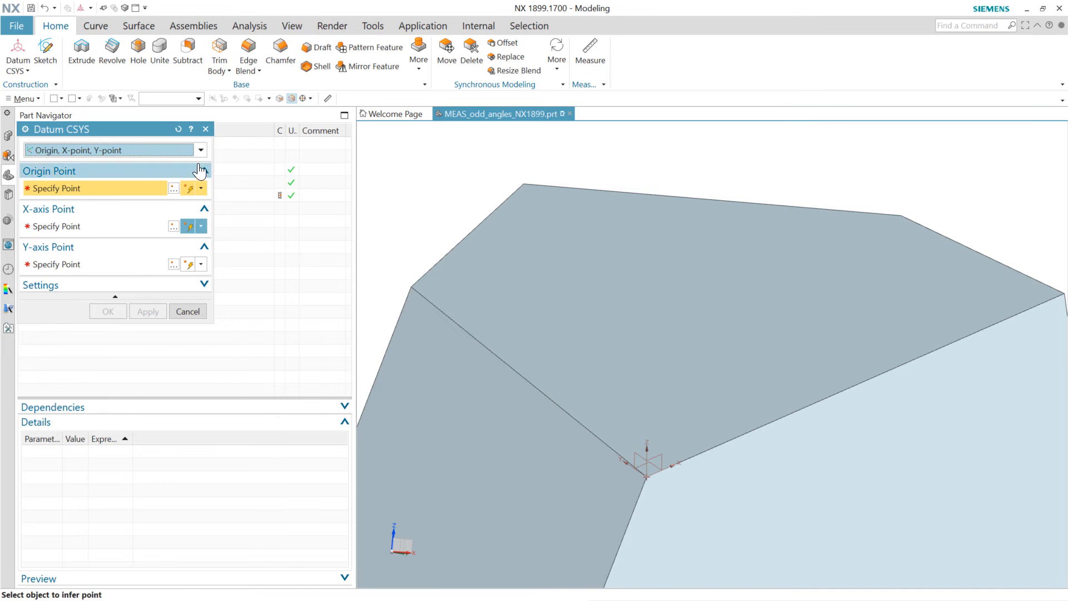
{"action": "left_click", "coordinate": [199, 150]}
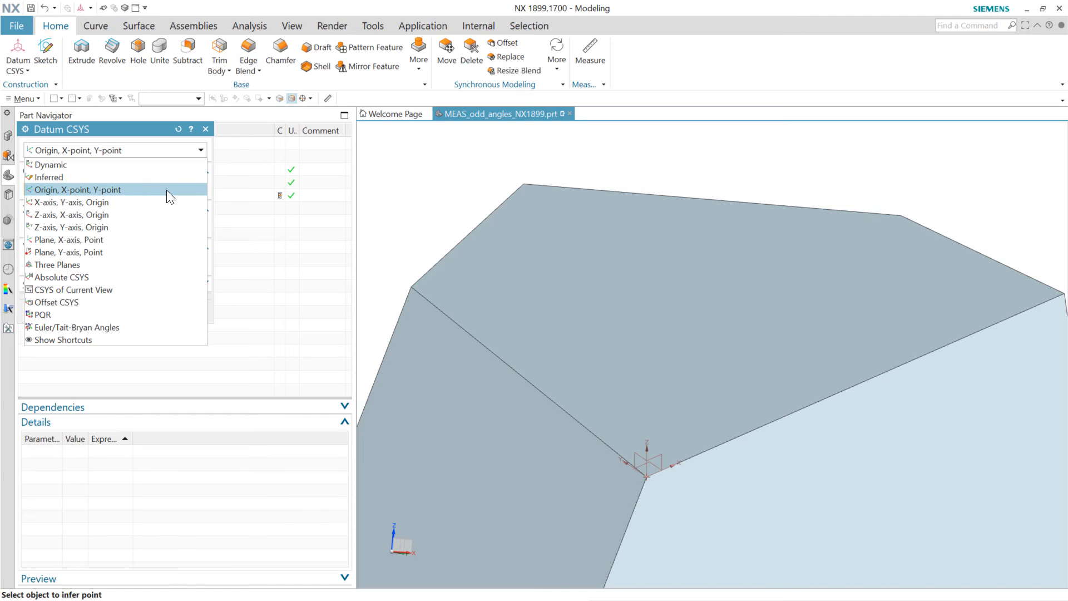
{"action": "mouse_move", "coordinate": [123, 201]}
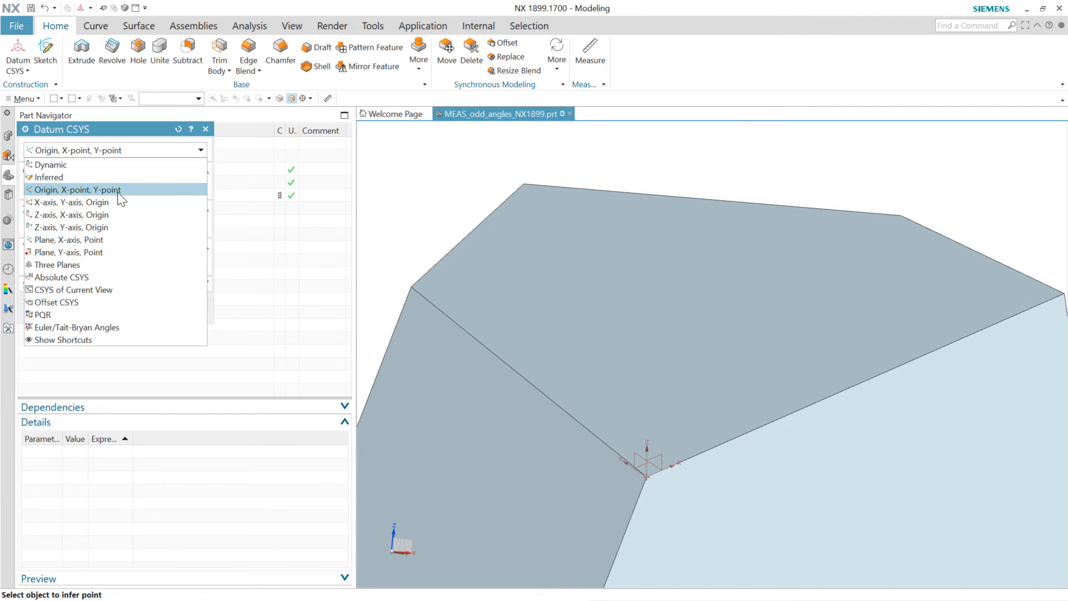
{"action": "mouse_move", "coordinate": [135, 196]}
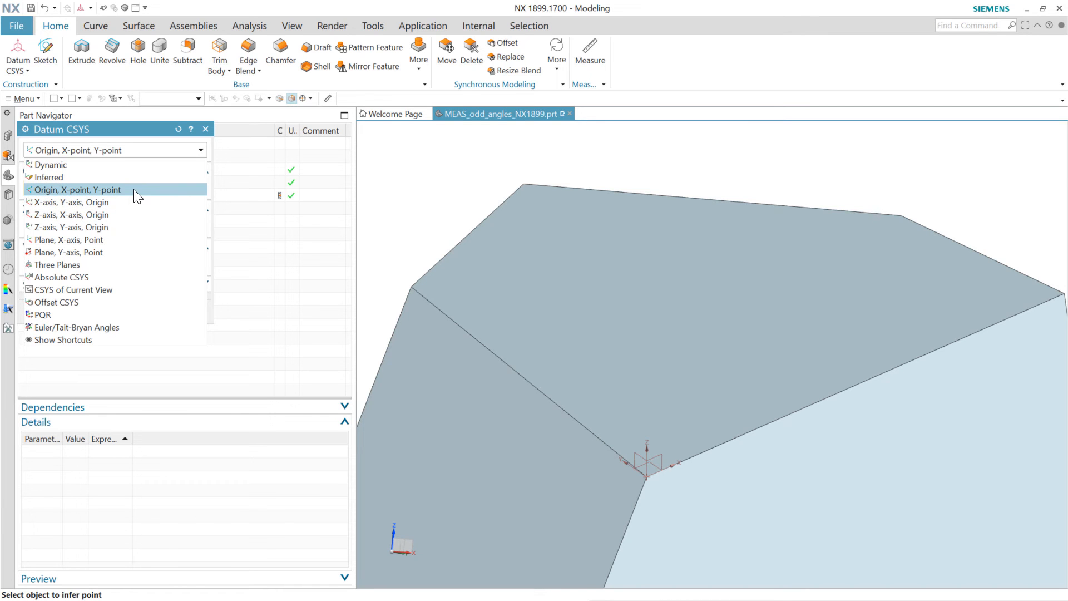